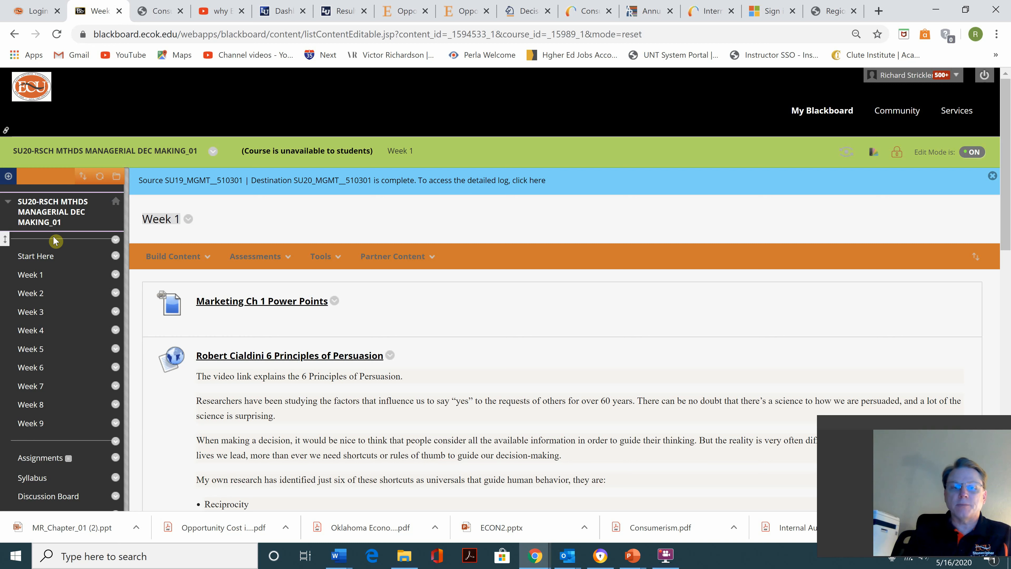
mouse_move(30, 293)
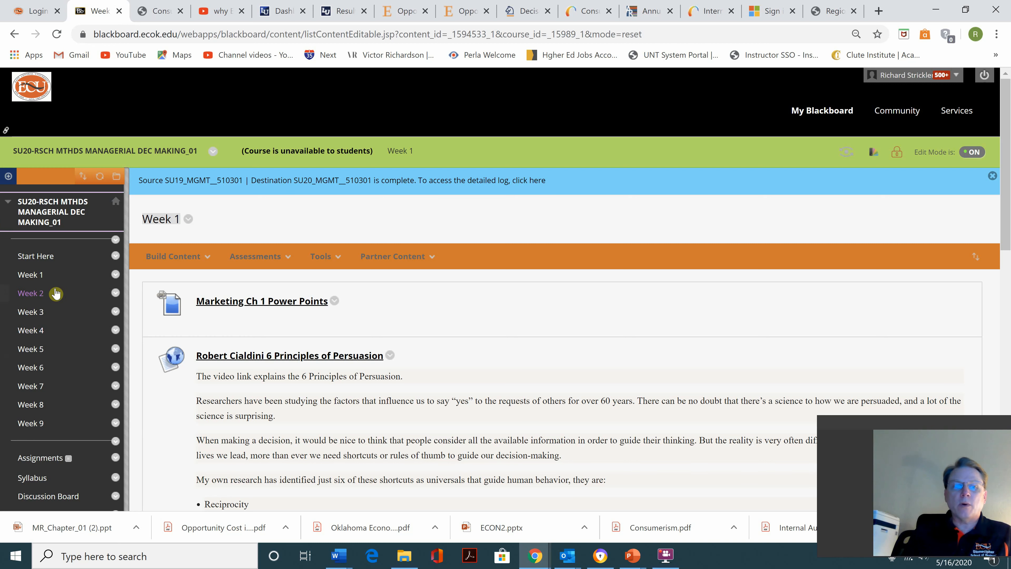
mouse_move(31, 274)
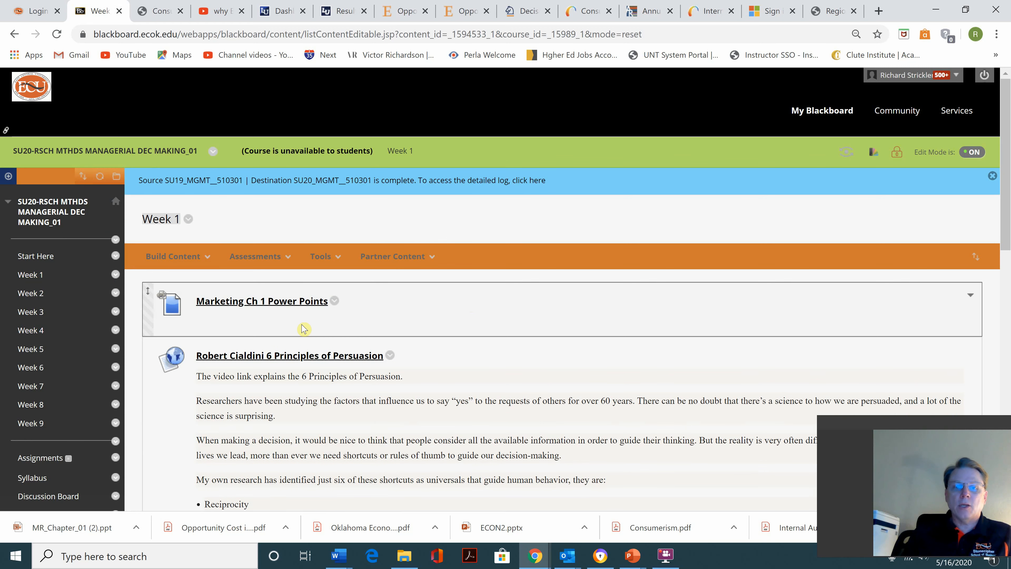
mouse_move(295, 312)
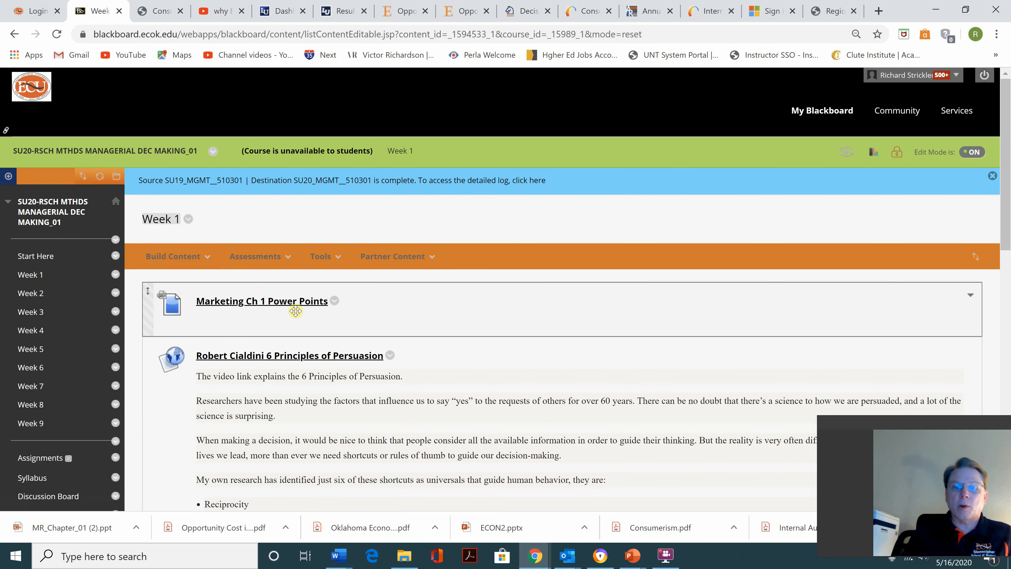
Step: Scroll the Week 1 content down to the Discussion Board Marketing Ch 1 item
scroll("down", 3)
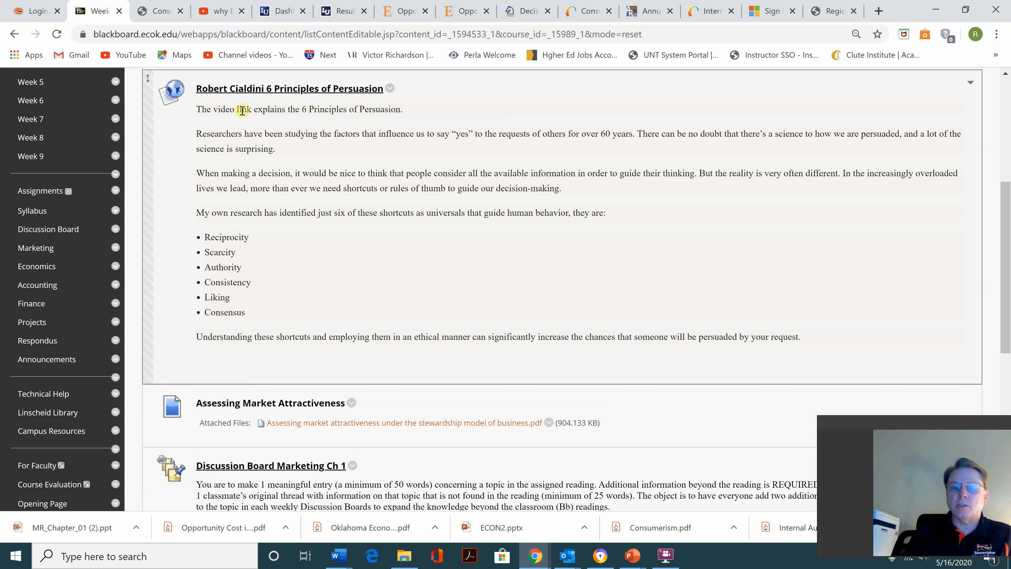
mouse_move(254, 133)
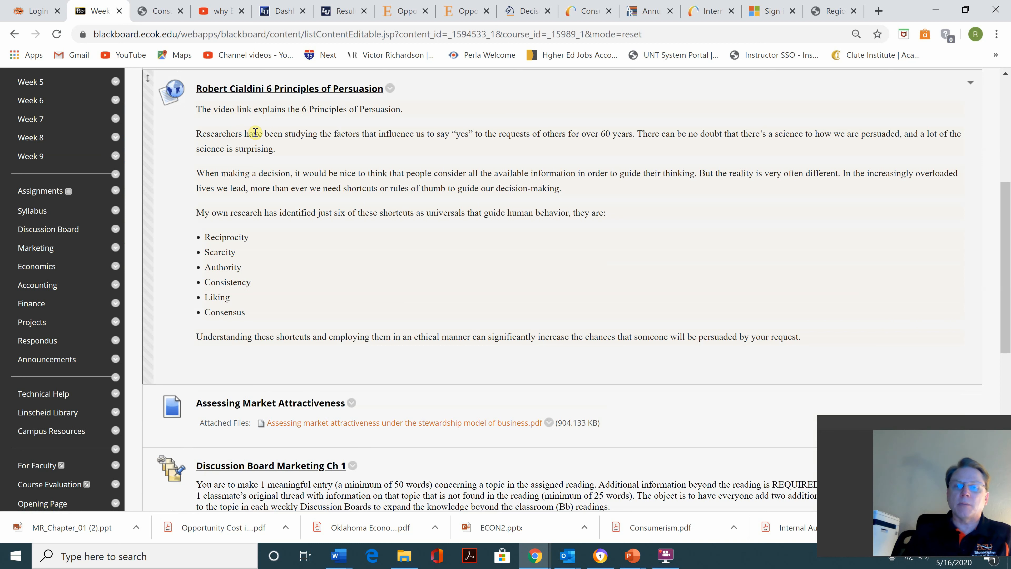
mouse_move(279, 134)
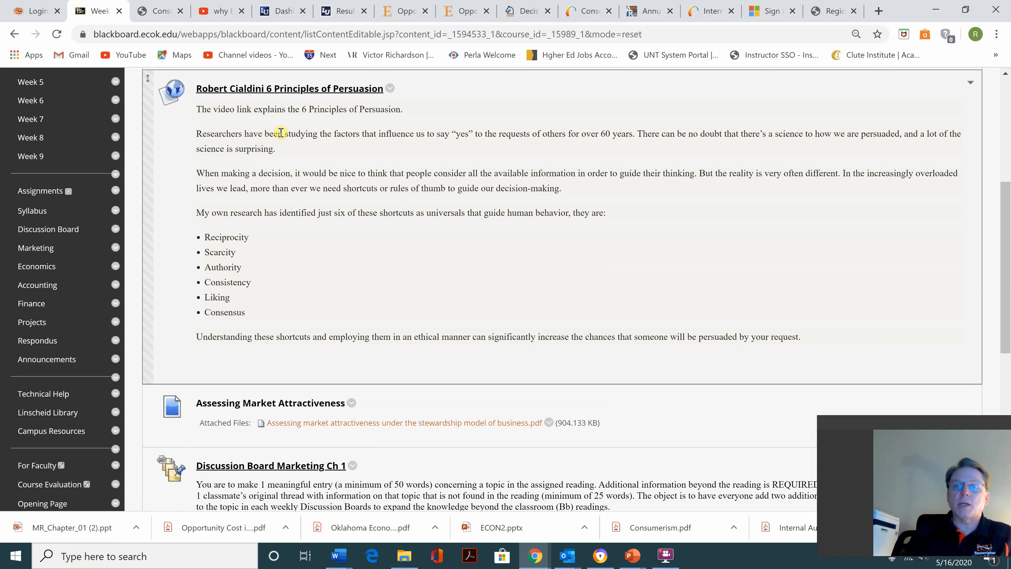
mouse_move(281, 109)
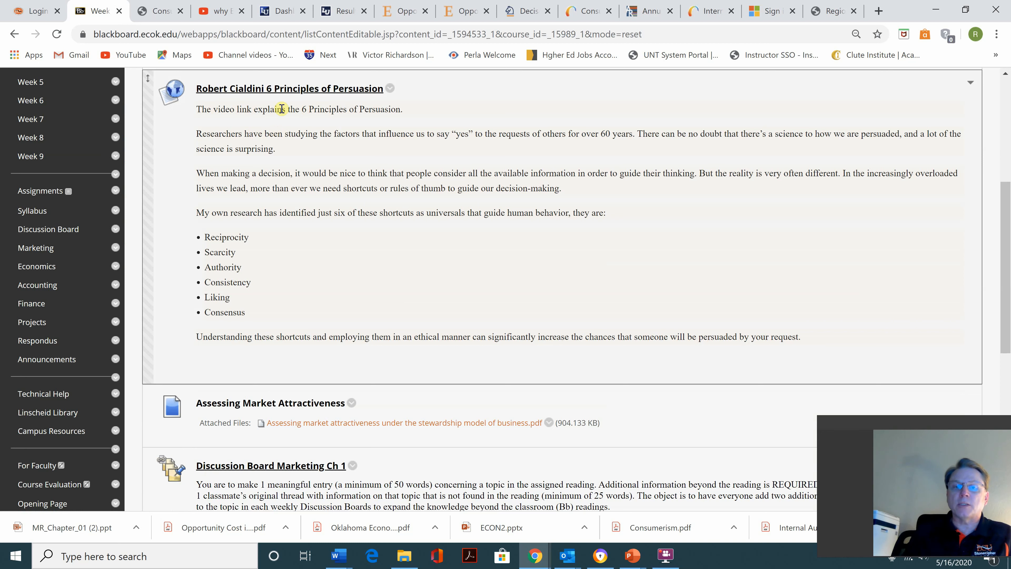
mouse_move(385, 198)
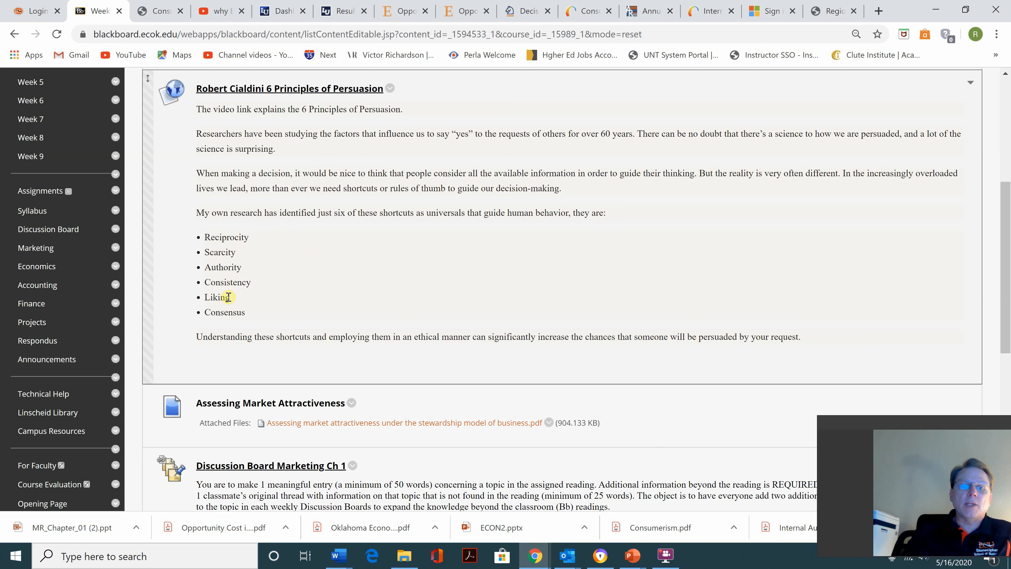
mouse_move(244, 313)
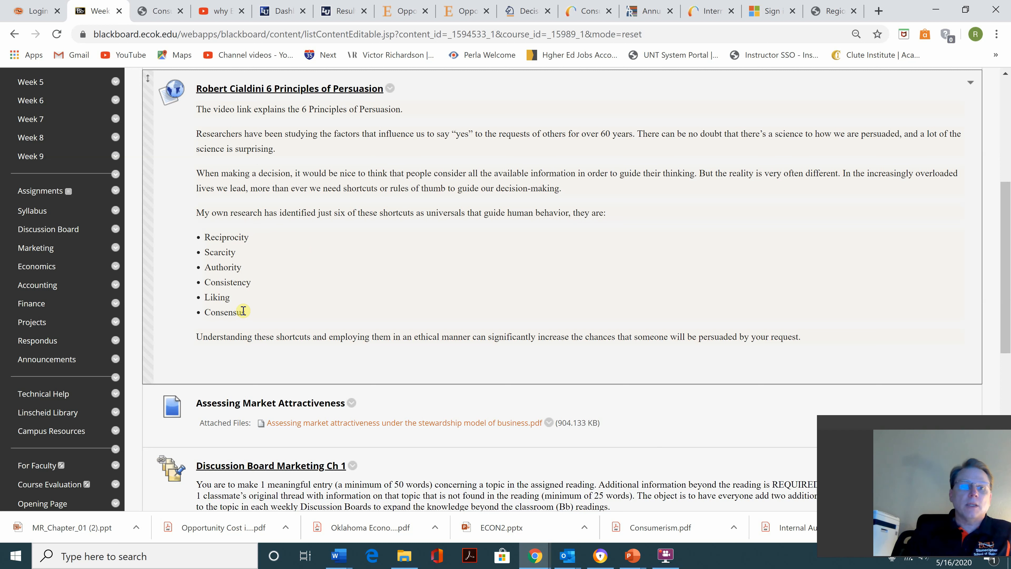
mouse_move(383, 232)
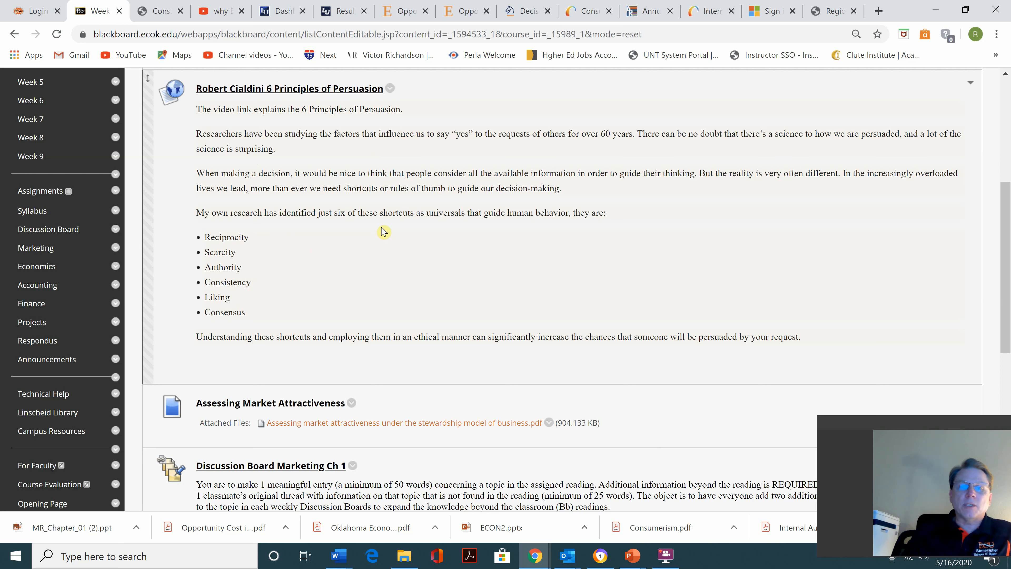
mouse_move(477, 227)
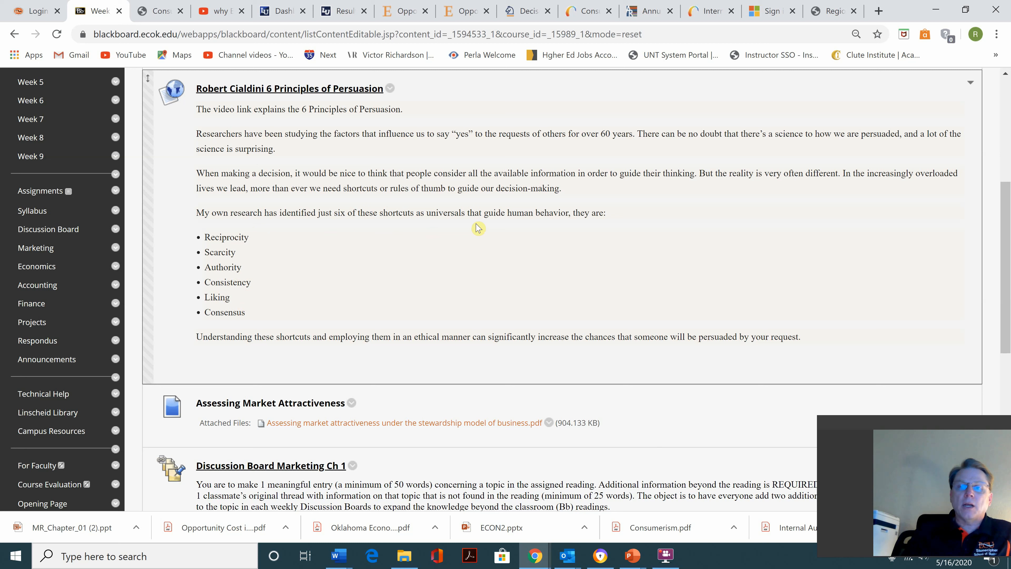
mouse_move(272, 233)
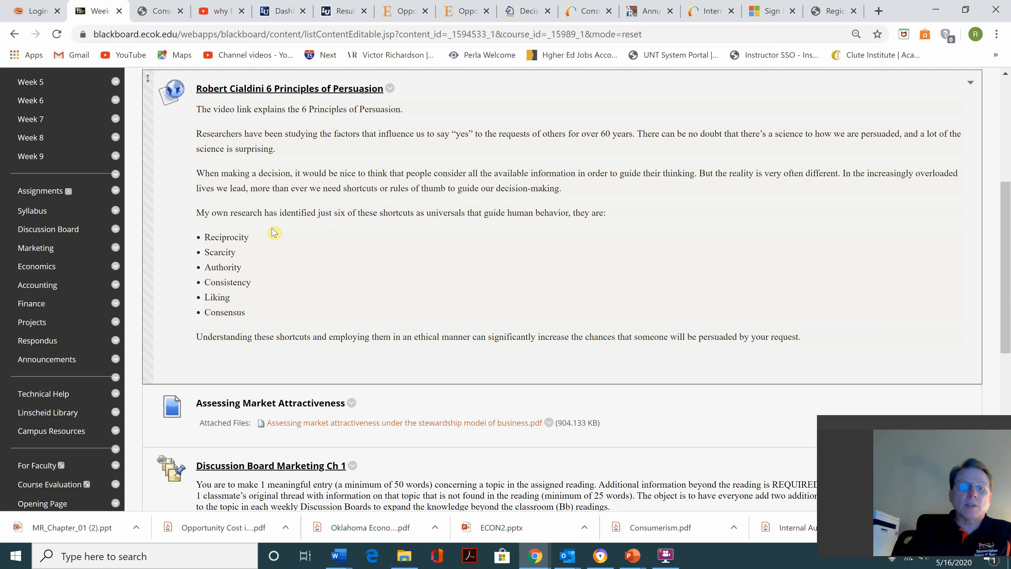
mouse_move(256, 292)
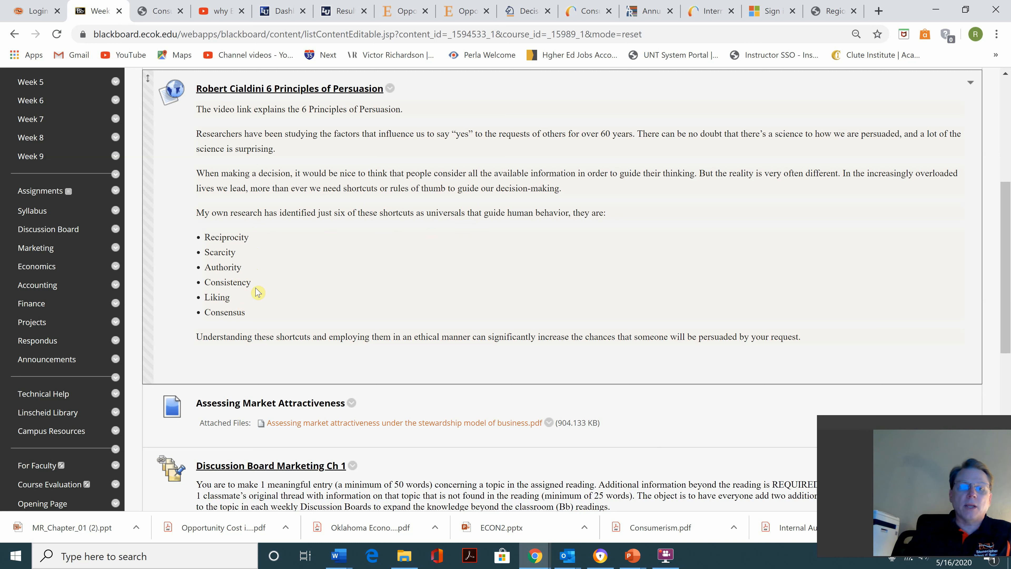
mouse_move(247, 316)
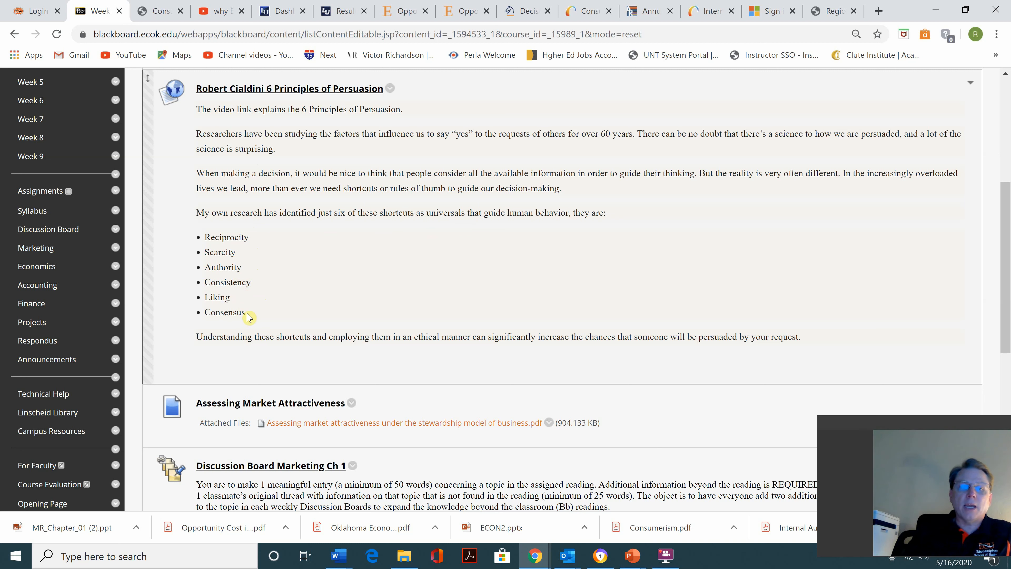
mouse_move(292, 155)
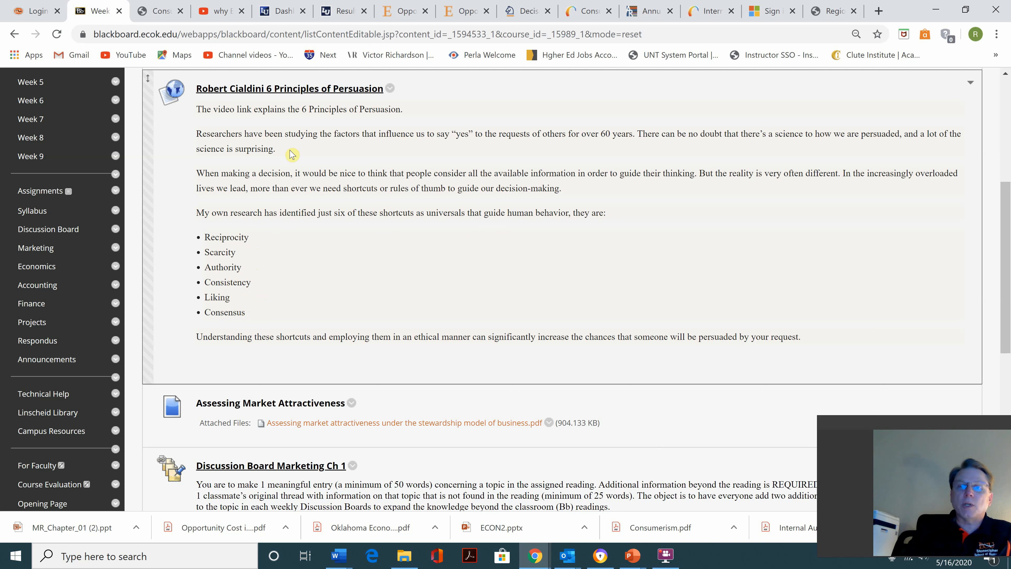
mouse_move(275, 284)
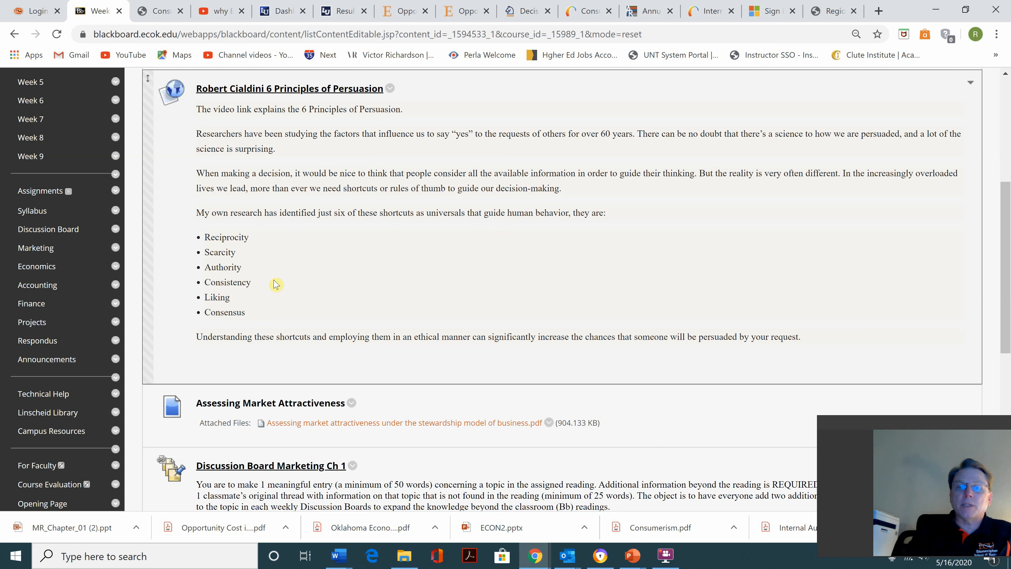
mouse_move(847, 184)
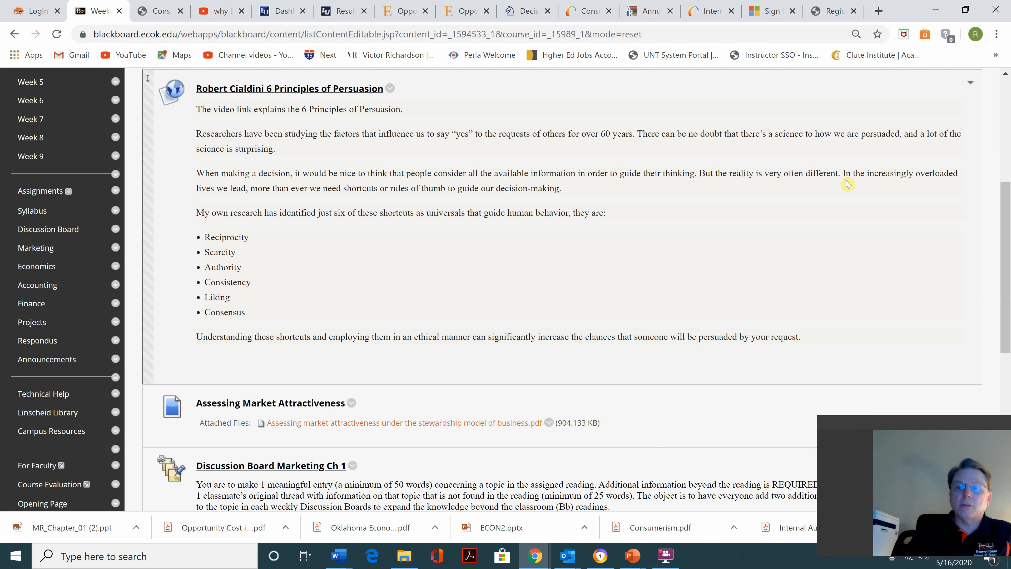
mouse_move(1004, 222)
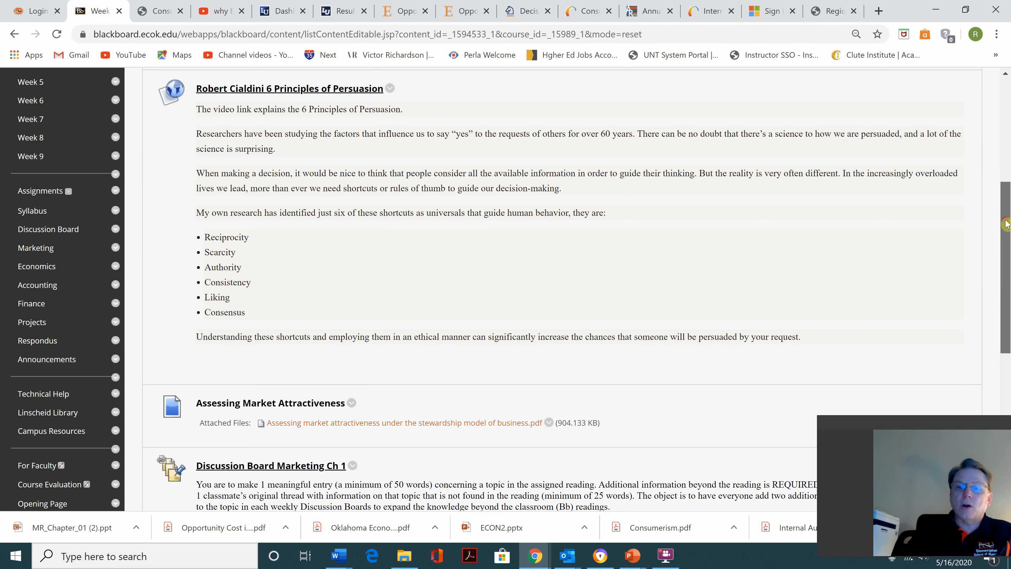
scroll("down", 3)
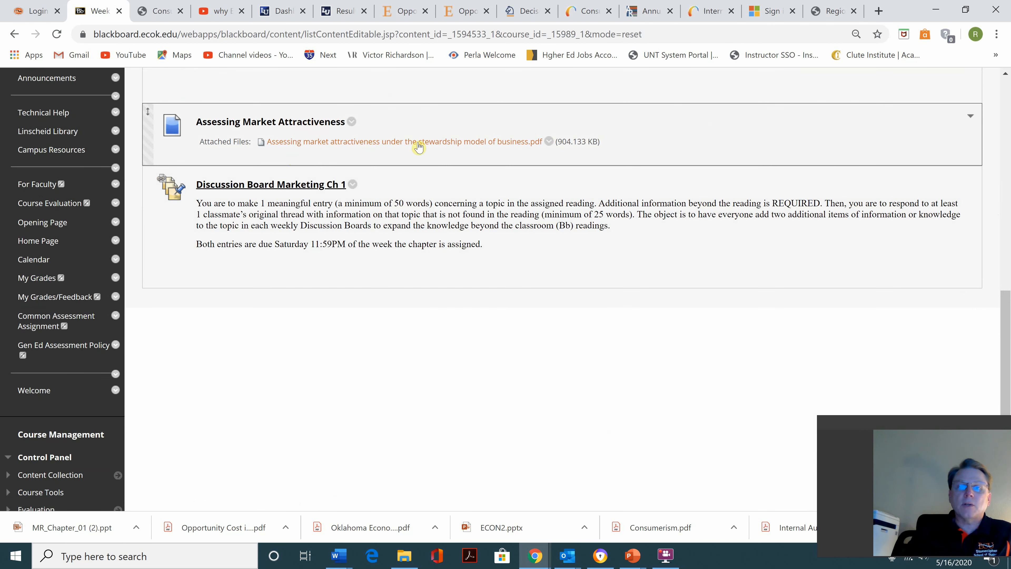
mouse_move(453, 141)
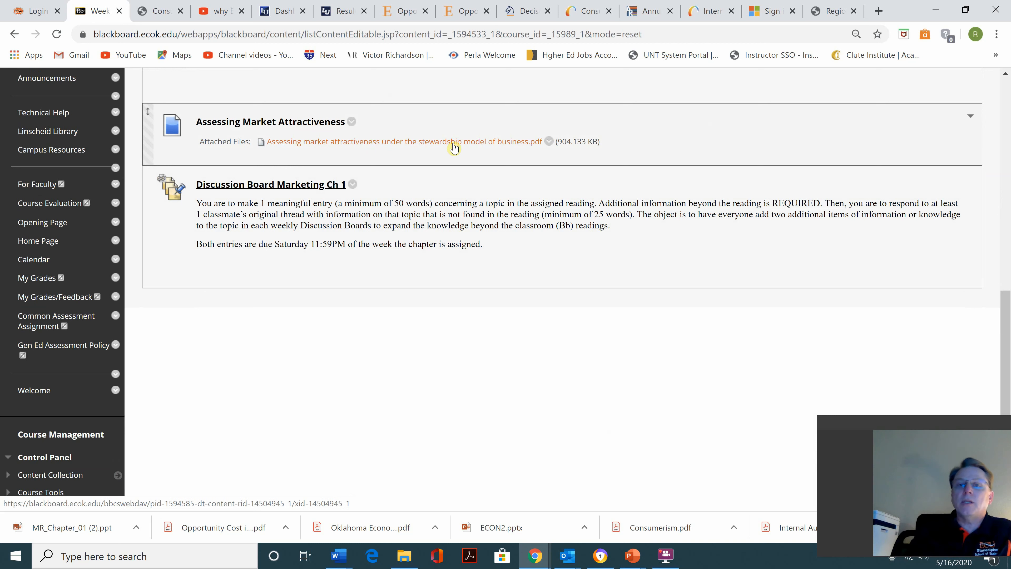
mouse_move(491, 156)
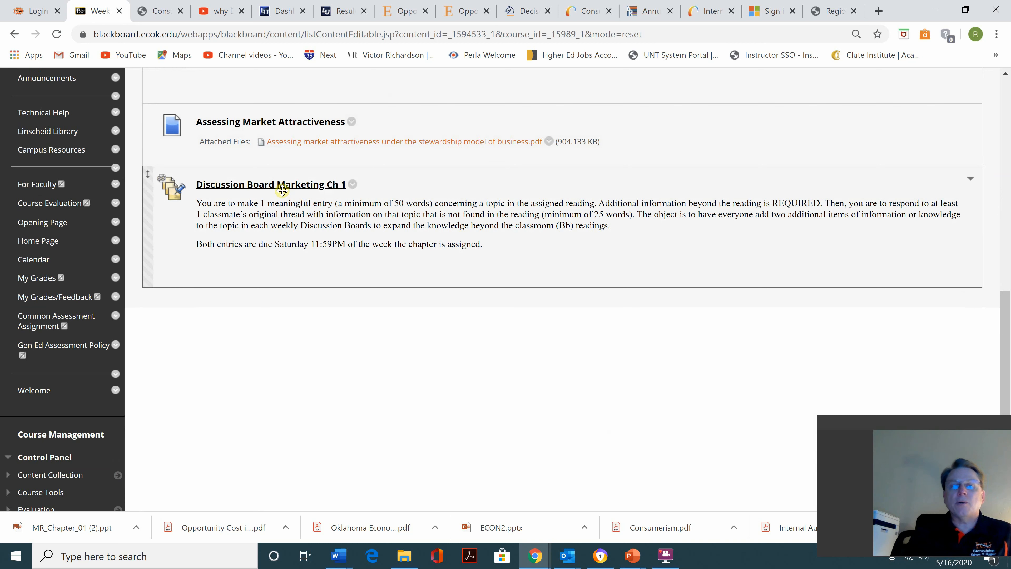
mouse_move(312, 198)
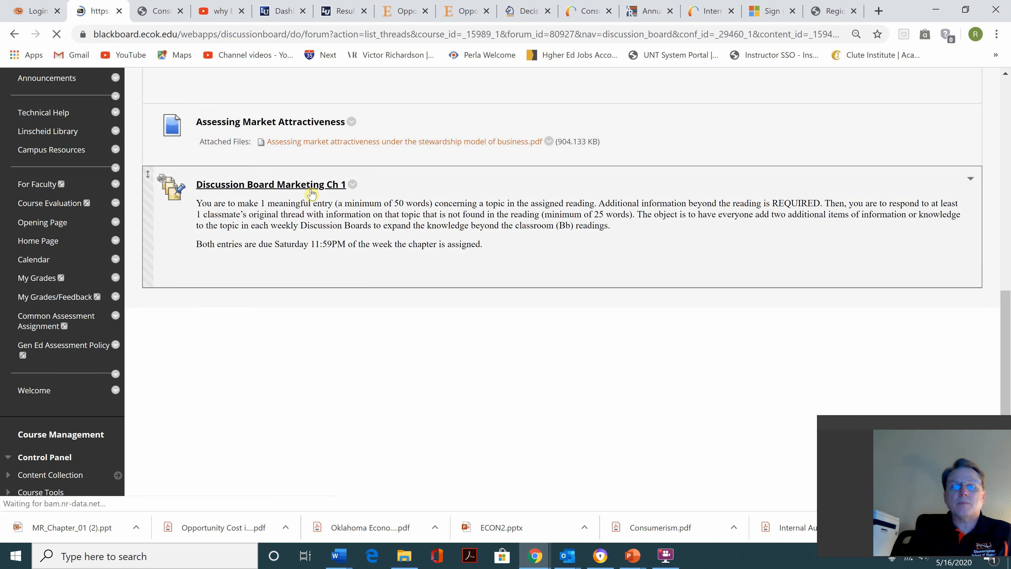
Step: Enter the Marketing Ch 1 forum and view its empty thread list
left_click(272, 184)
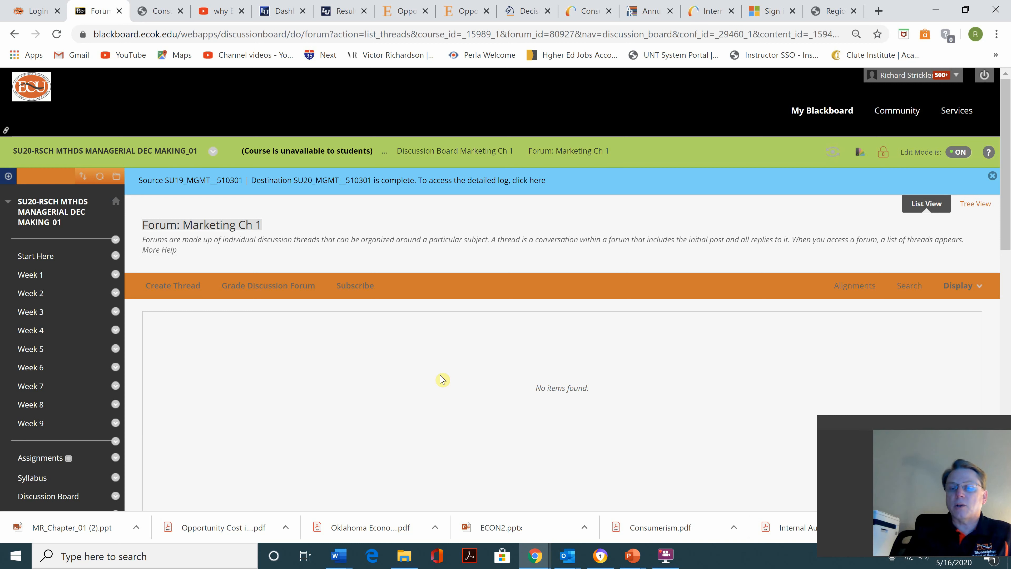
mouse_move(224, 333)
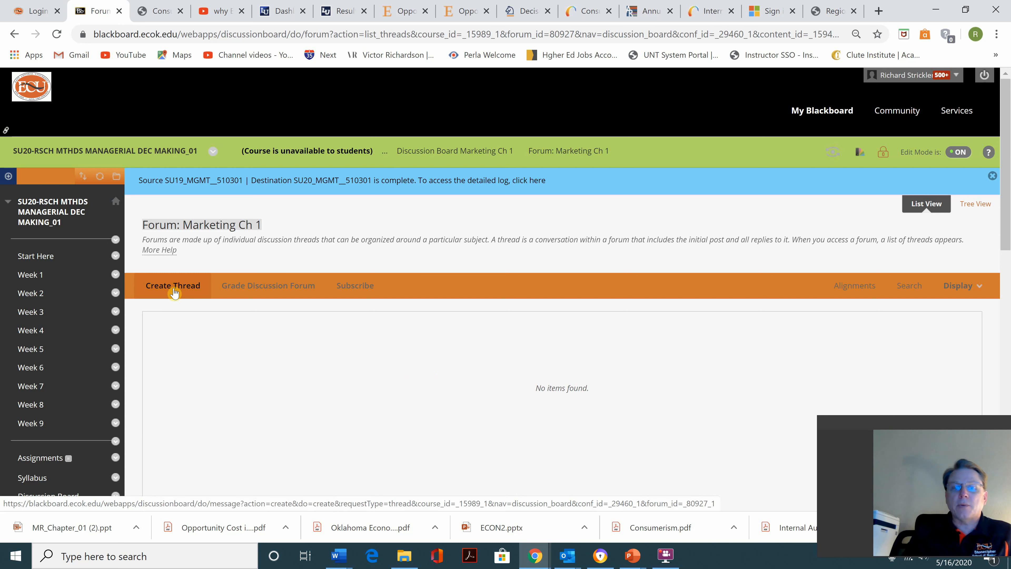
mouse_move(362, 471)
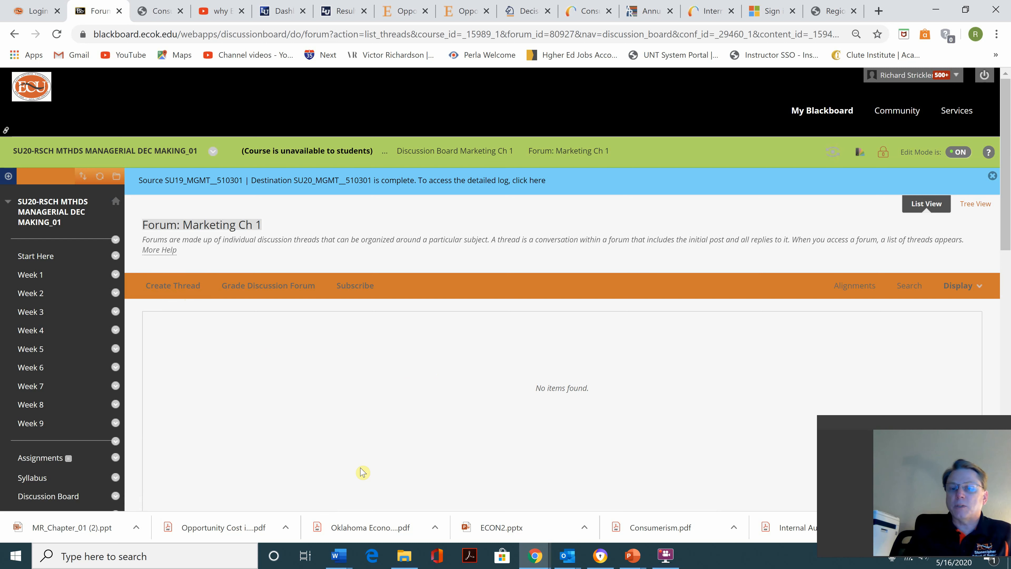
mouse_move(1004, 129)
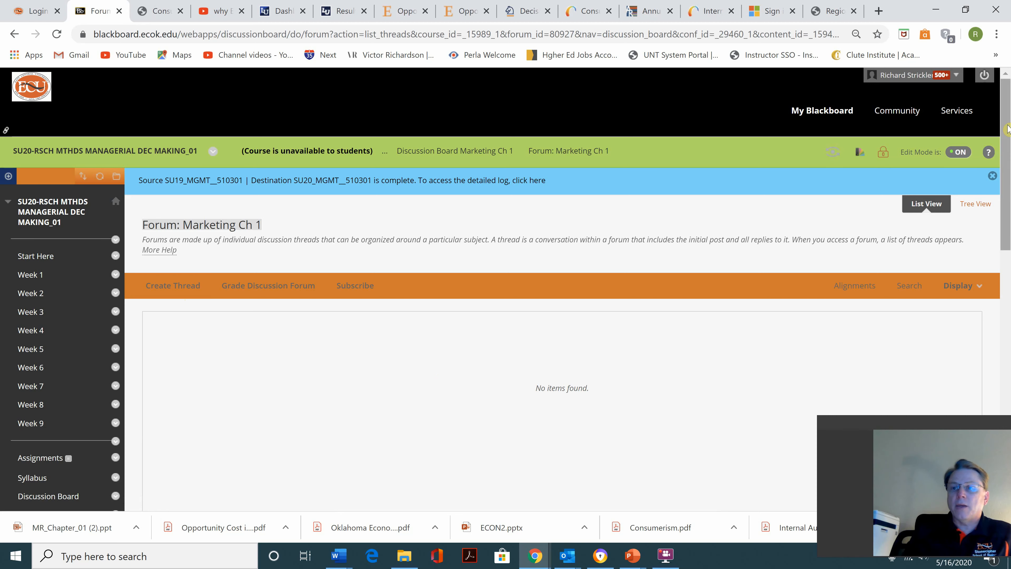
scroll("down", 3)
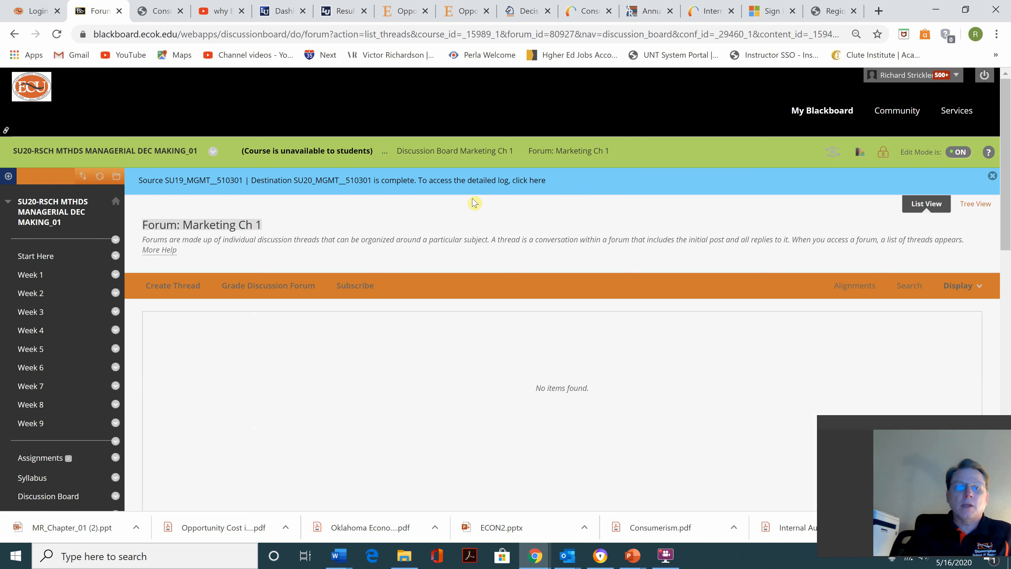
mouse_move(15, 32)
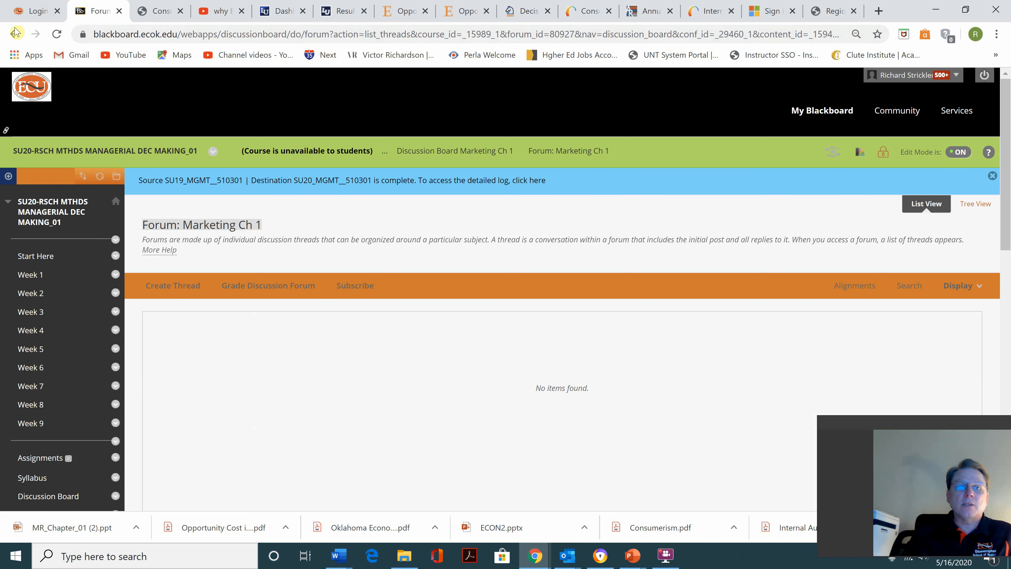
Step: Return to Week 1, dismiss the stray textbook list, and open the Marketing Ch 1 Power Points item
left_click(14, 34)
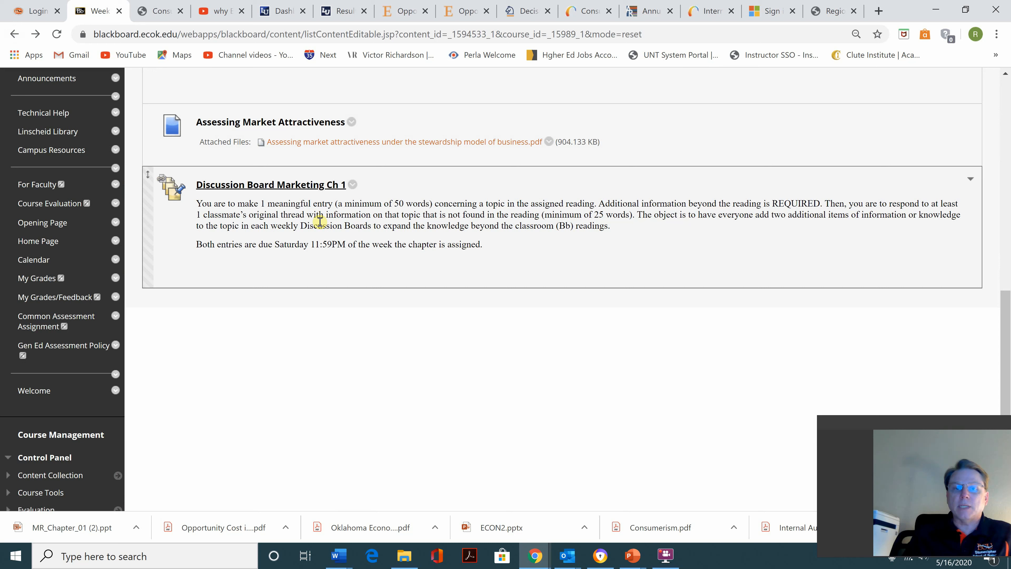
mouse_move(542, 261)
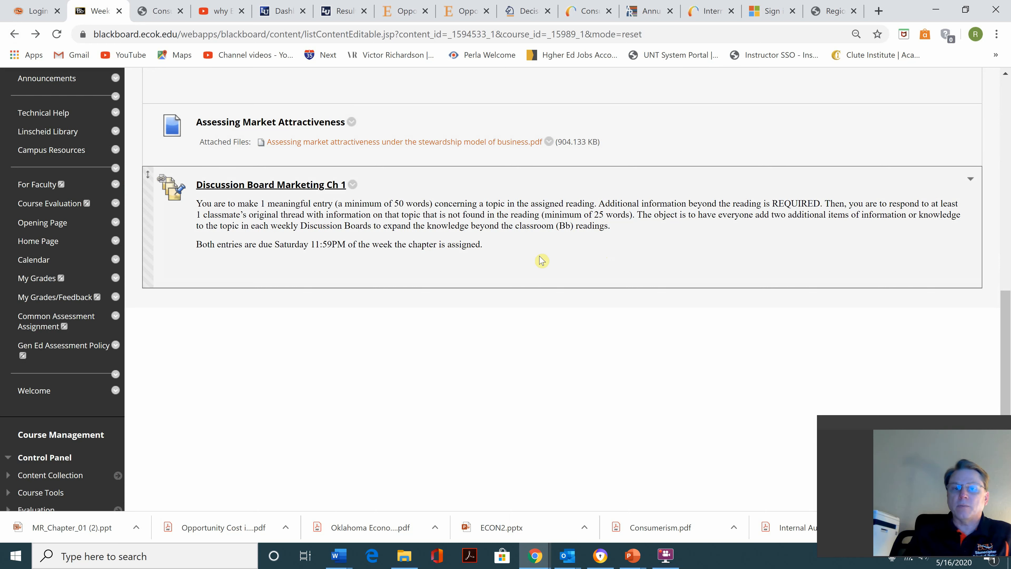
mouse_move(587, 226)
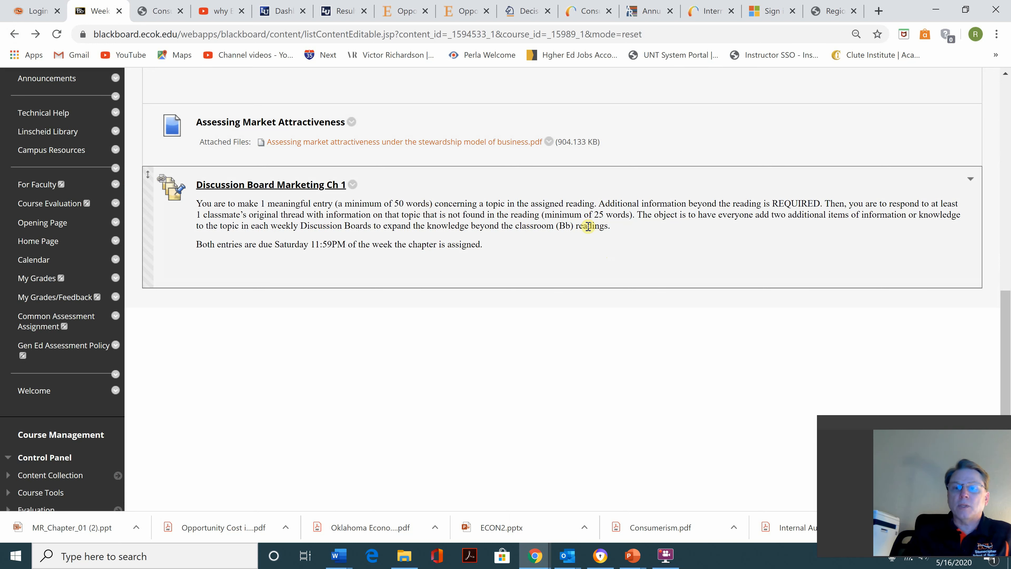
scroll("up", 3)
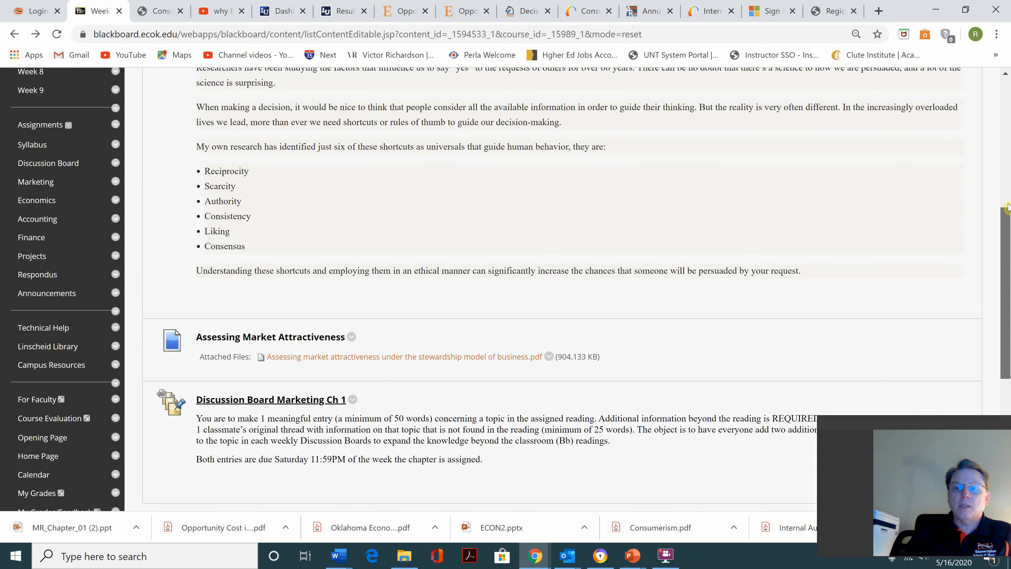
left_click(394, 145)
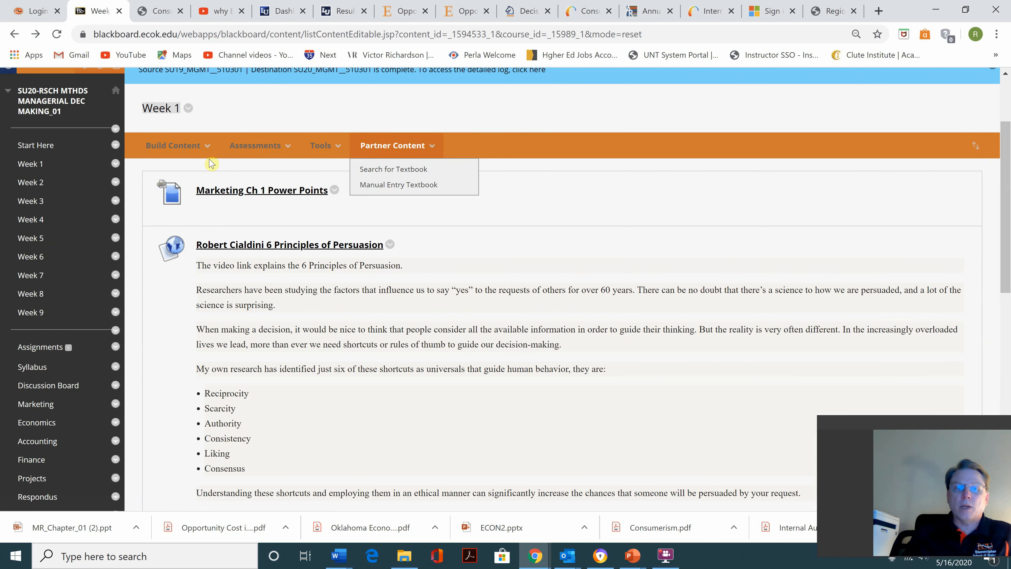
left_click(172, 145)
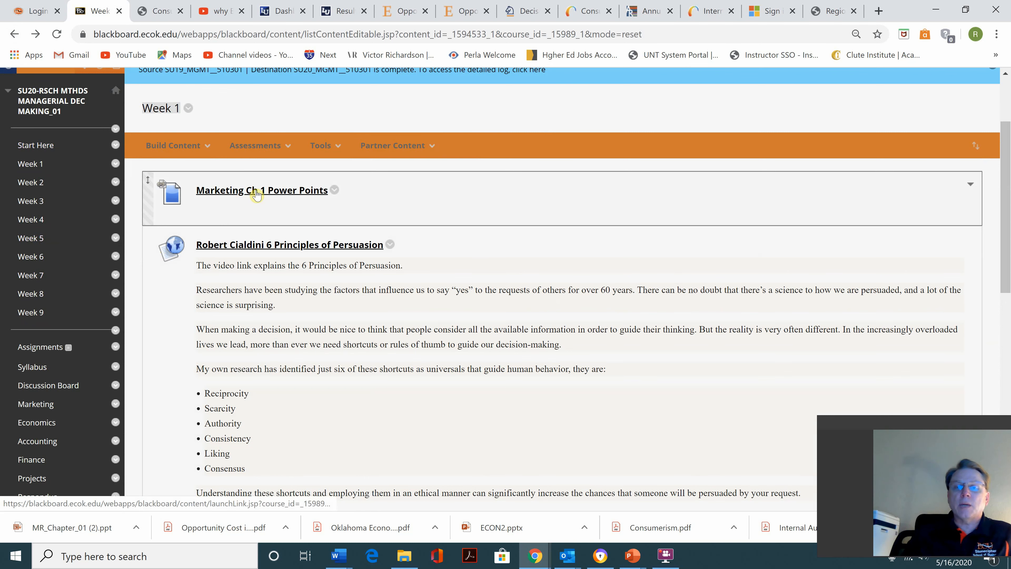
left_click(261, 189)
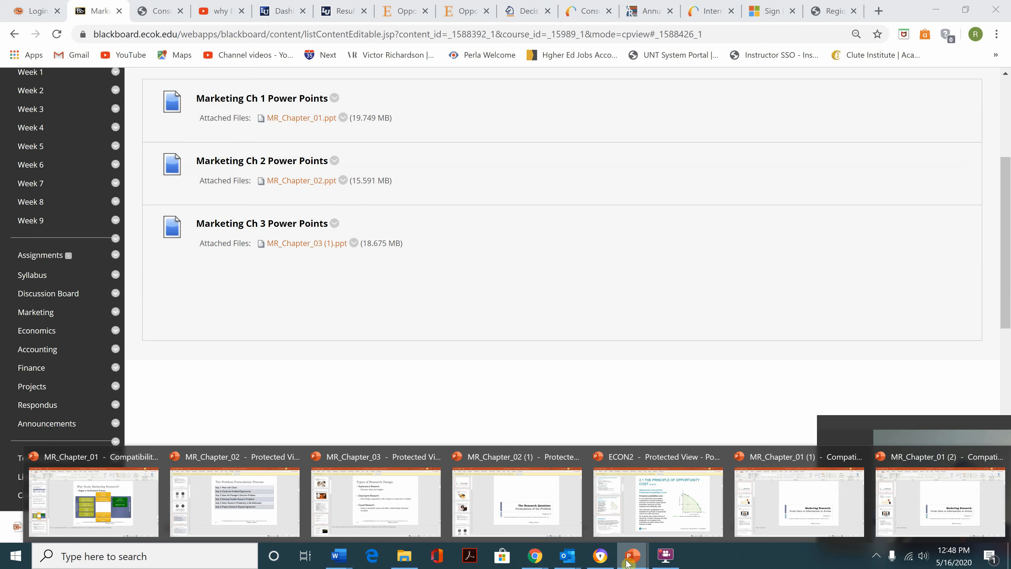
Step: Switch from the browser to the MR_Chapter_01 (1) deck in PowerPoint
left_click(376, 500)
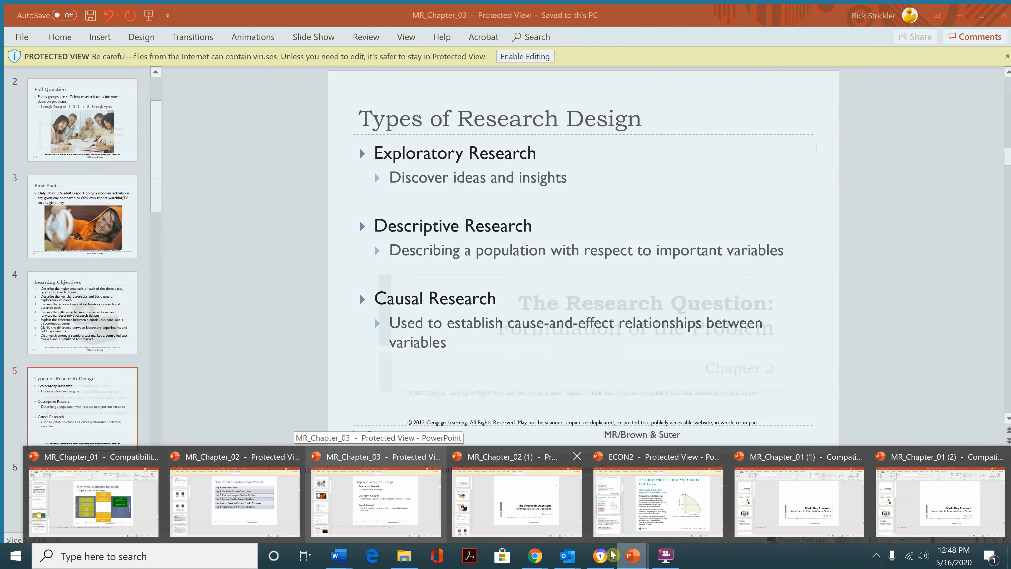
left_click(533, 555)
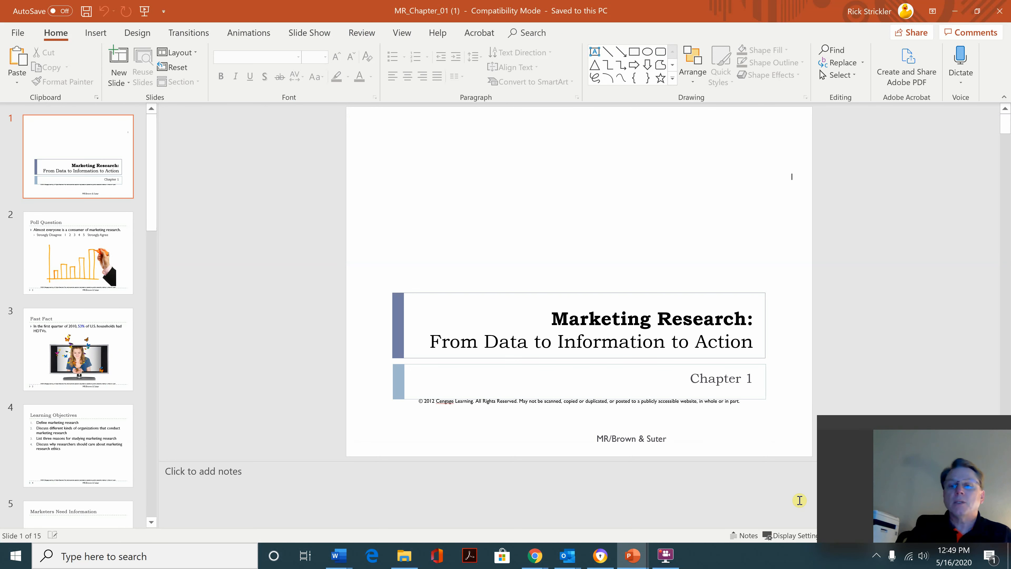
mouse_move(573, 420)
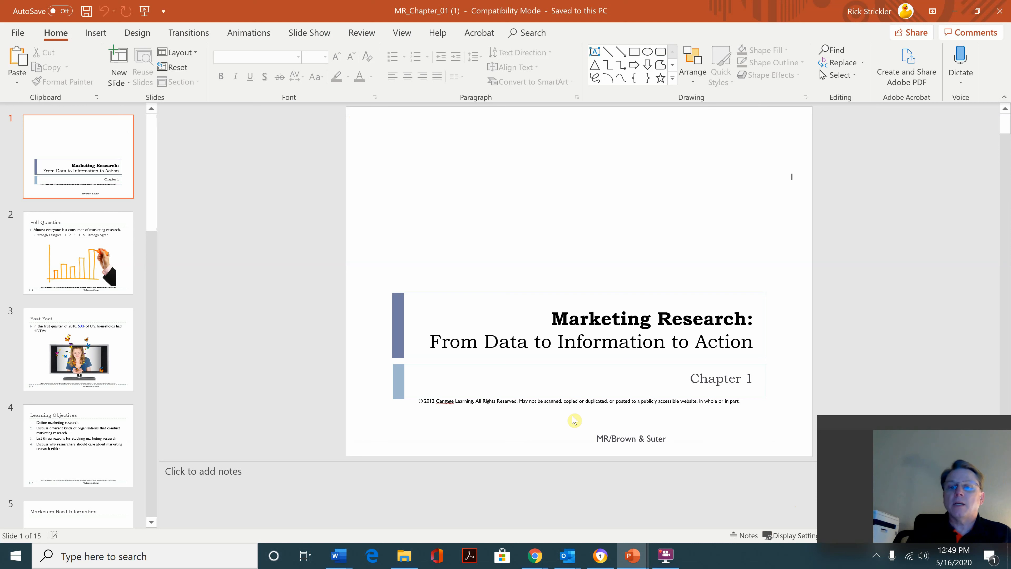
mouse_move(351, 324)
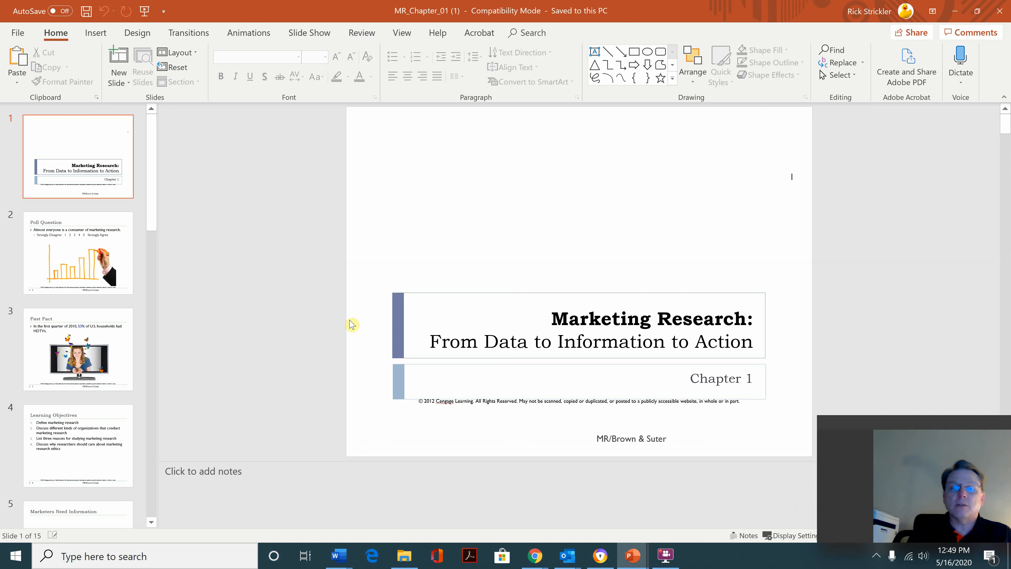
mouse_move(727, 316)
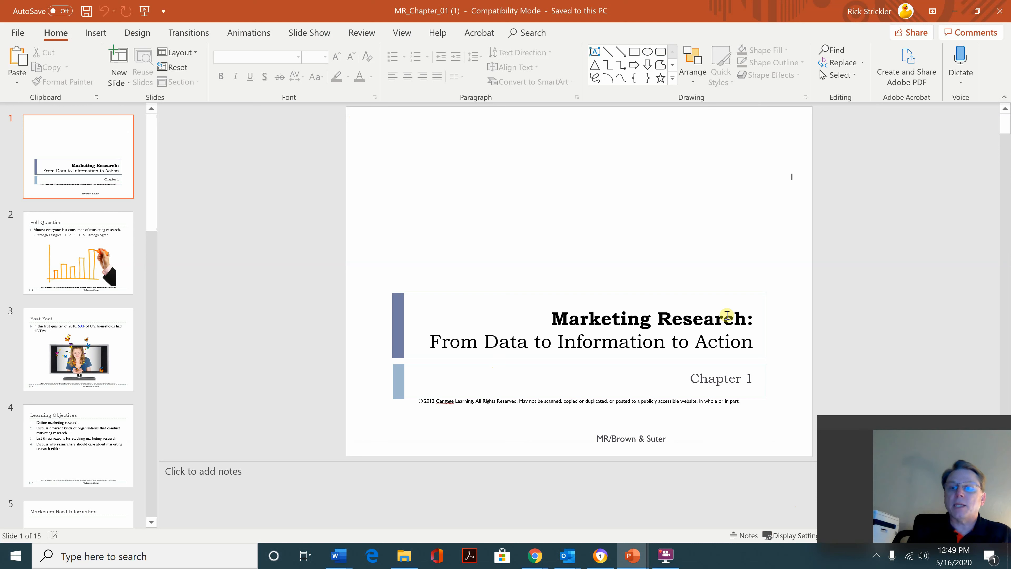
mouse_move(660, 334)
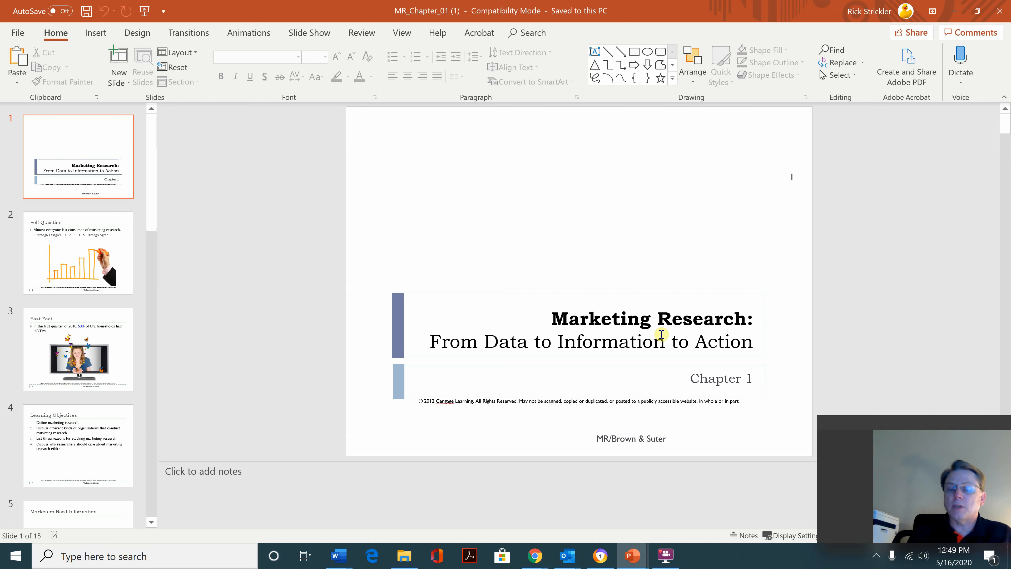
mouse_move(494, 376)
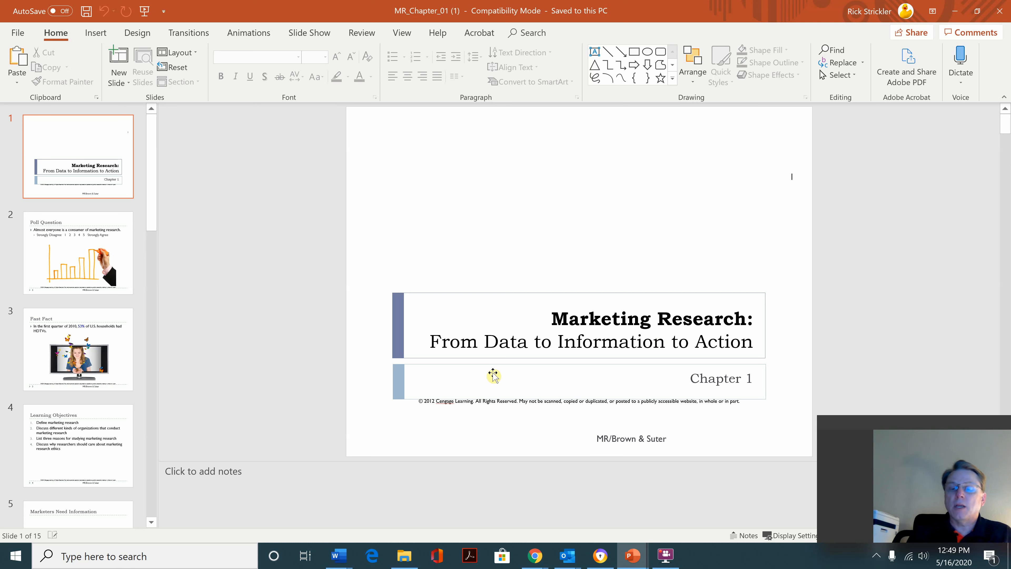
mouse_move(772, 321)
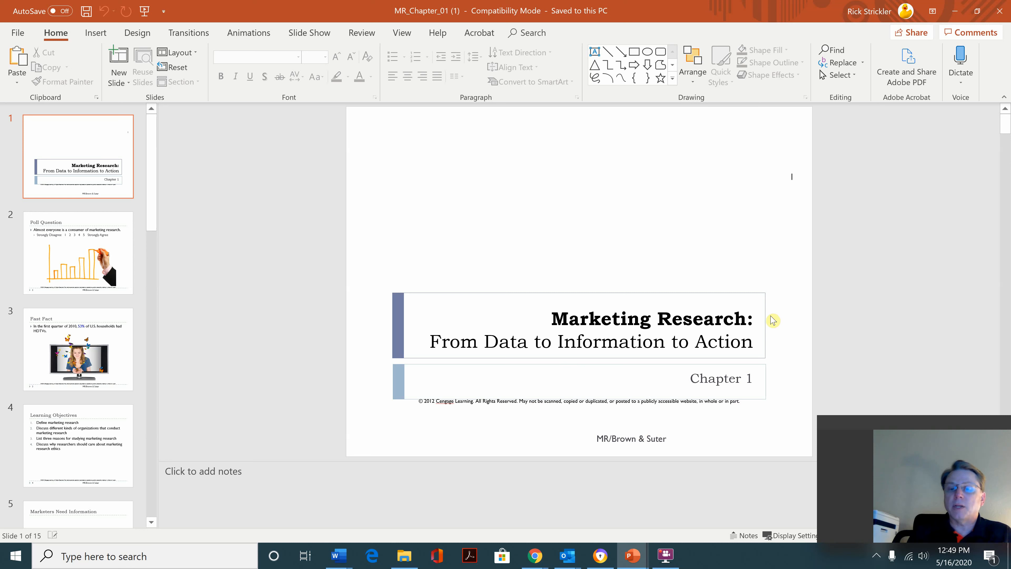
mouse_move(732, 393)
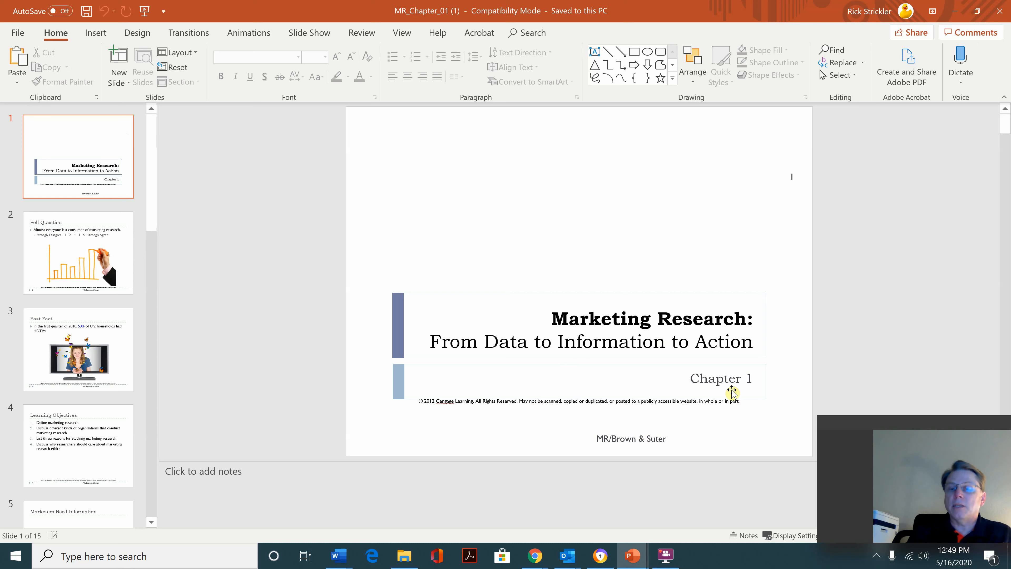
mouse_move(424, 347)
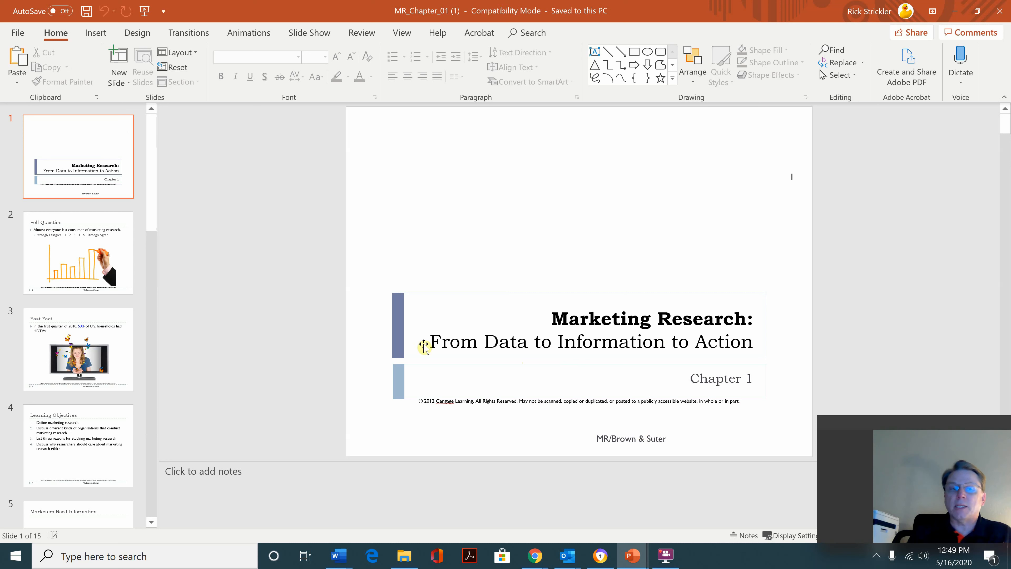
Step: Select slide 2, the Poll Question on being a consumer of marketing research
left_click(77, 253)
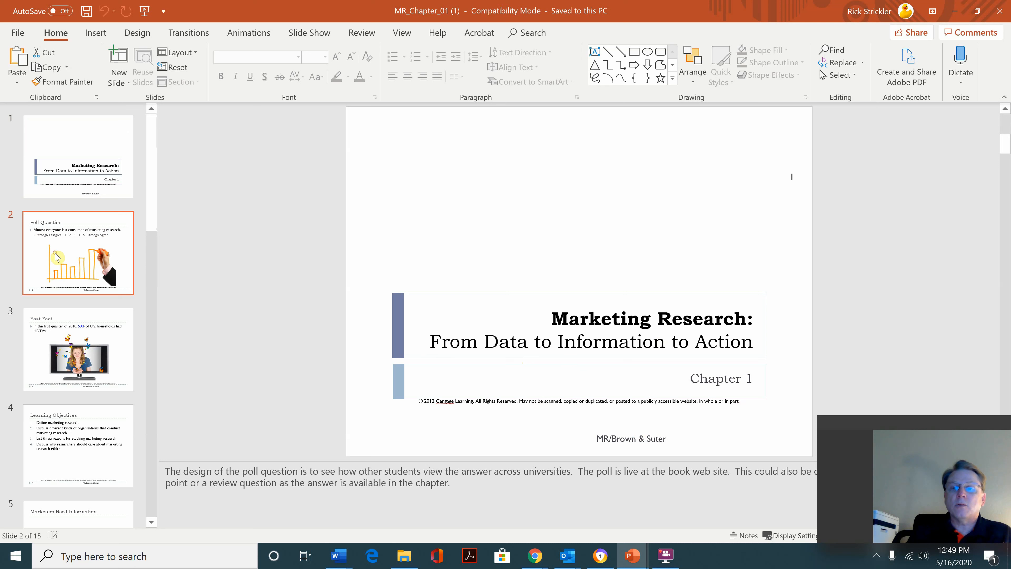
left_click(78, 252)
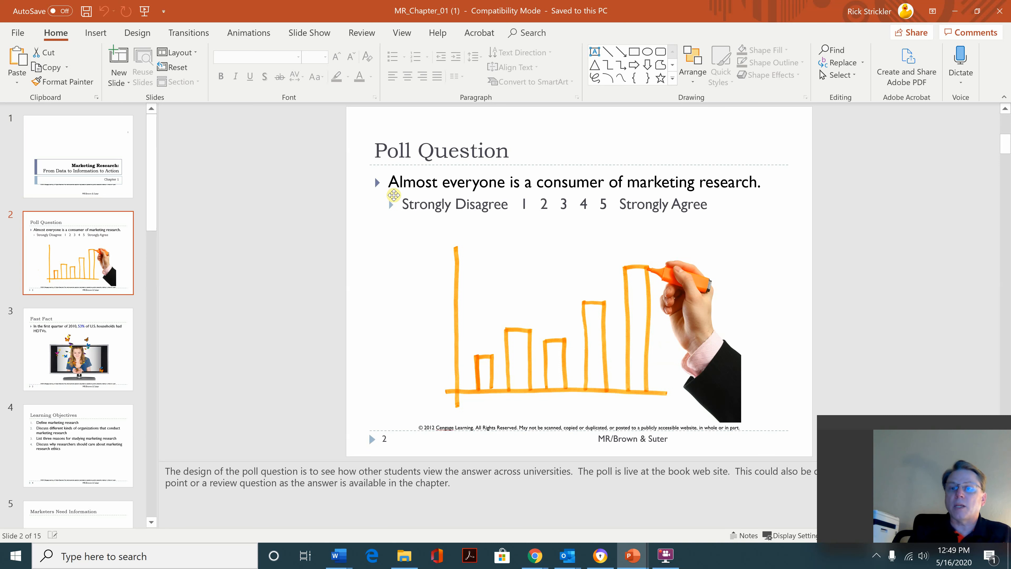
mouse_move(343, 236)
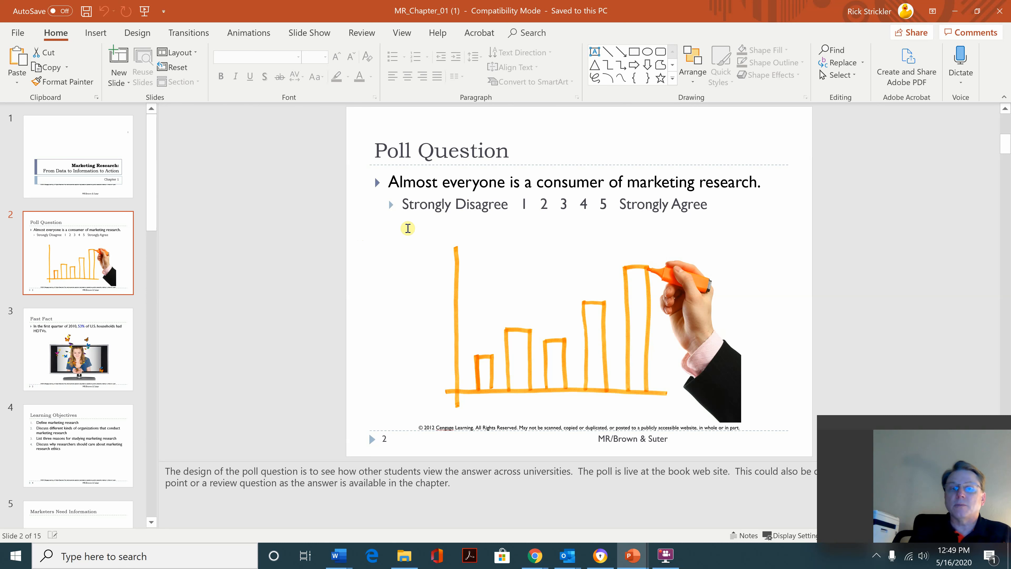
Step: Select slide 3, the Fast Fact on 53% of U.S. households owning HDTVs
left_click(77, 348)
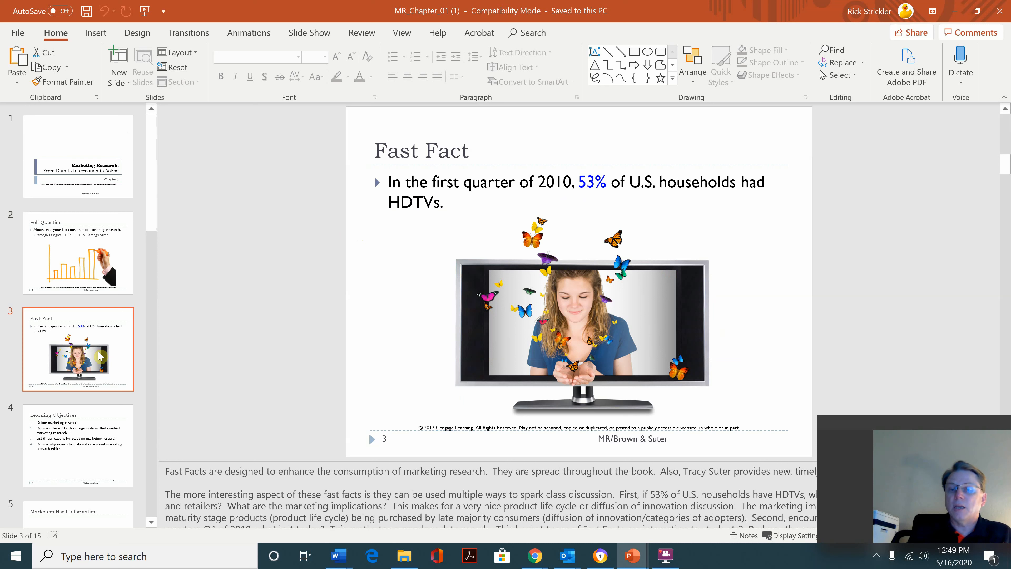
mouse_move(411, 289)
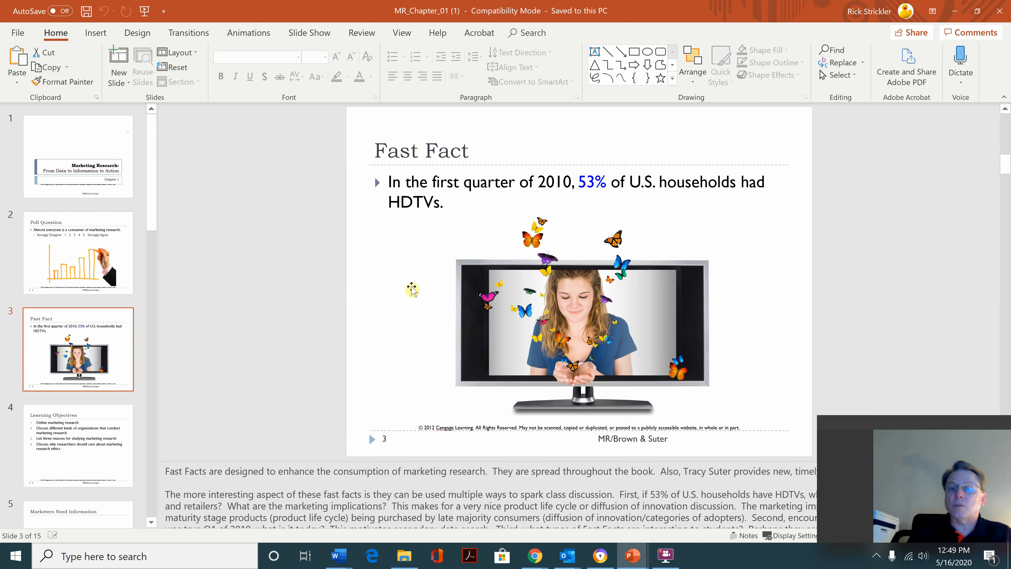
mouse_move(155, 213)
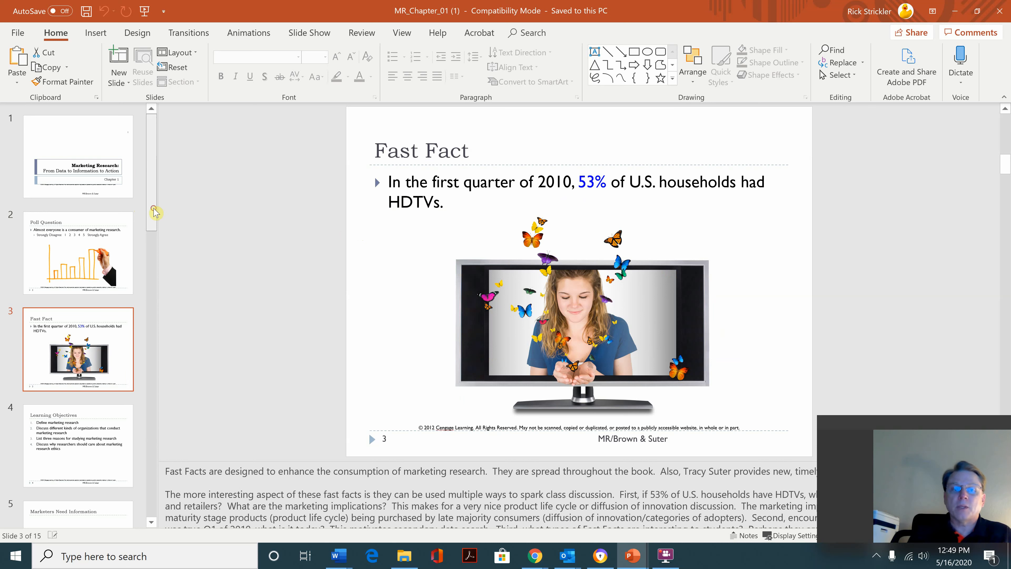
scroll("down", 3)
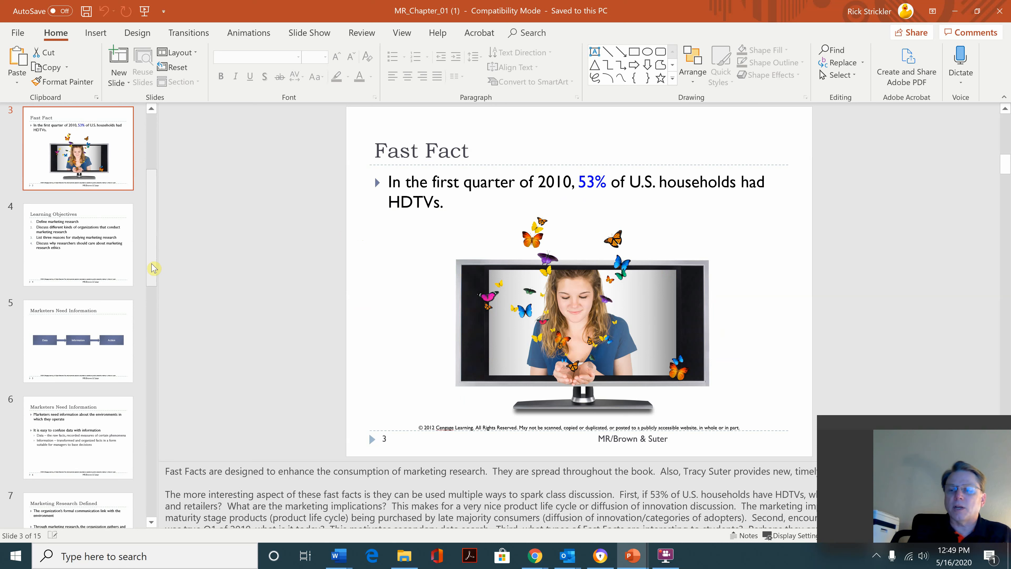
mouse_move(103, 252)
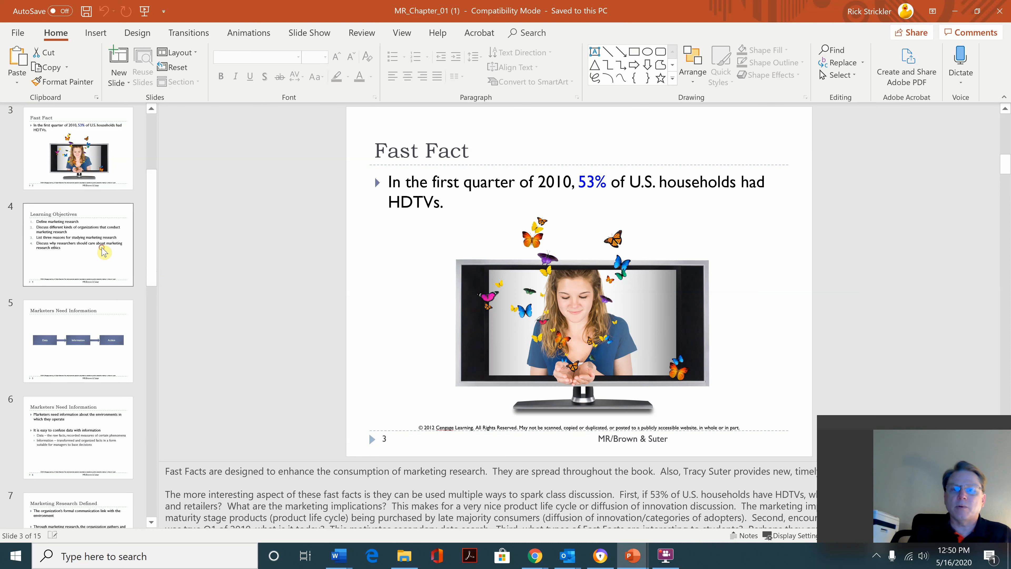
left_click(77, 244)
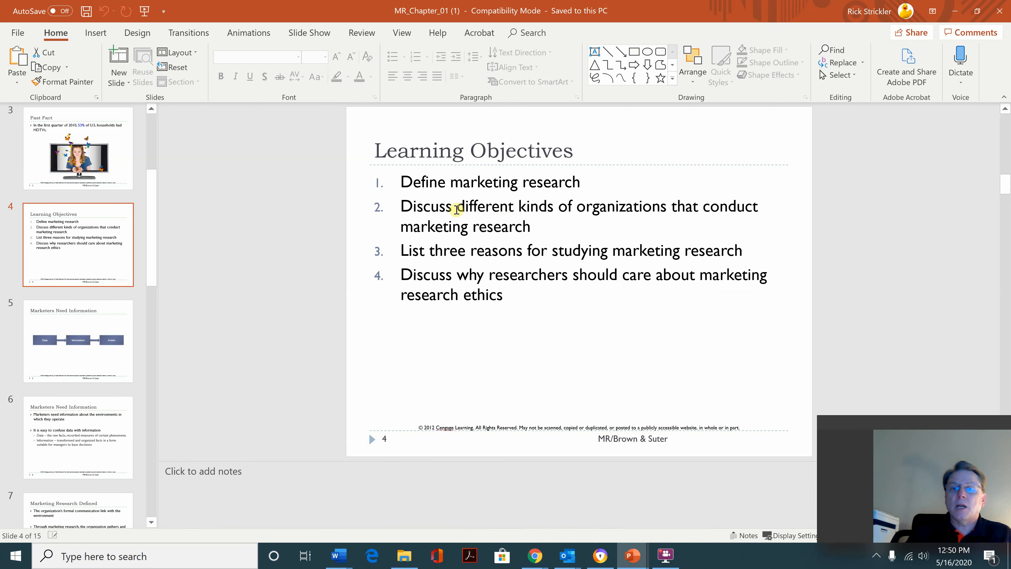
mouse_move(579, 203)
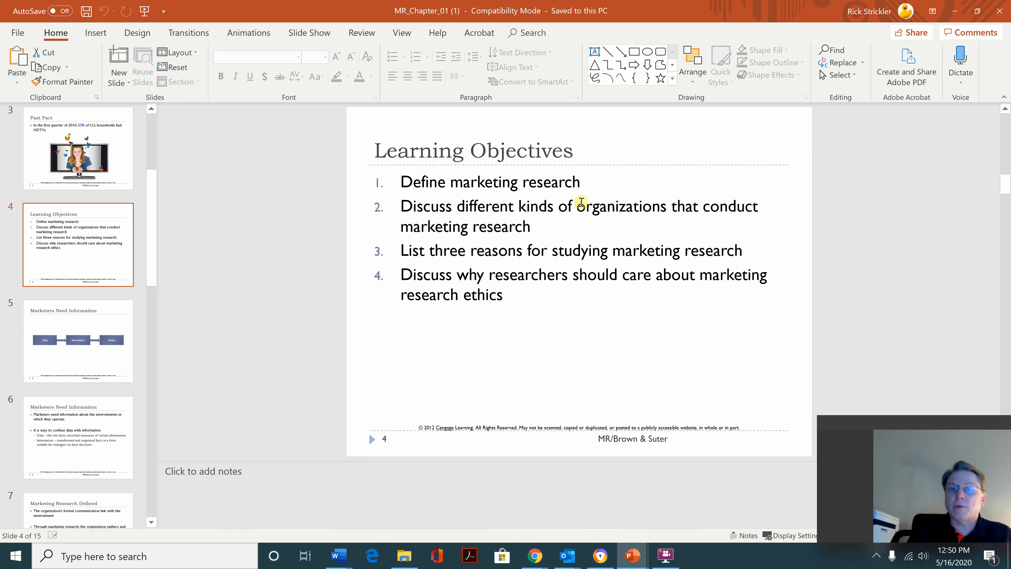
mouse_move(514, 225)
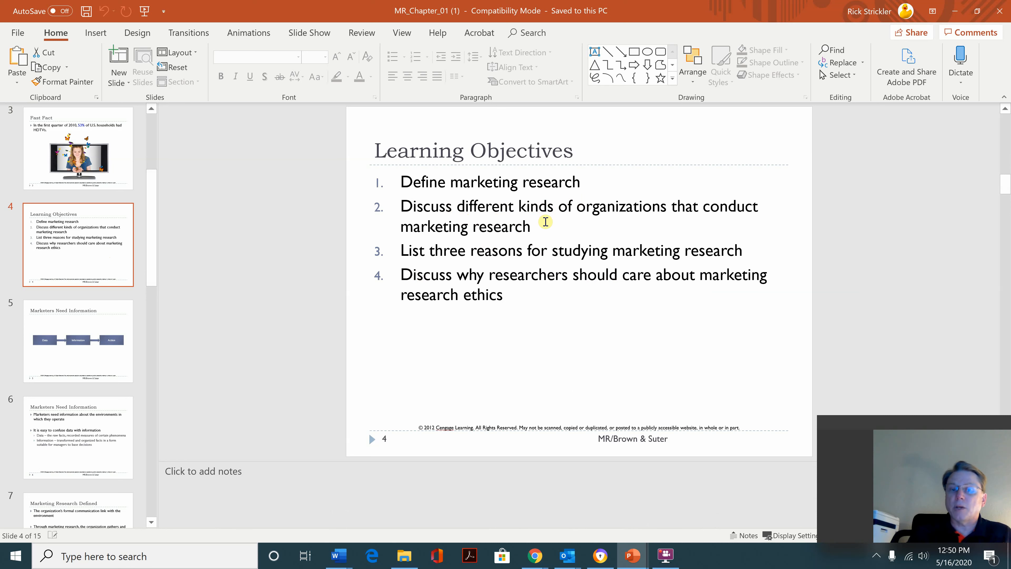
mouse_move(457, 267)
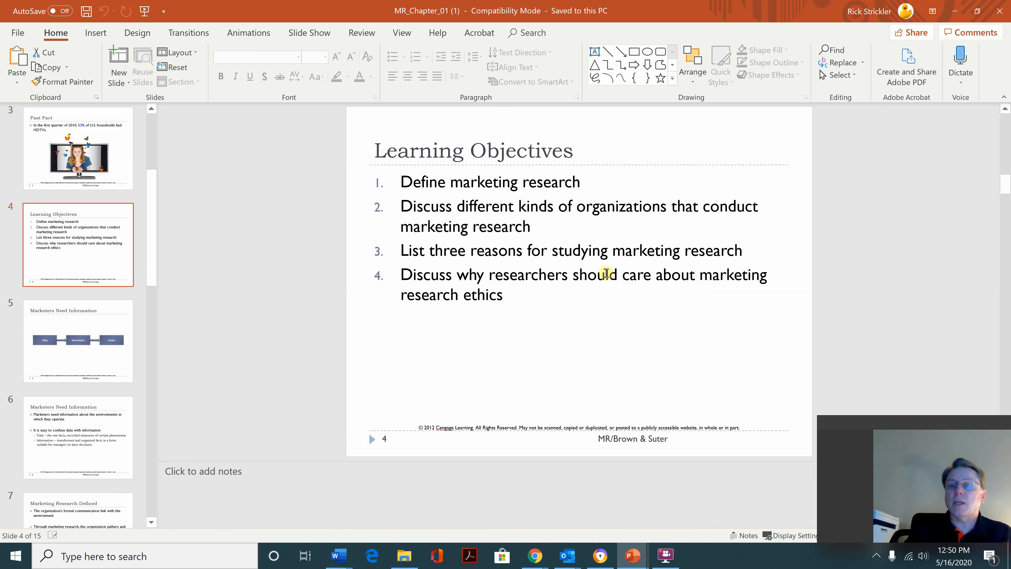
mouse_move(477, 281)
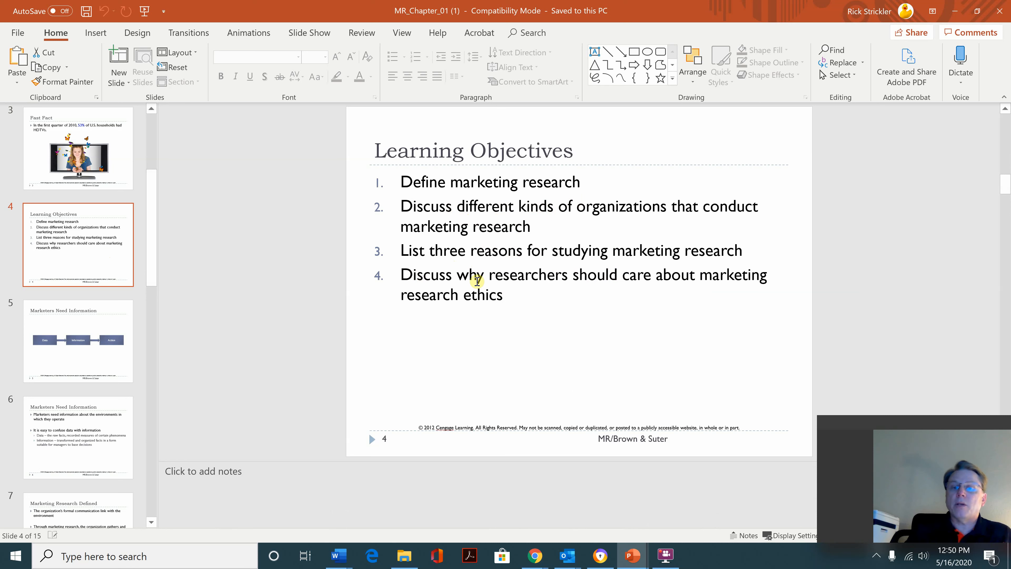
mouse_move(543, 299)
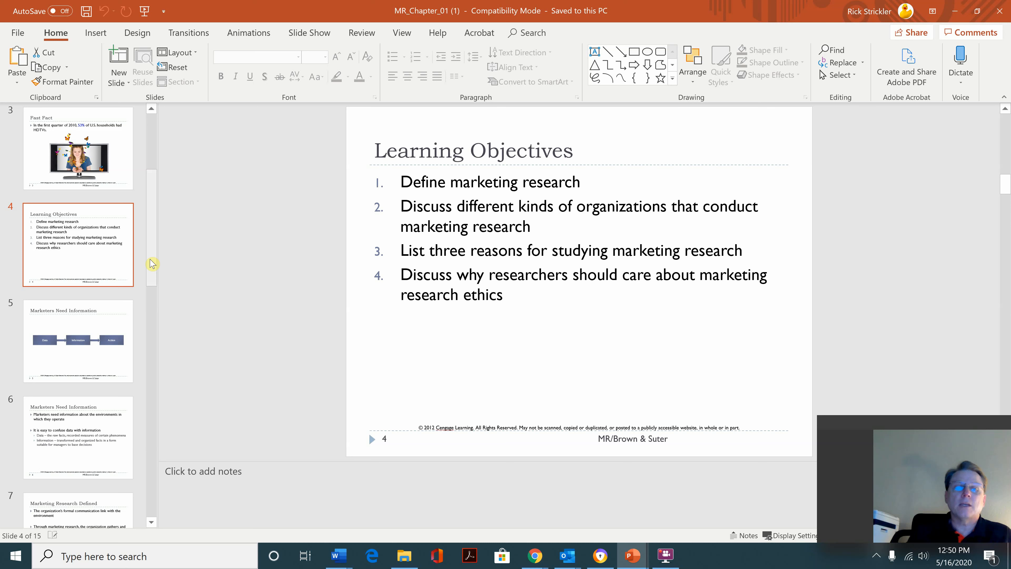
scroll("down", 3)
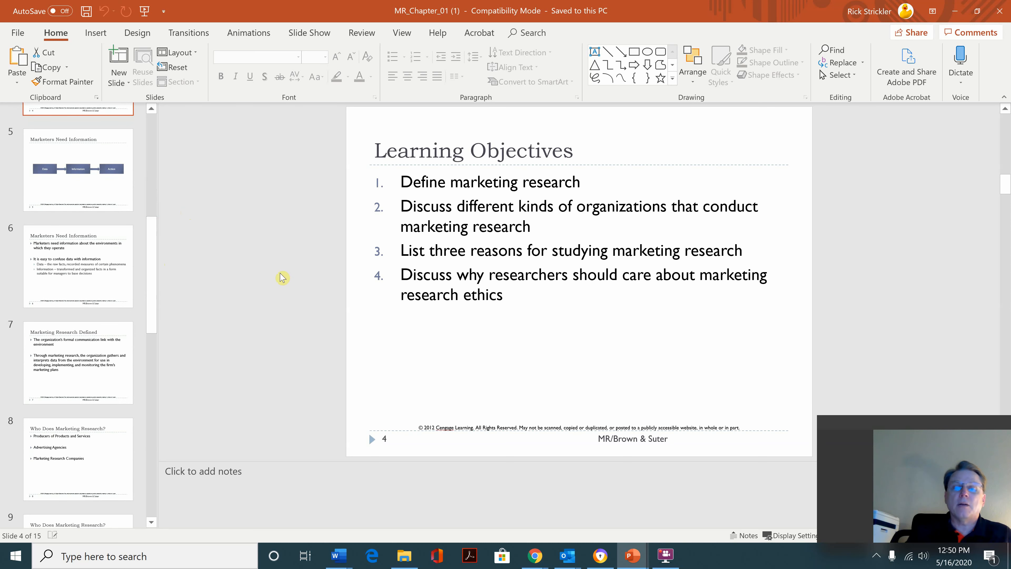
mouse_move(475, 356)
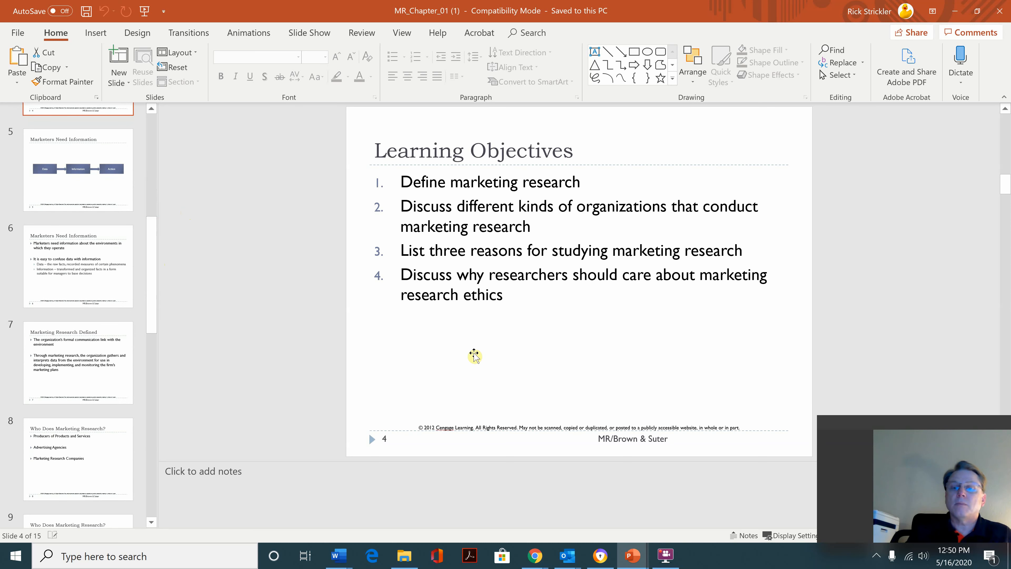
mouse_move(258, 226)
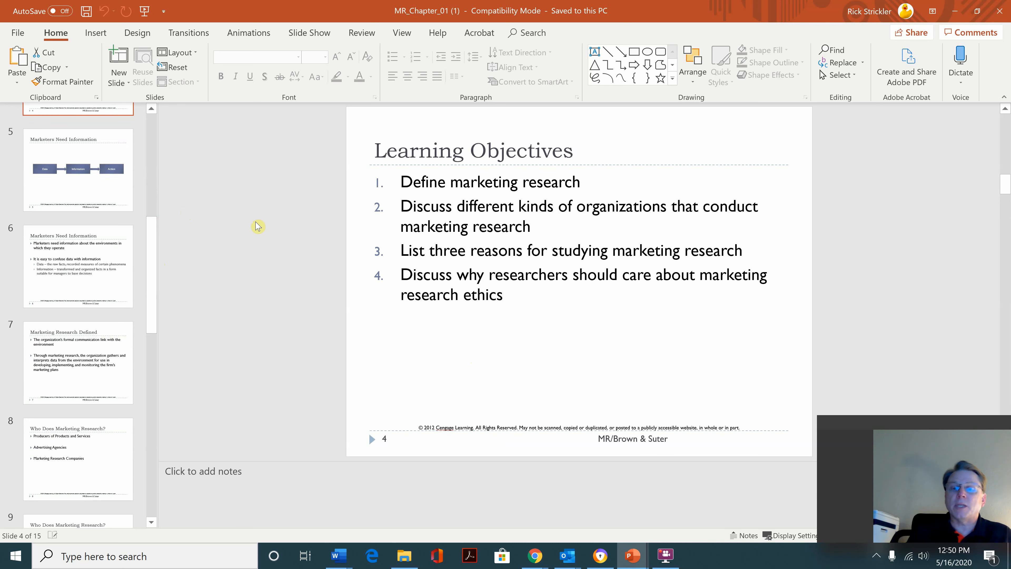
Step: Select slide 5 with the Data, Information, Action diagram
left_click(78, 170)
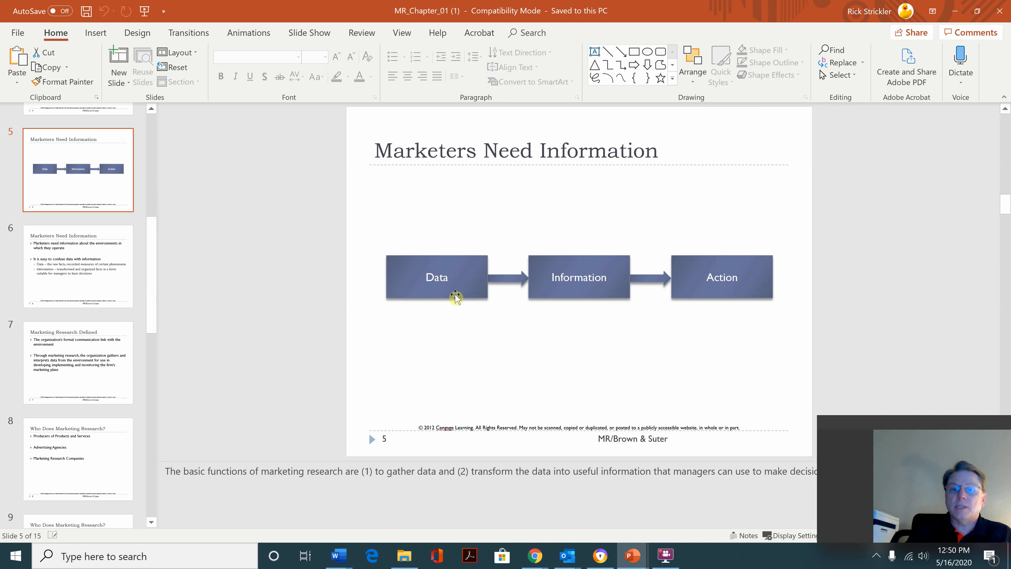
mouse_move(568, 296)
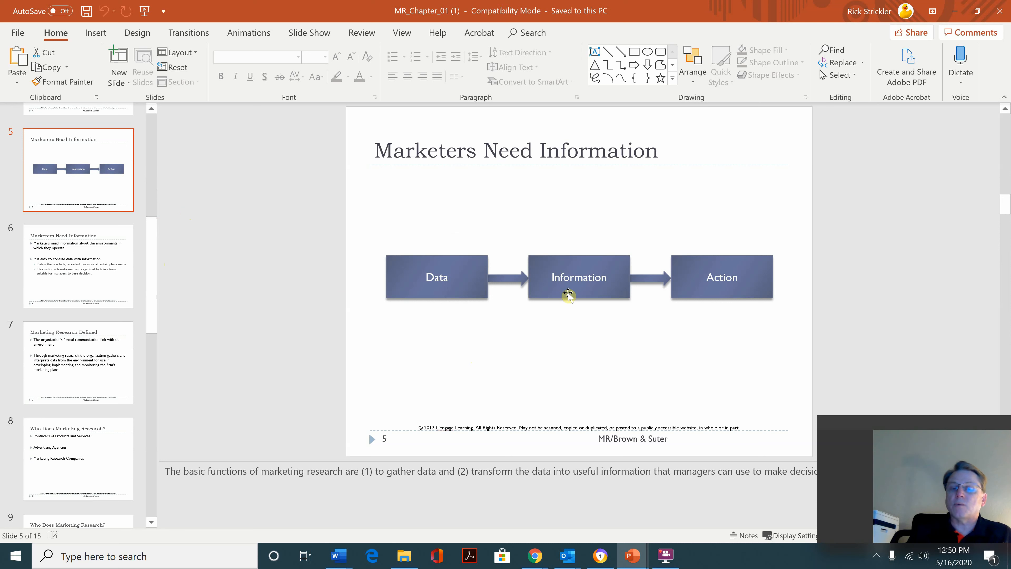
mouse_move(731, 294)
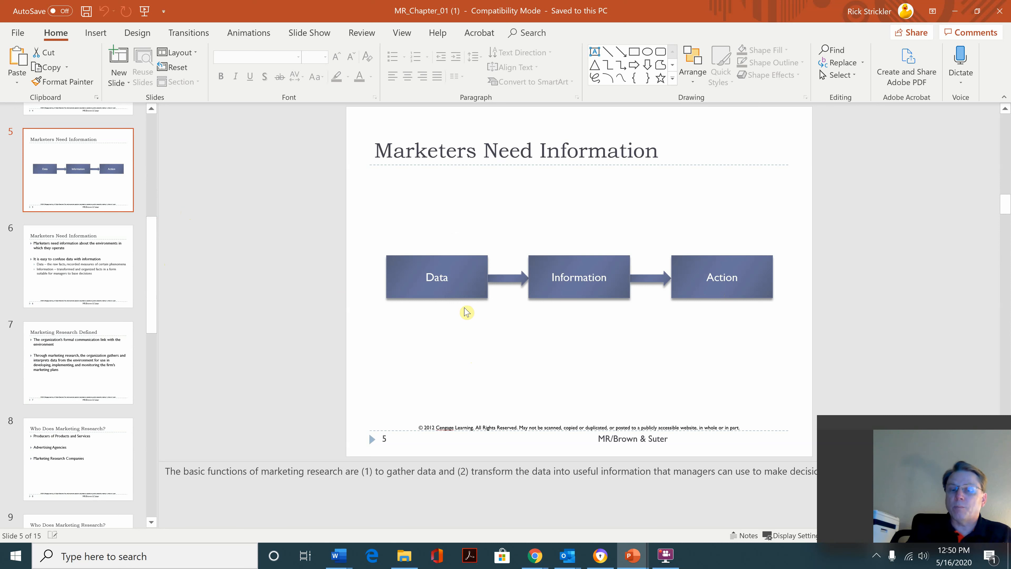
mouse_move(562, 301)
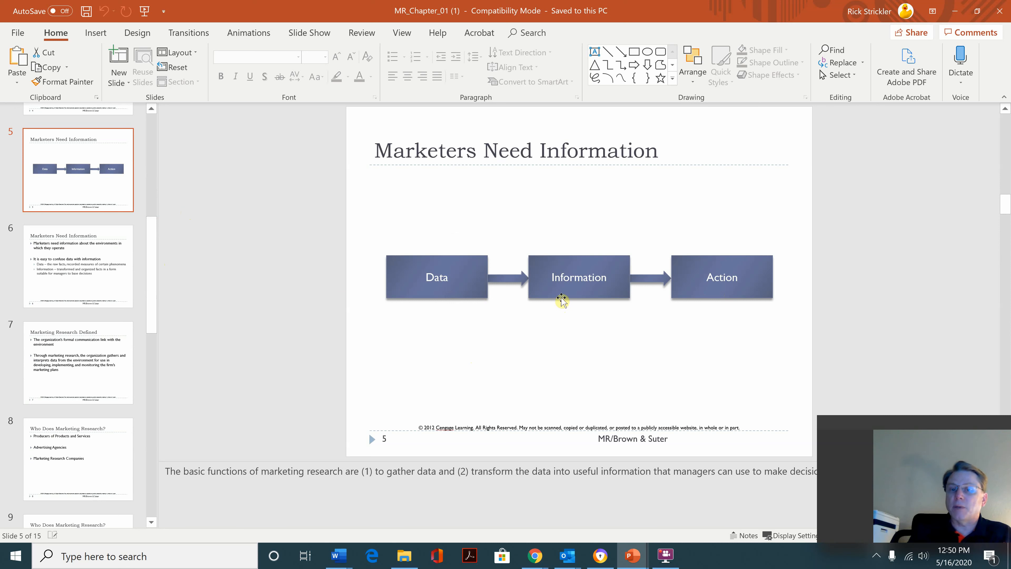
mouse_move(456, 291)
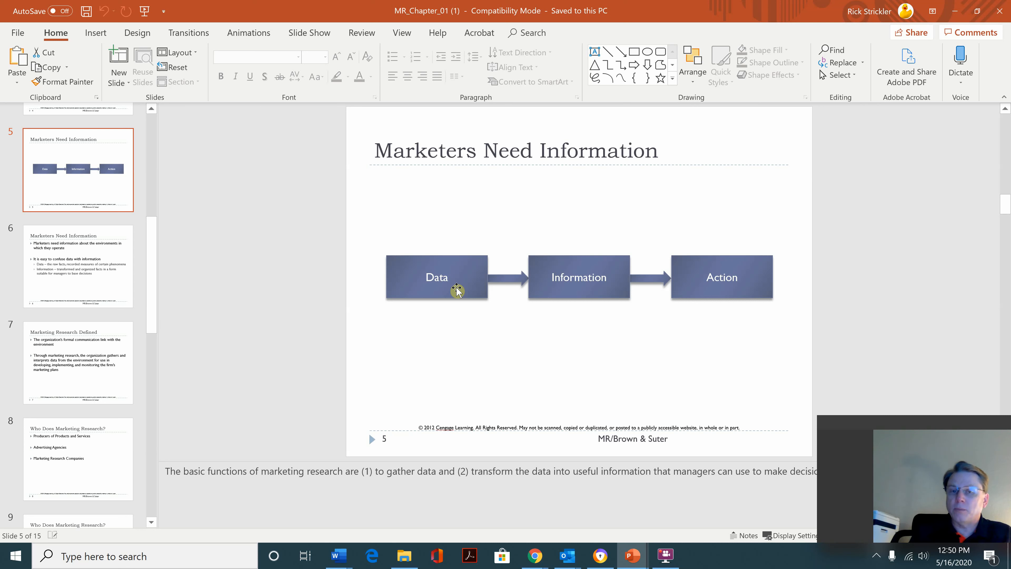
mouse_move(526, 299)
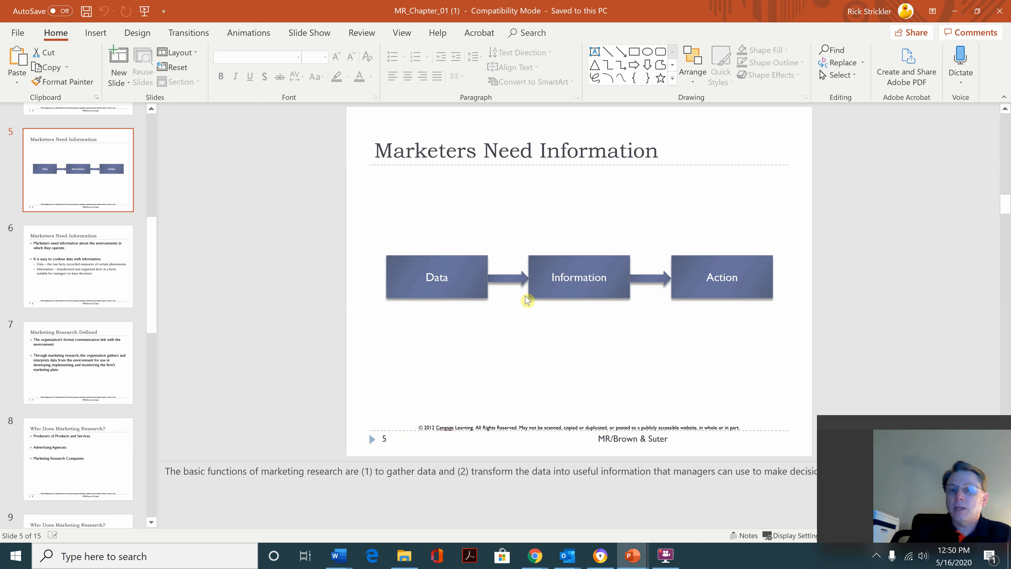
mouse_move(572, 294)
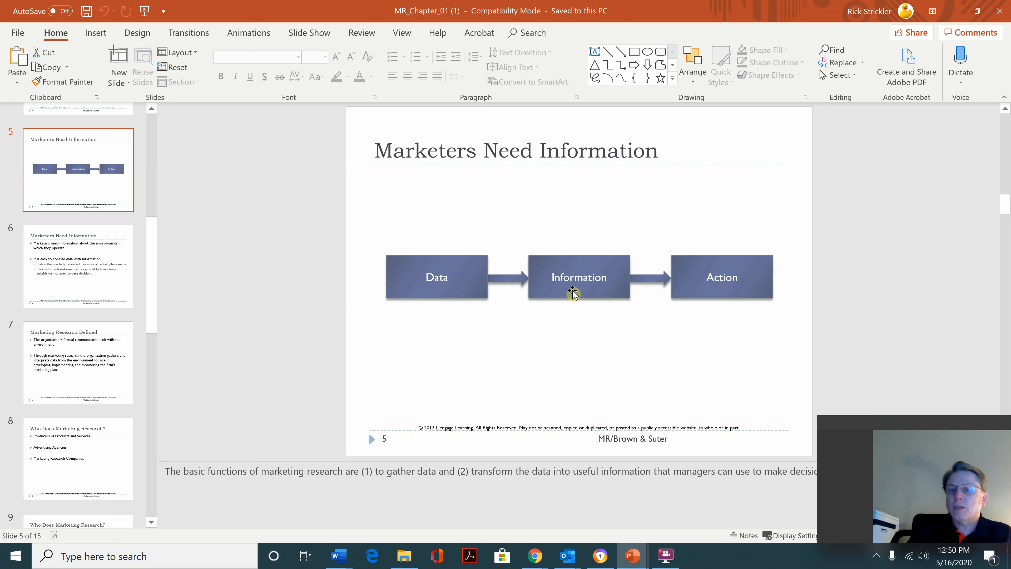
mouse_move(471, 288)
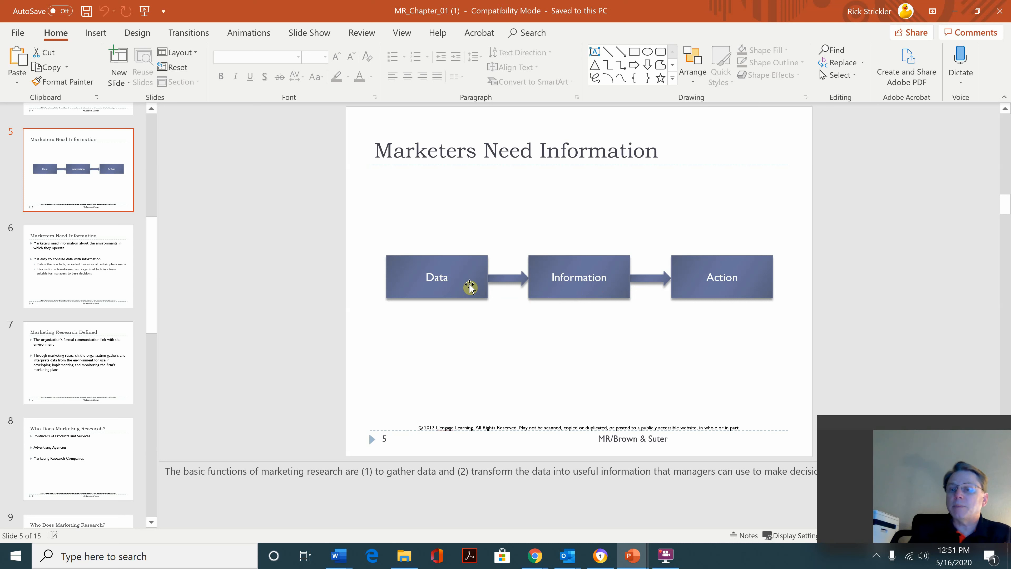
mouse_move(443, 295)
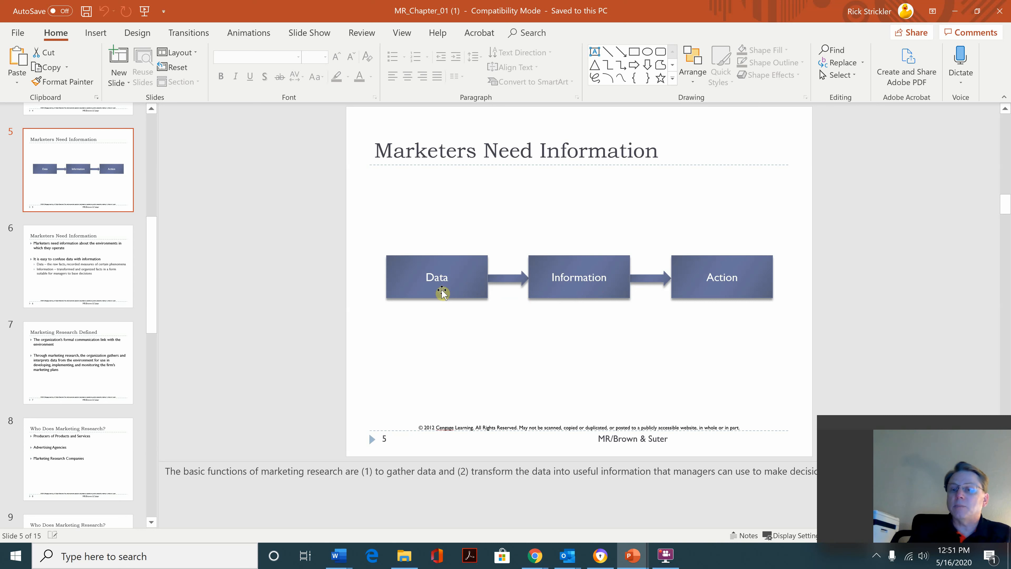
mouse_move(457, 294)
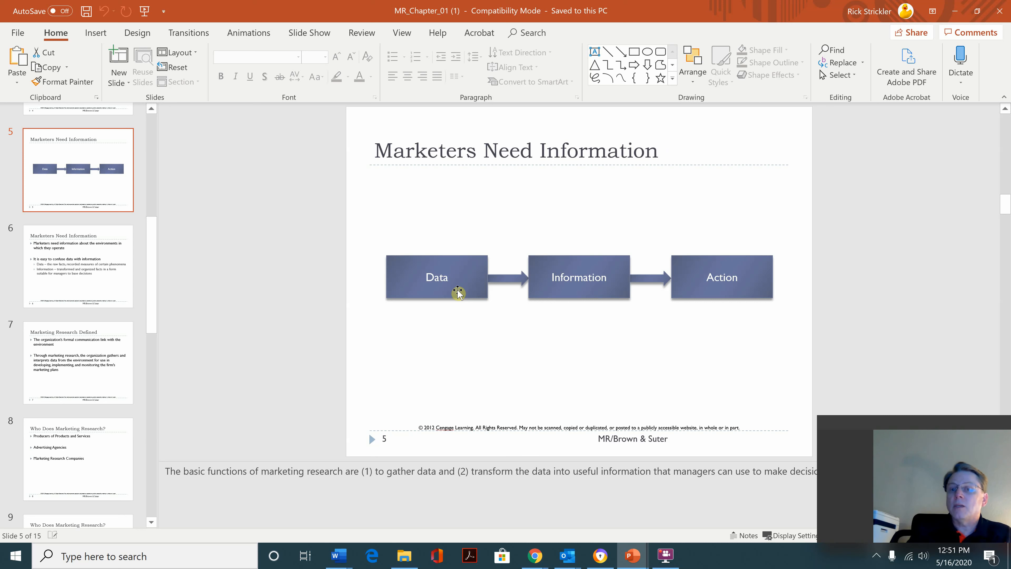
mouse_move(576, 294)
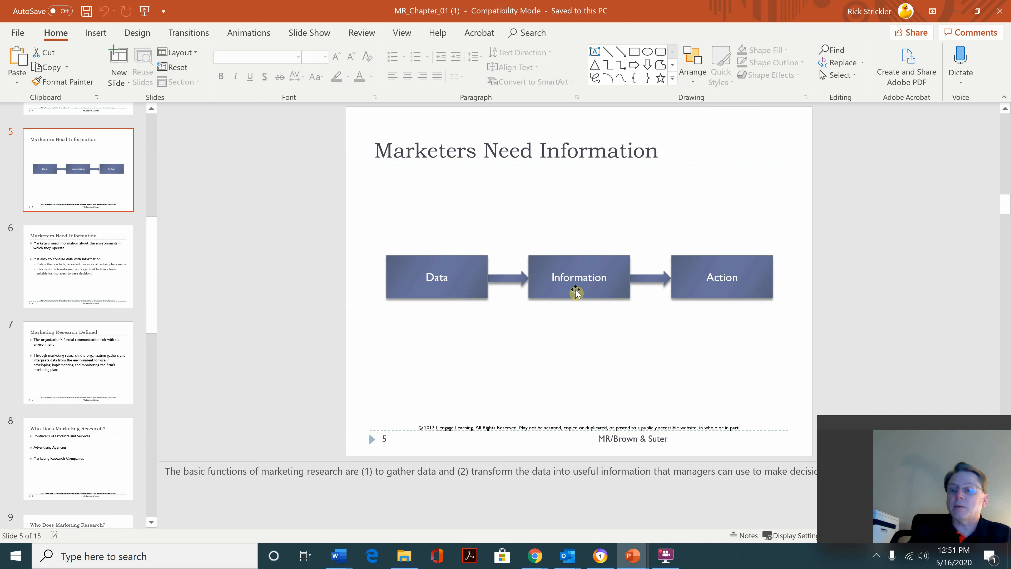
mouse_move(476, 297)
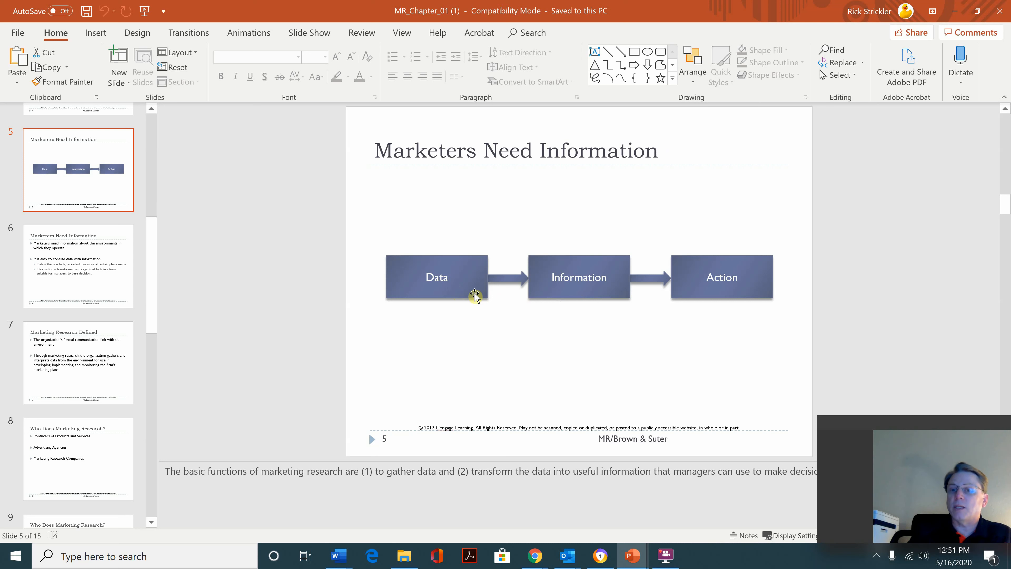
mouse_move(514, 315)
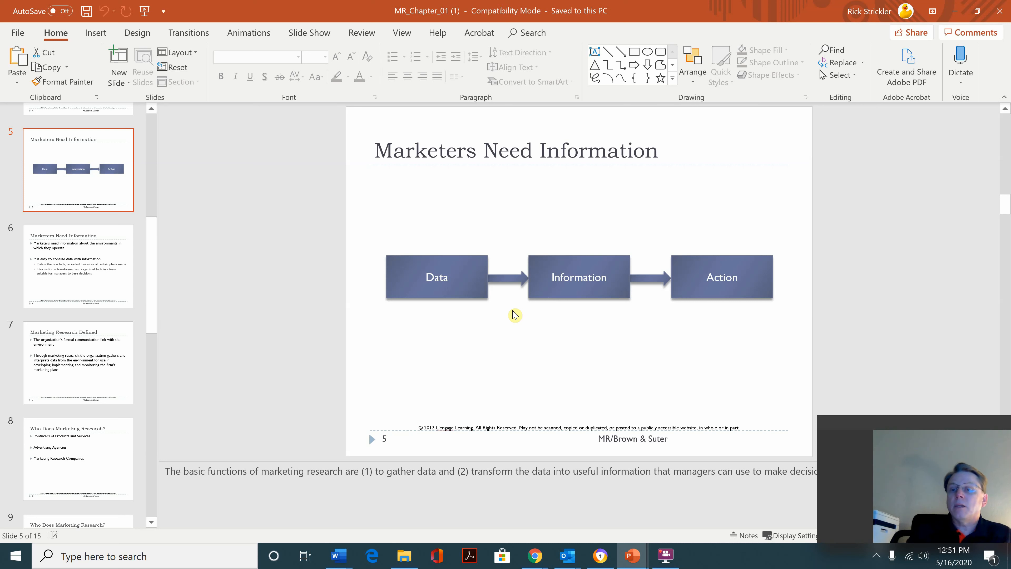
mouse_move(577, 335)
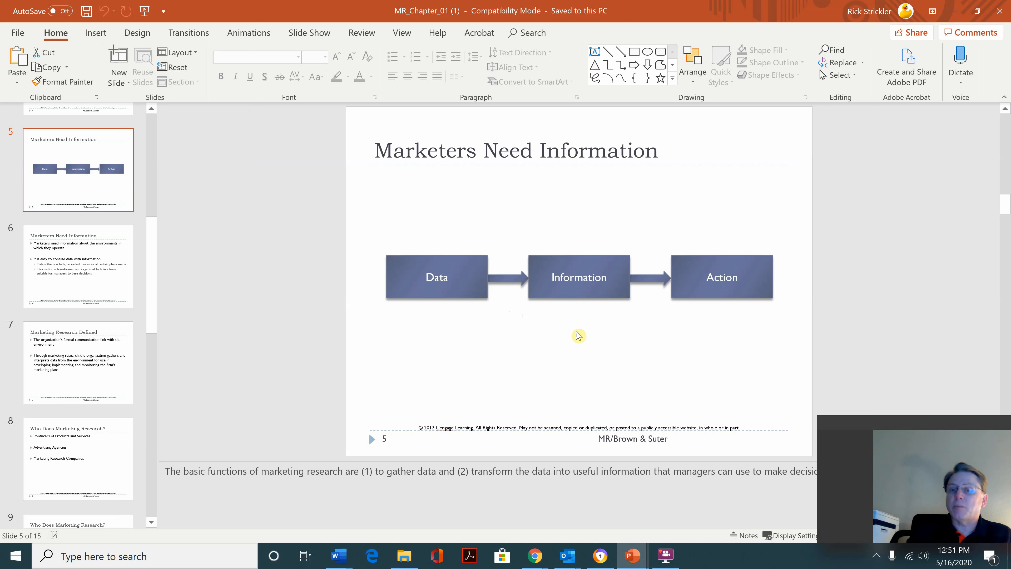
mouse_move(262, 276)
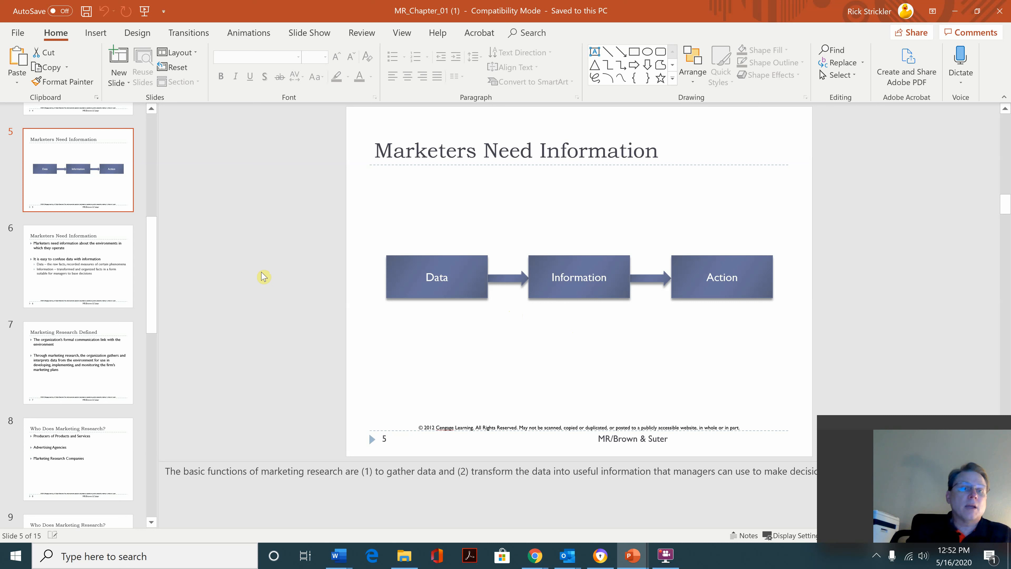
mouse_move(492, 300)
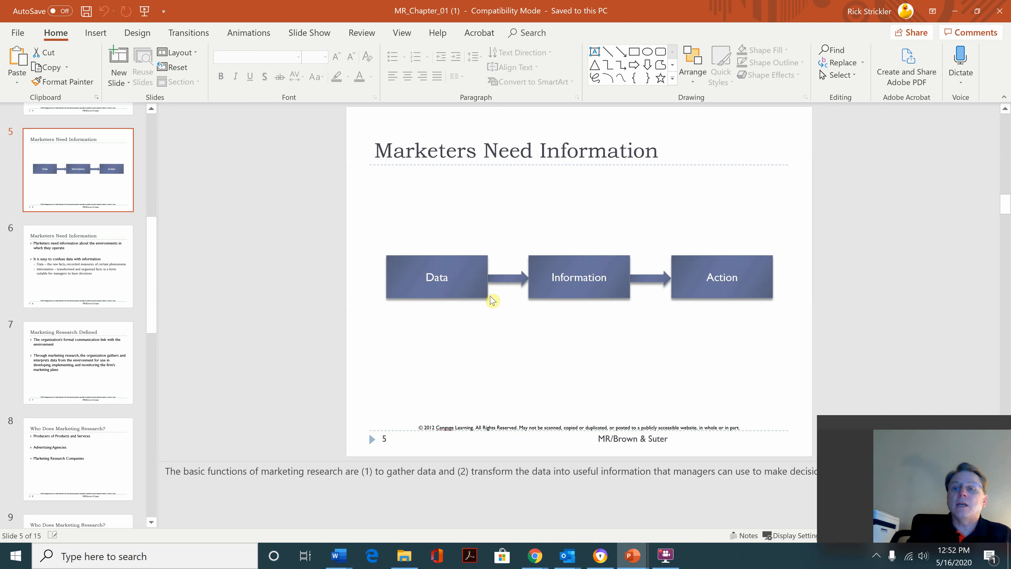
mouse_move(675, 290)
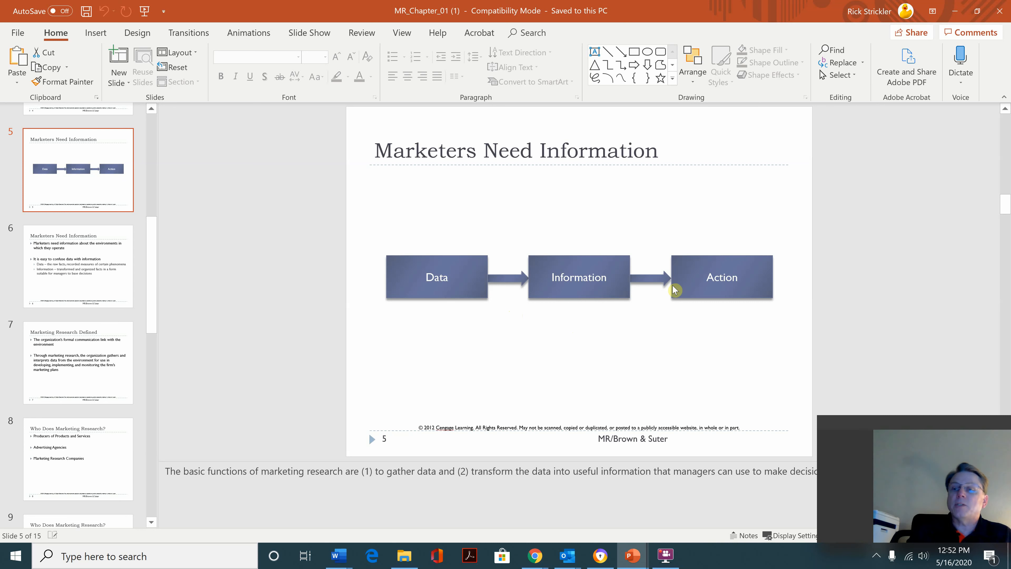
mouse_move(719, 303)
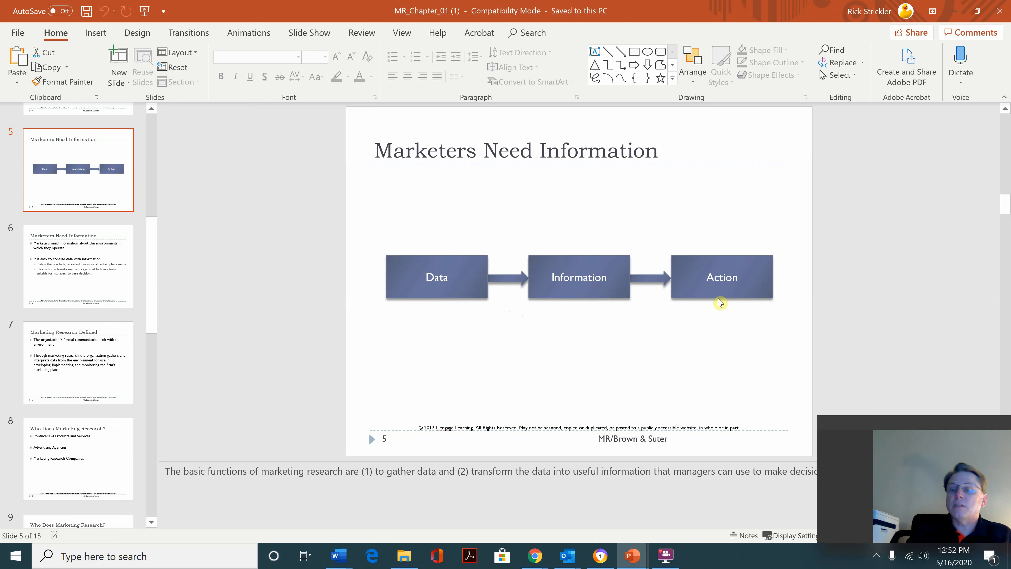
mouse_move(732, 297)
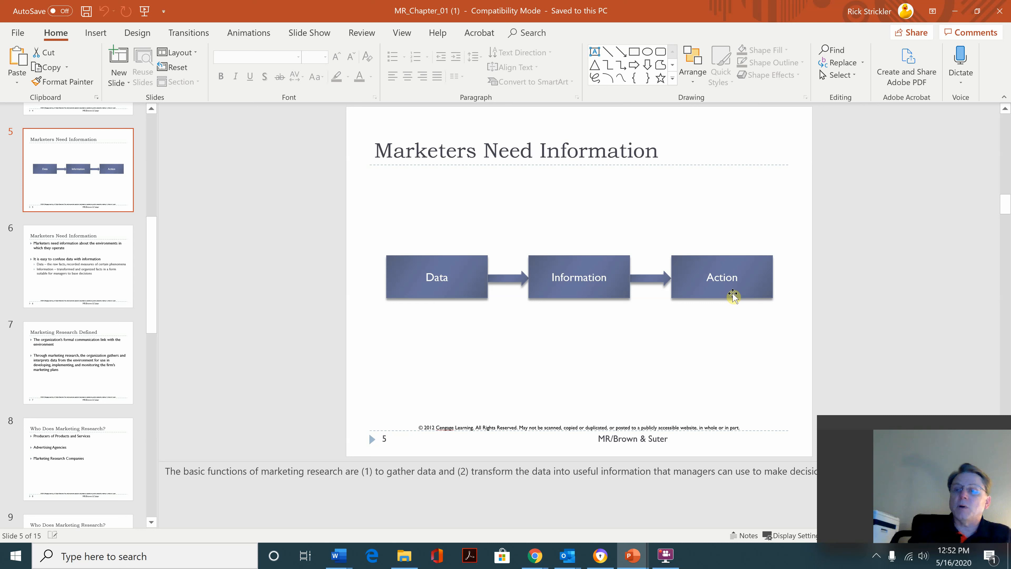
mouse_move(729, 324)
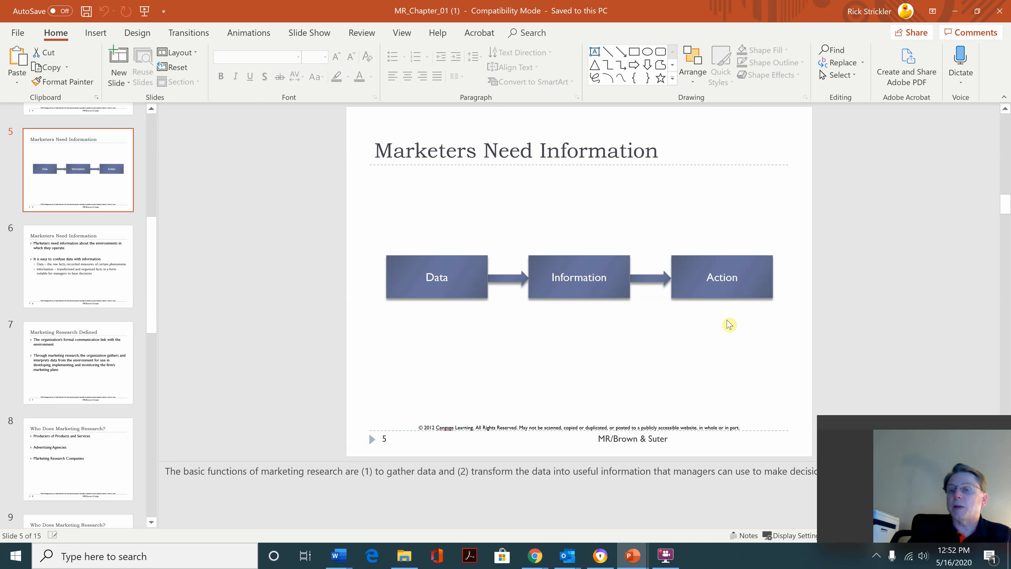
mouse_move(85, 276)
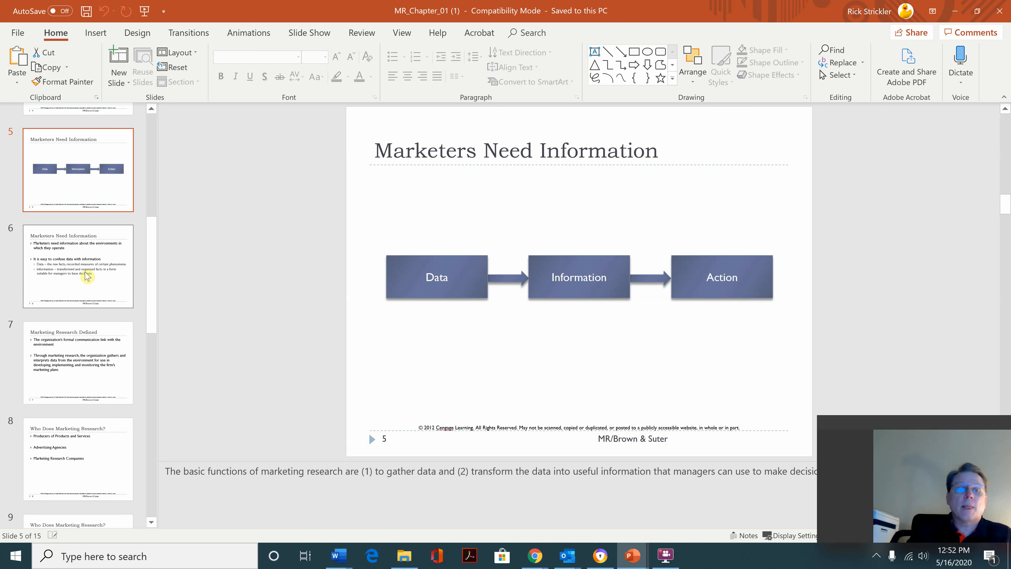
Step: Select slide 6 on data versus information after finishing the diagram
left_click(78, 267)
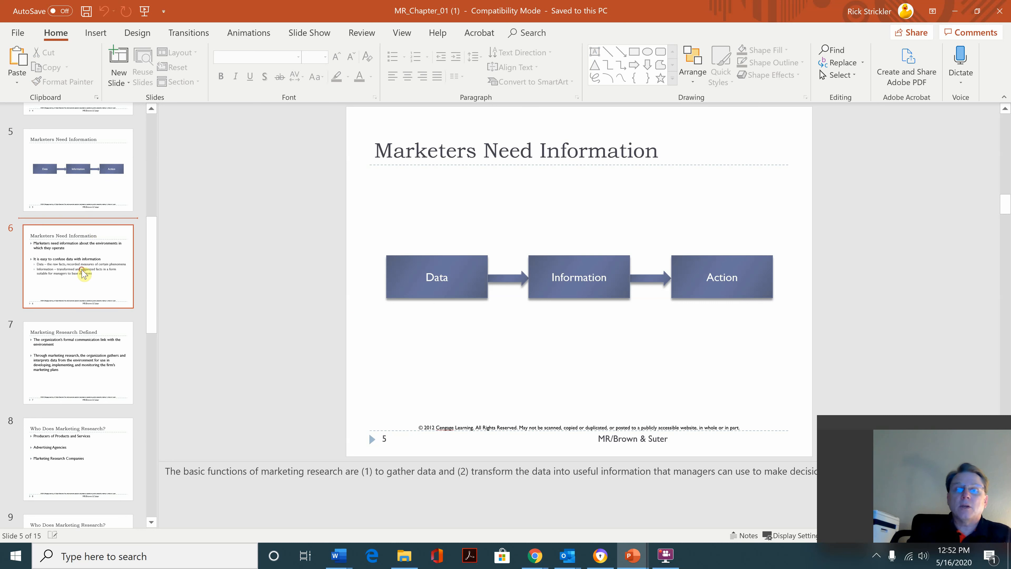
Step: Display slide 6's bullets, then move to slide 7, Marketing Research Defined
left_click(78, 265)
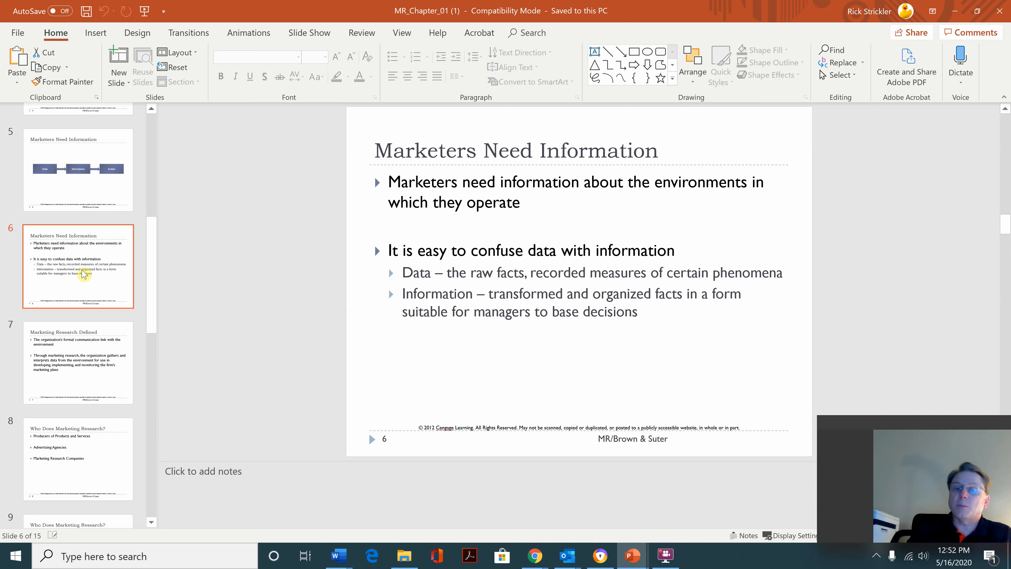
mouse_move(4, 244)
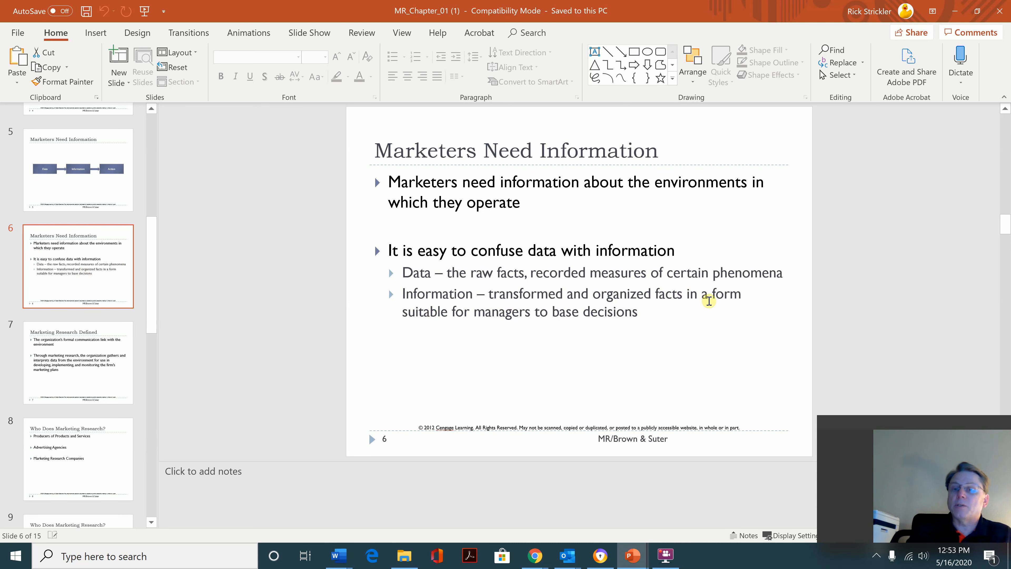
mouse_move(595, 283)
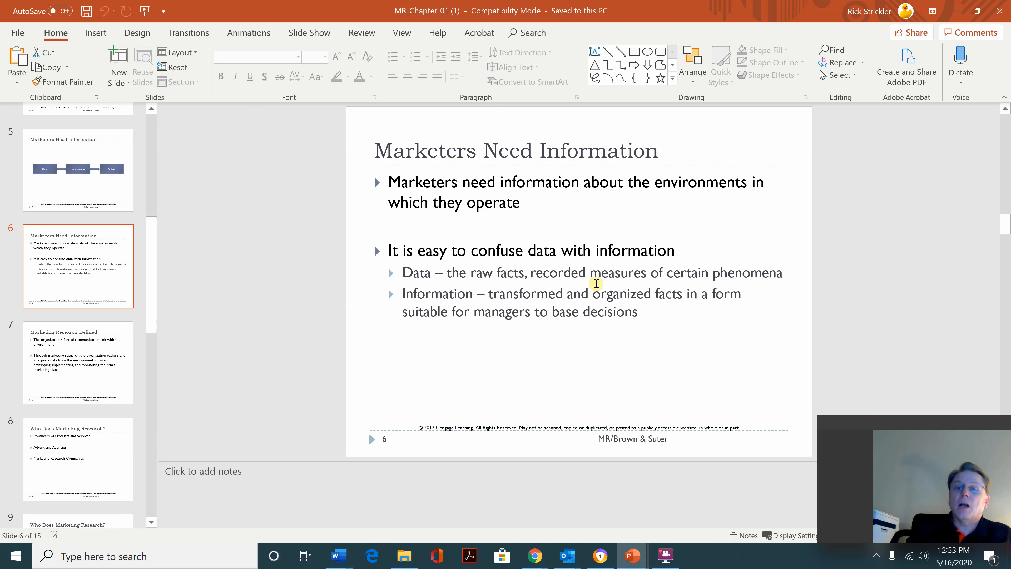
mouse_move(554, 279)
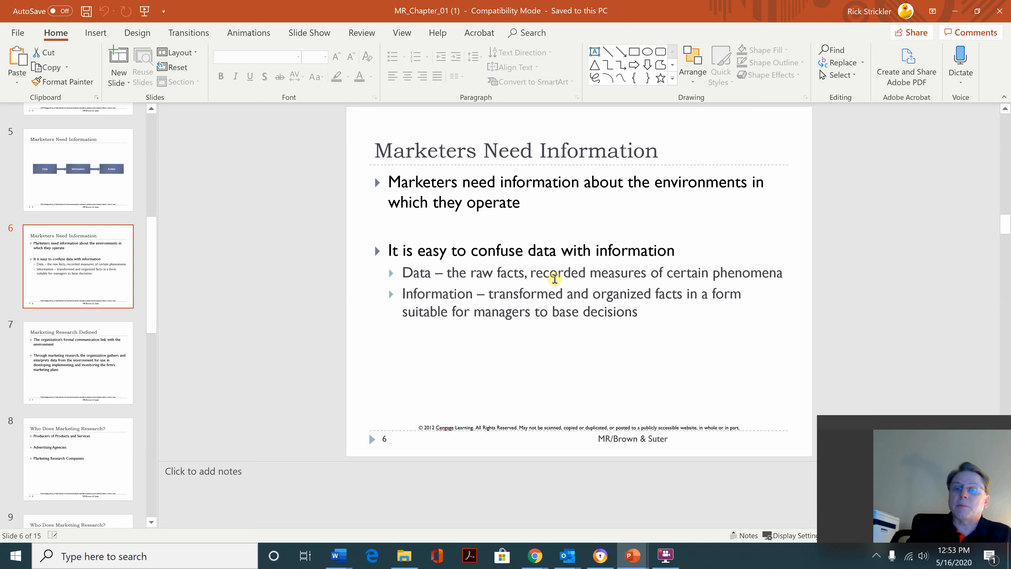
mouse_move(480, 316)
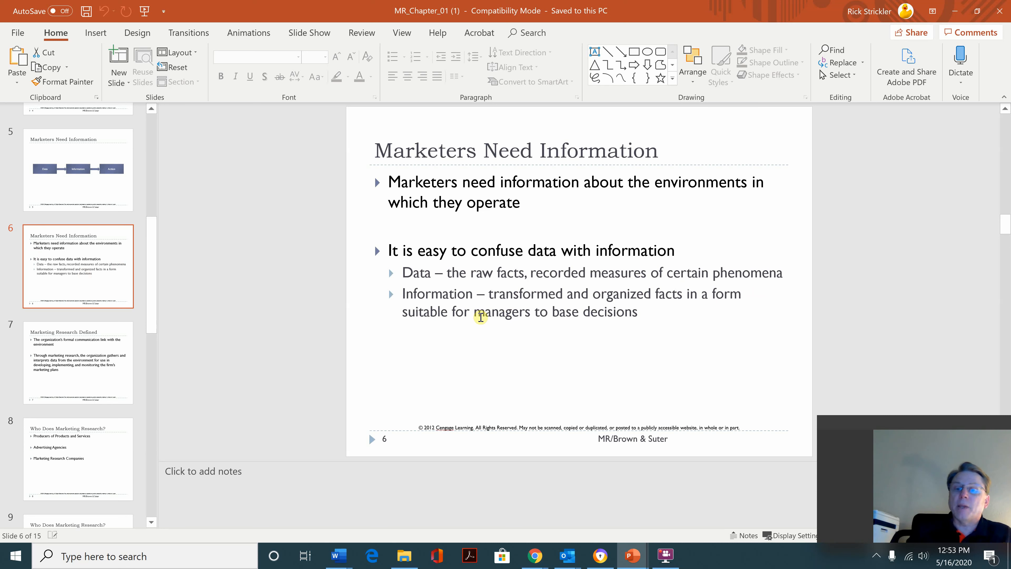
mouse_move(694, 342)
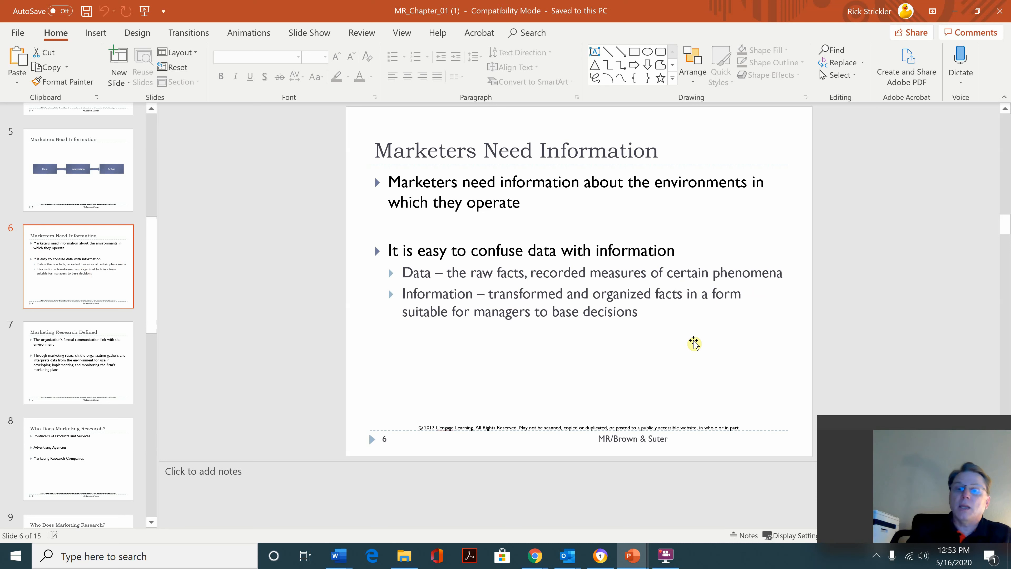
mouse_move(333, 373)
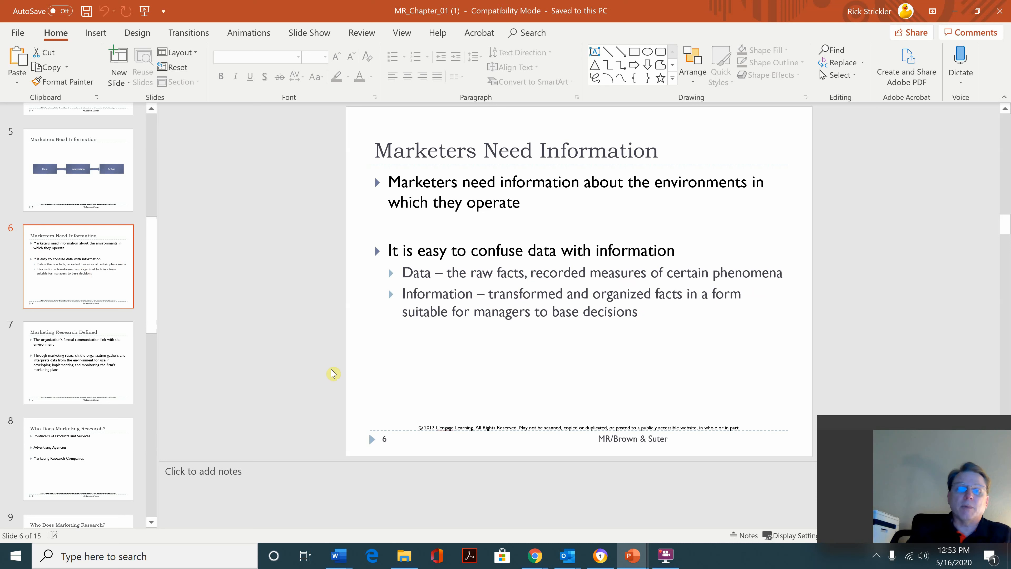
mouse_move(92, 358)
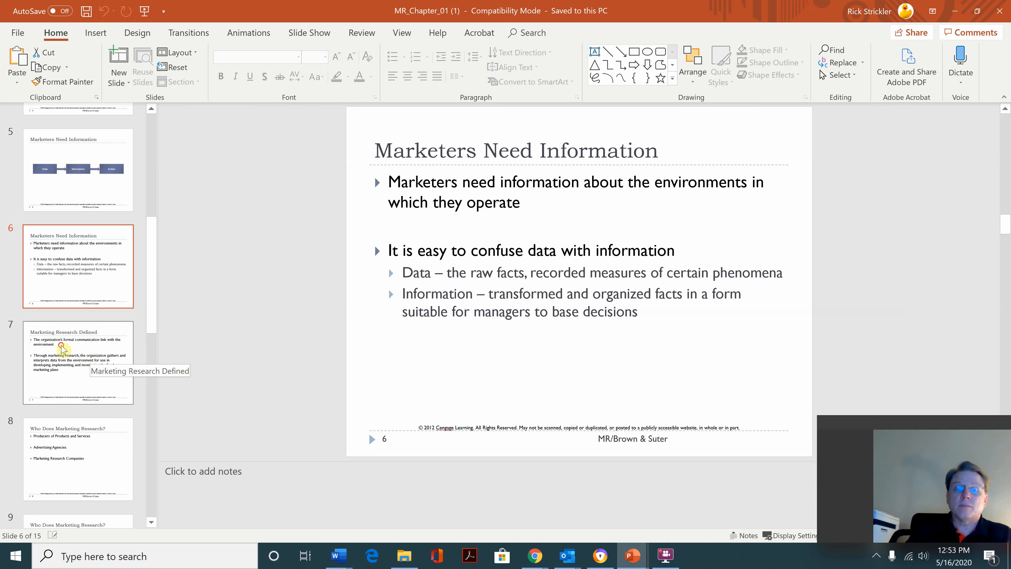
left_click(77, 362)
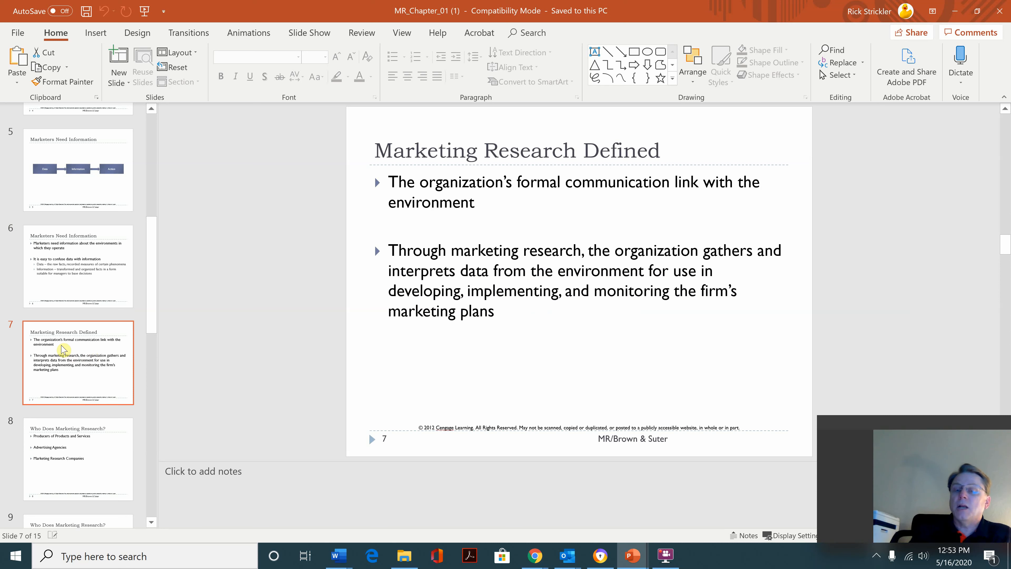
mouse_move(3, 392)
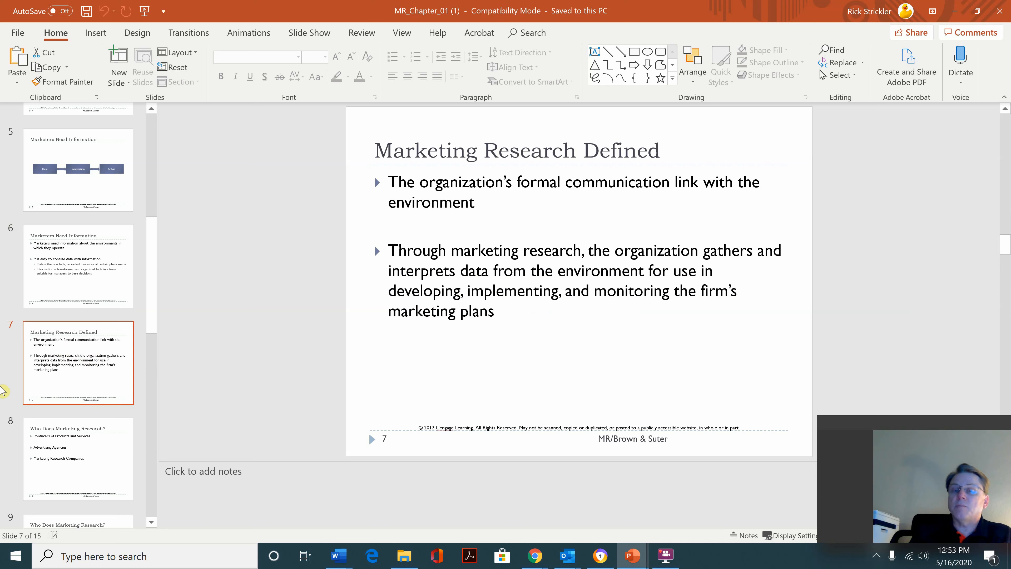
mouse_move(186, 430)
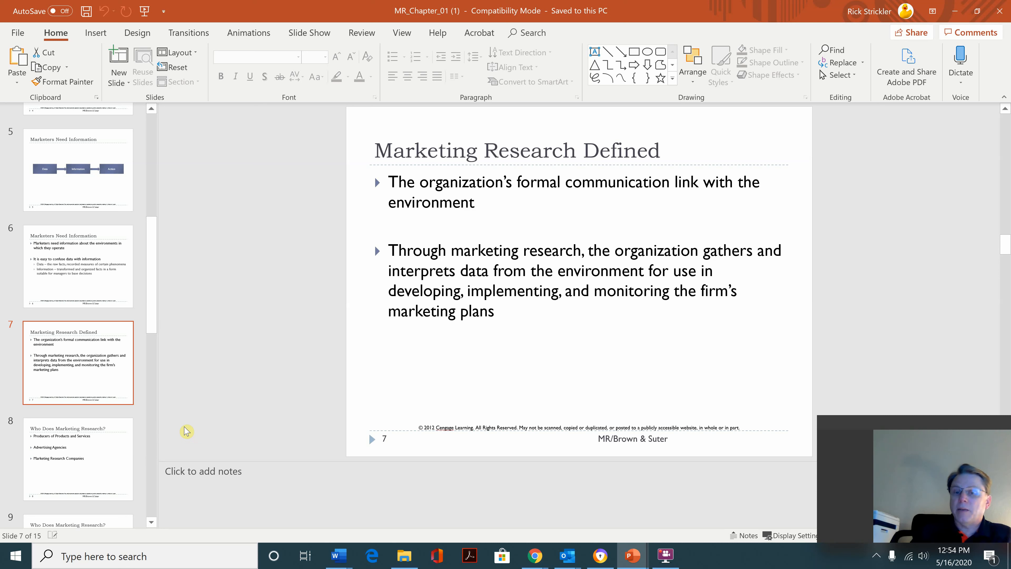
mouse_move(105, 471)
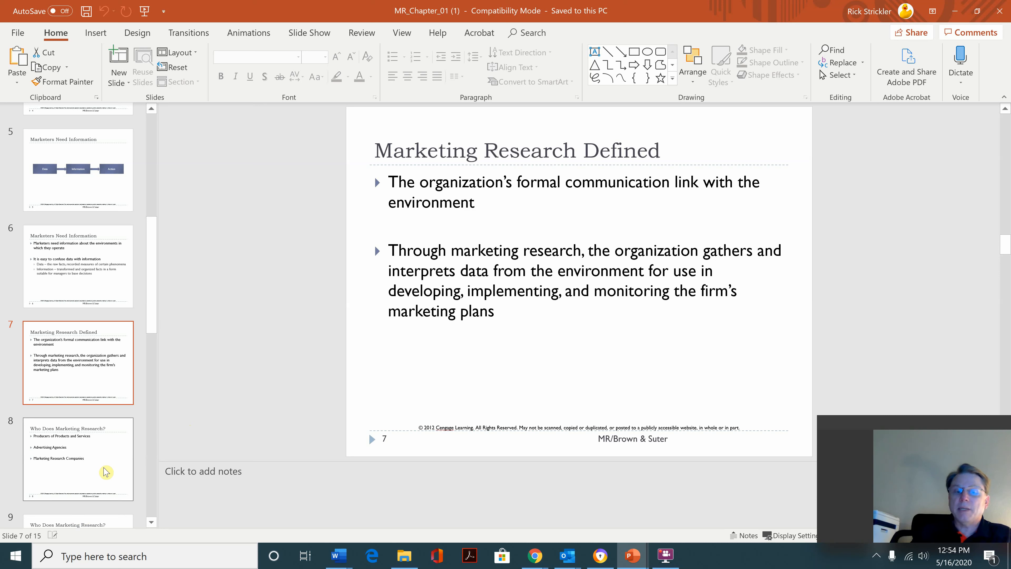
mouse_move(106, 471)
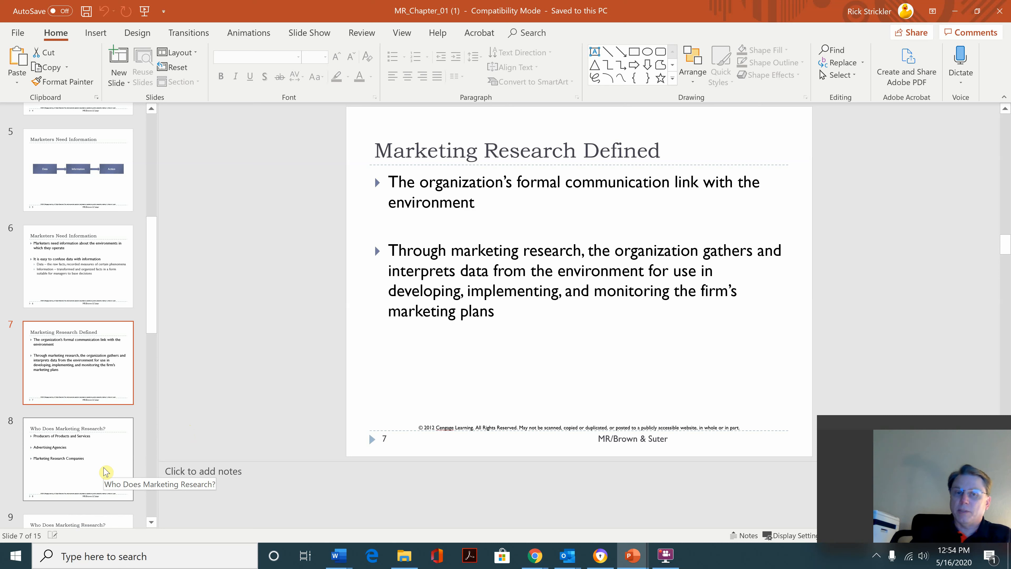
Step: Move to slide 8, Who Does Marketing Research?
left_click(78, 459)
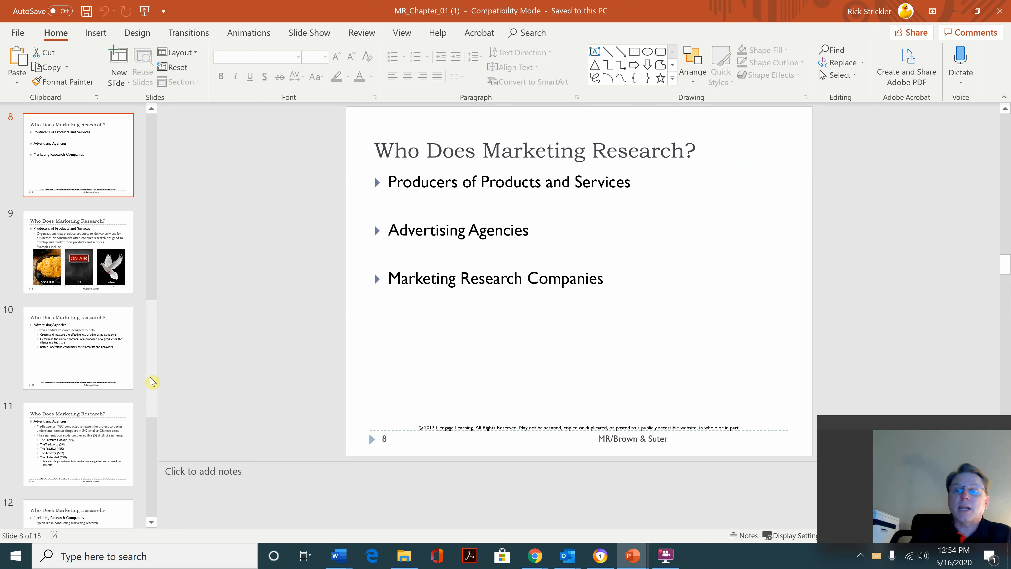
mouse_move(532, 202)
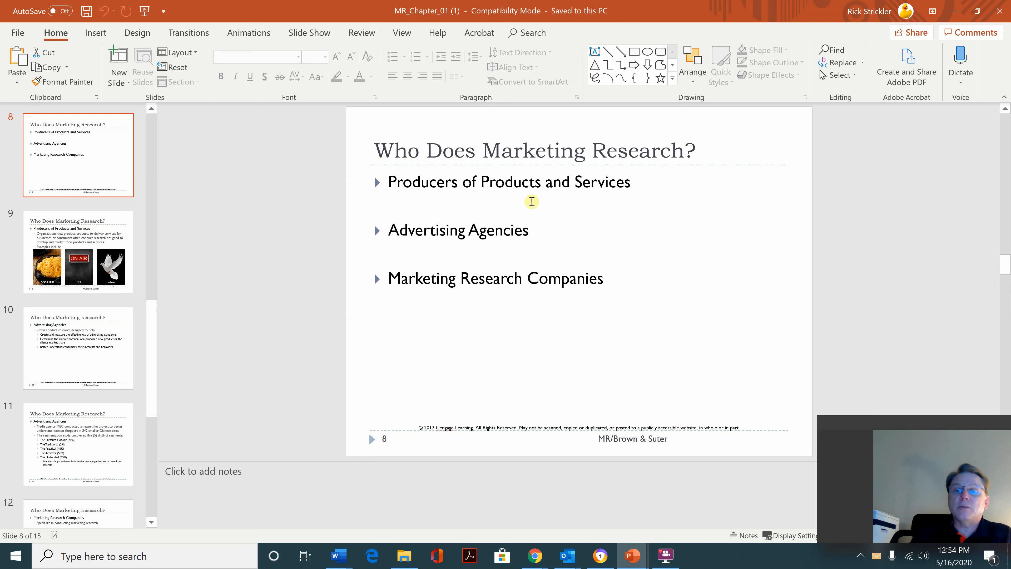
mouse_move(481, 249)
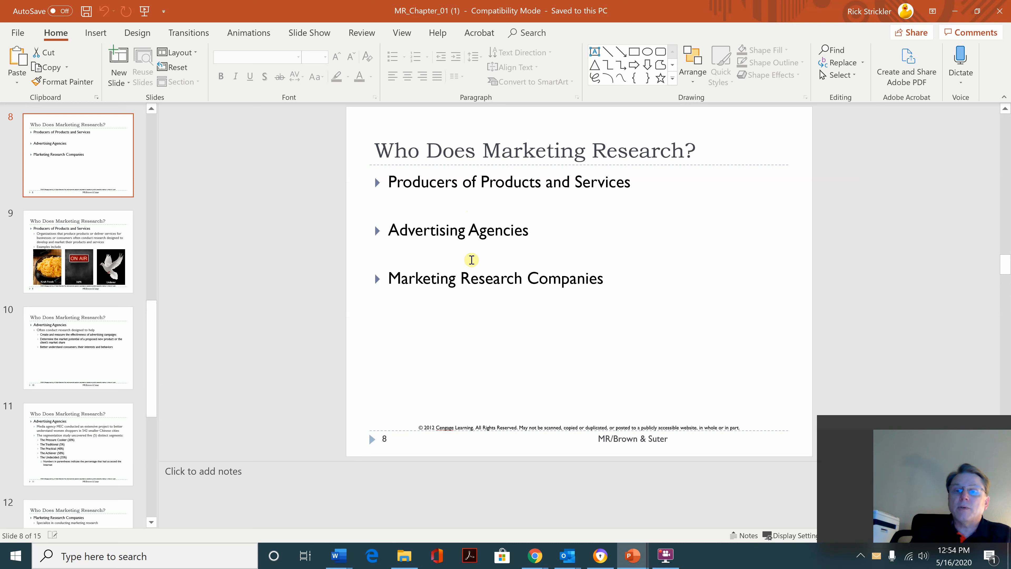
mouse_move(506, 316)
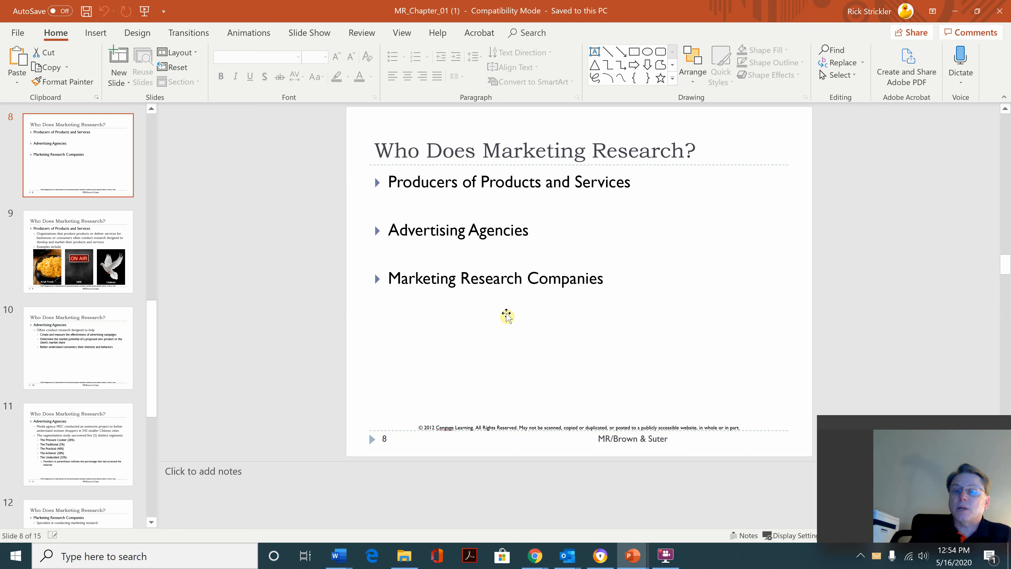
mouse_move(84, 233)
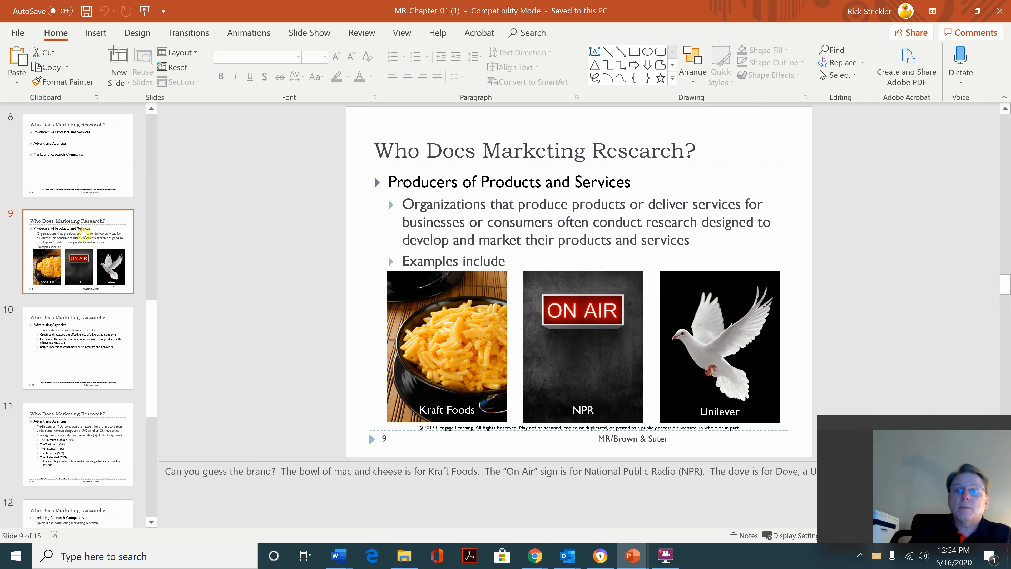
mouse_move(267, 316)
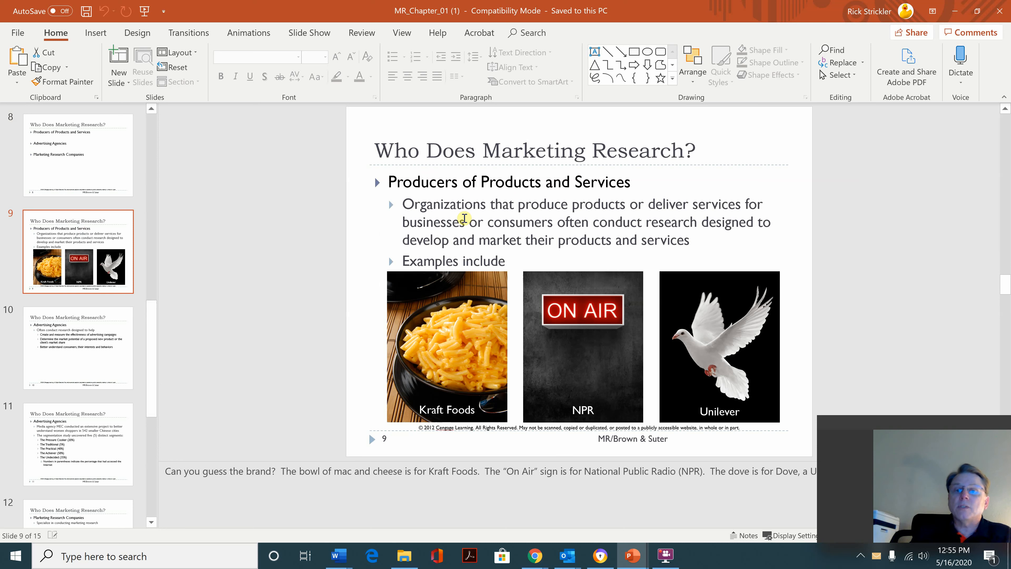
mouse_move(598, 219)
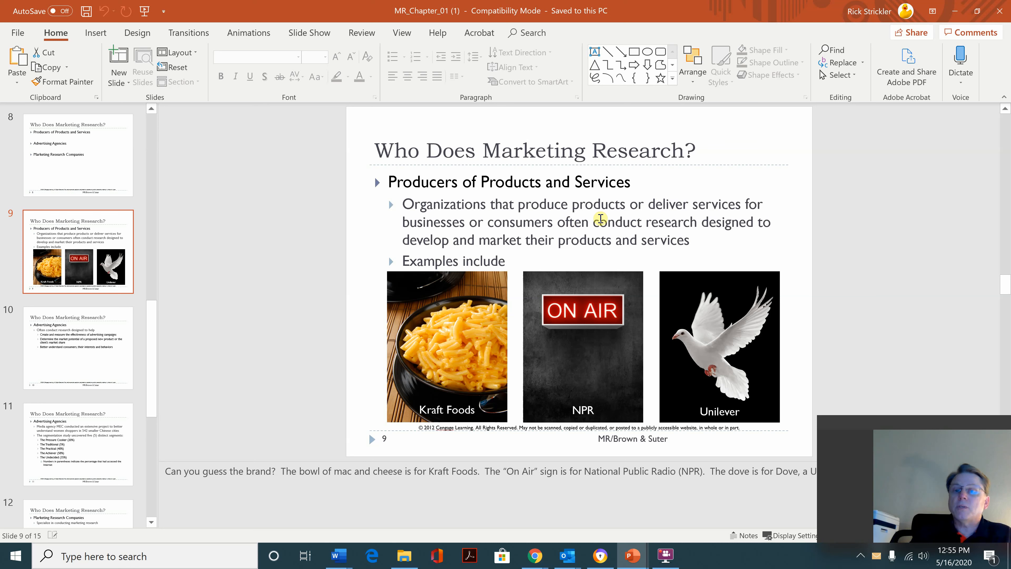
mouse_move(678, 225)
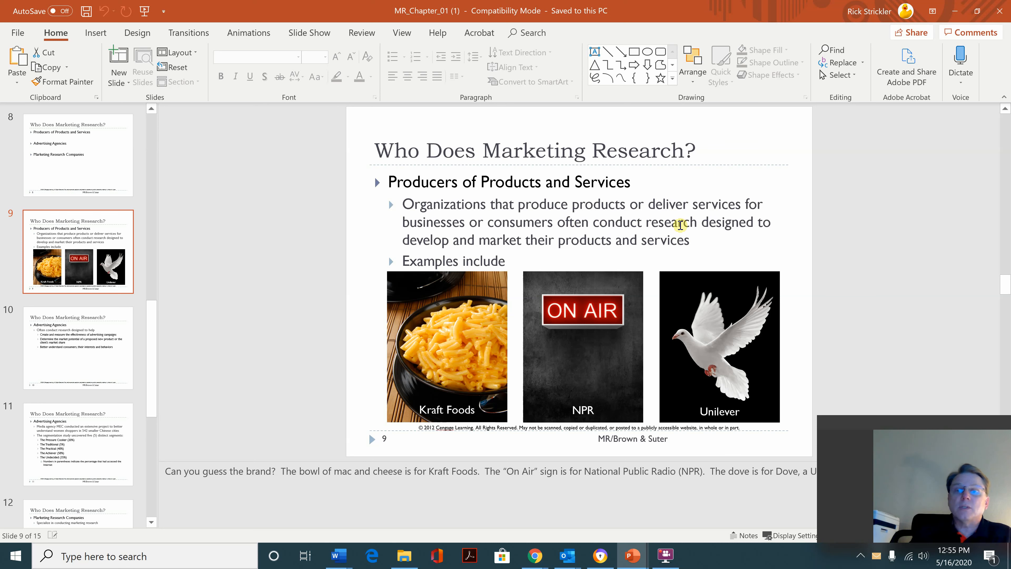
mouse_move(686, 245)
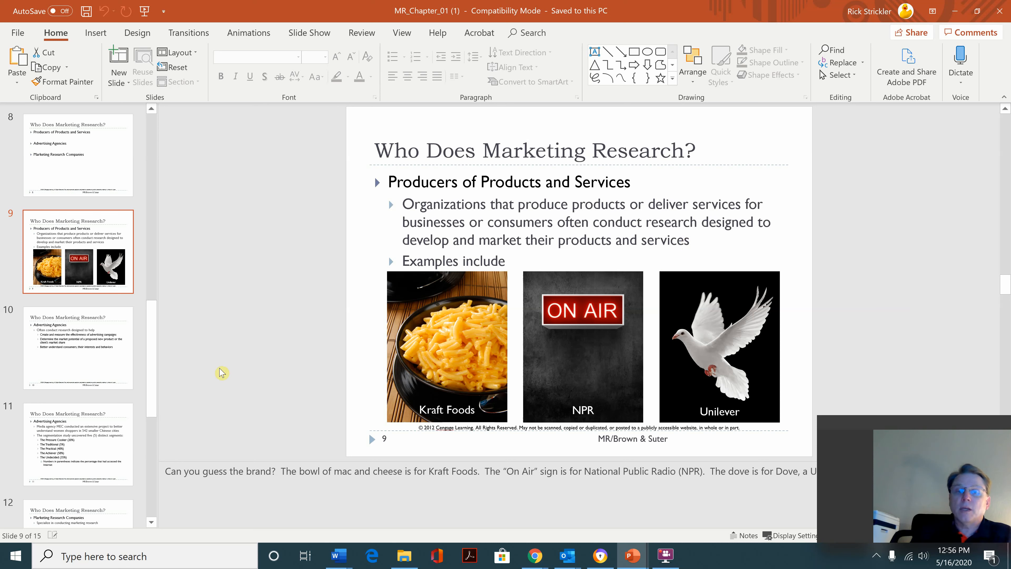
mouse_move(106, 316)
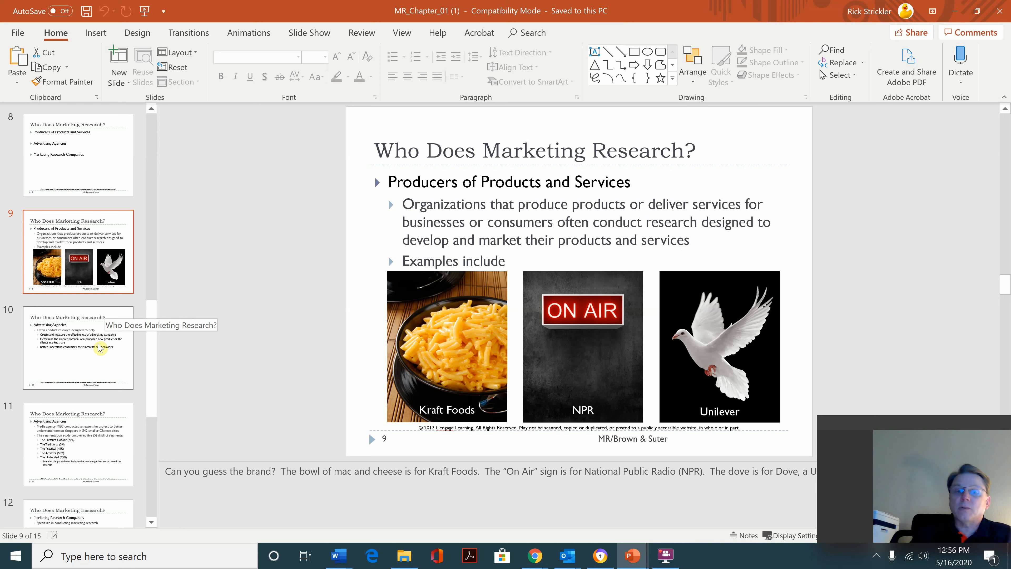
left_click(78, 348)
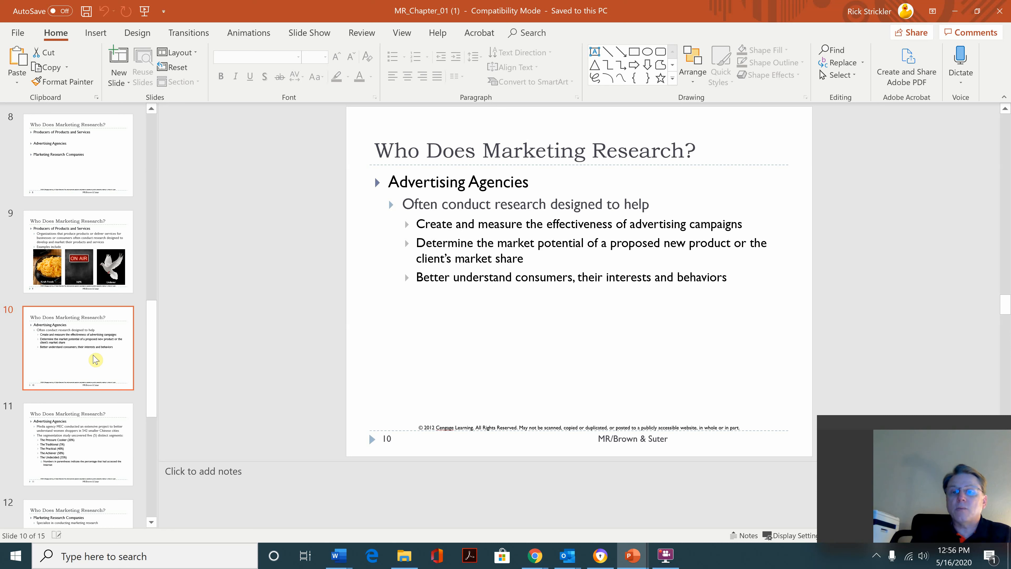
mouse_move(117, 355)
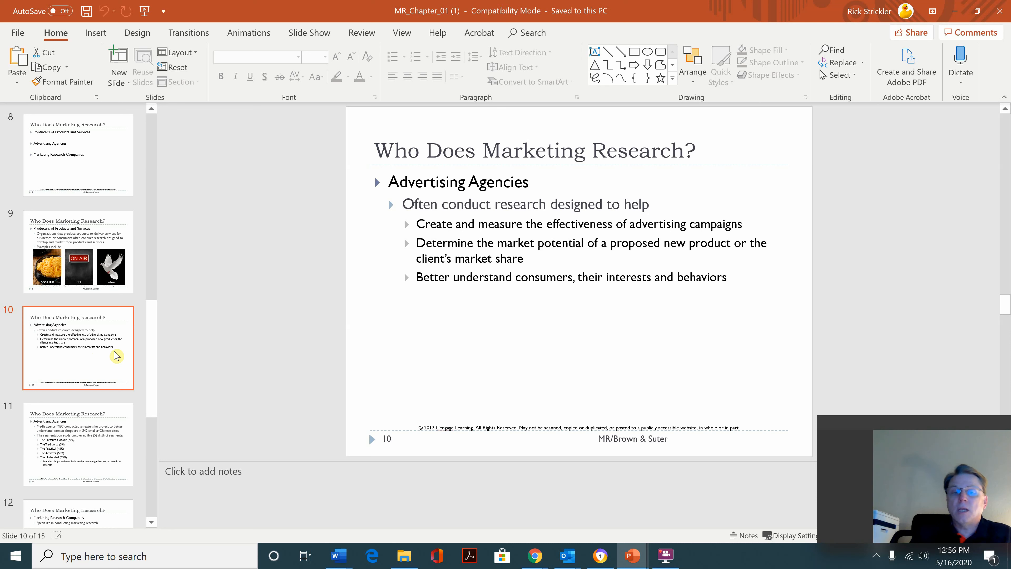
mouse_move(154, 391)
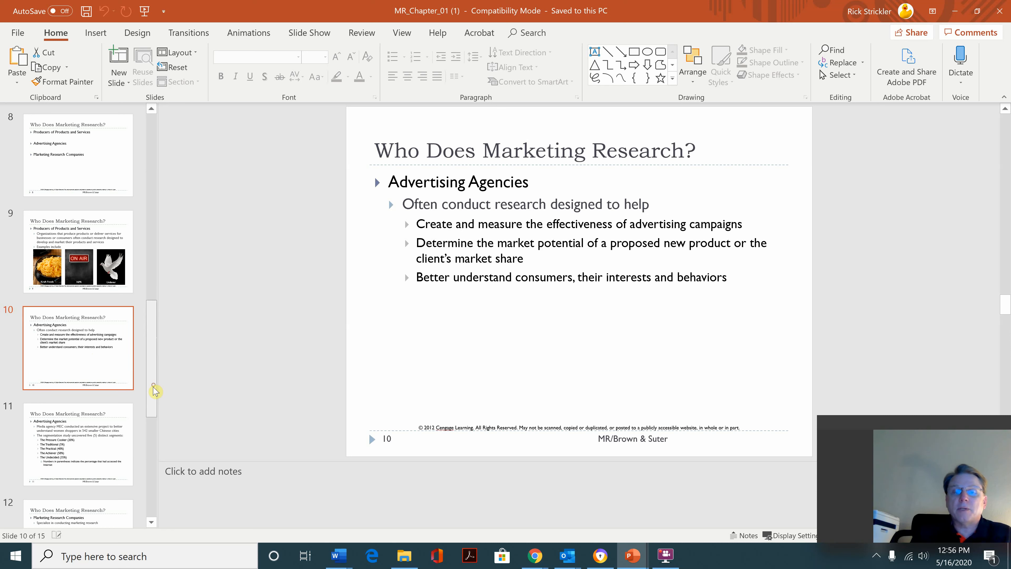
scroll("down", 3)
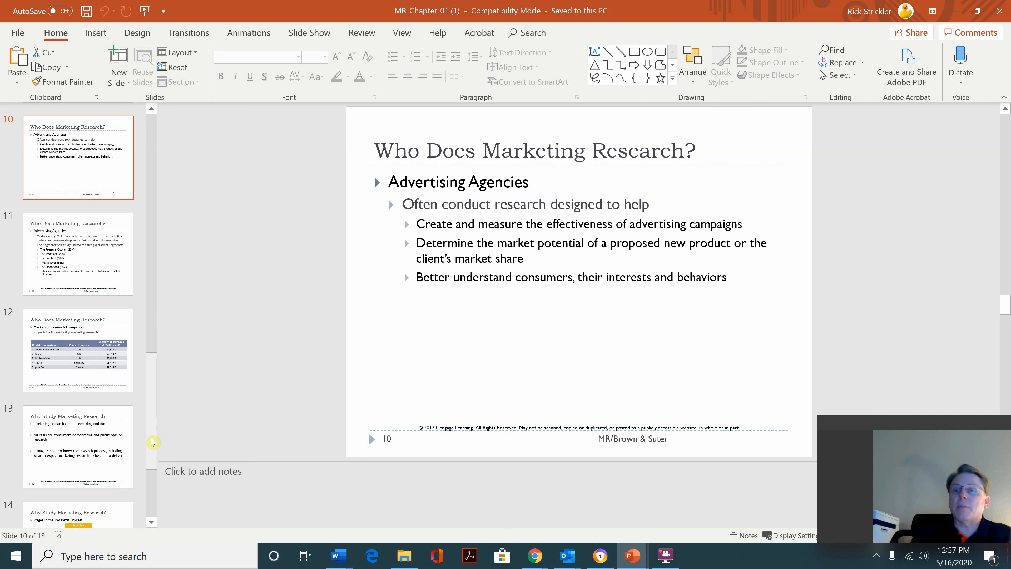
mouse_move(21, 503)
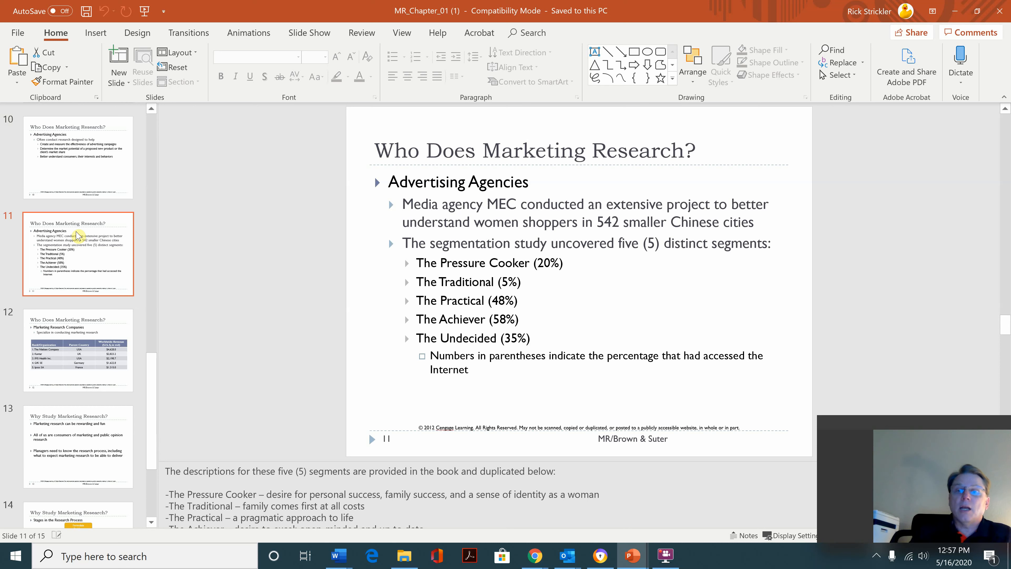
mouse_move(134, 282)
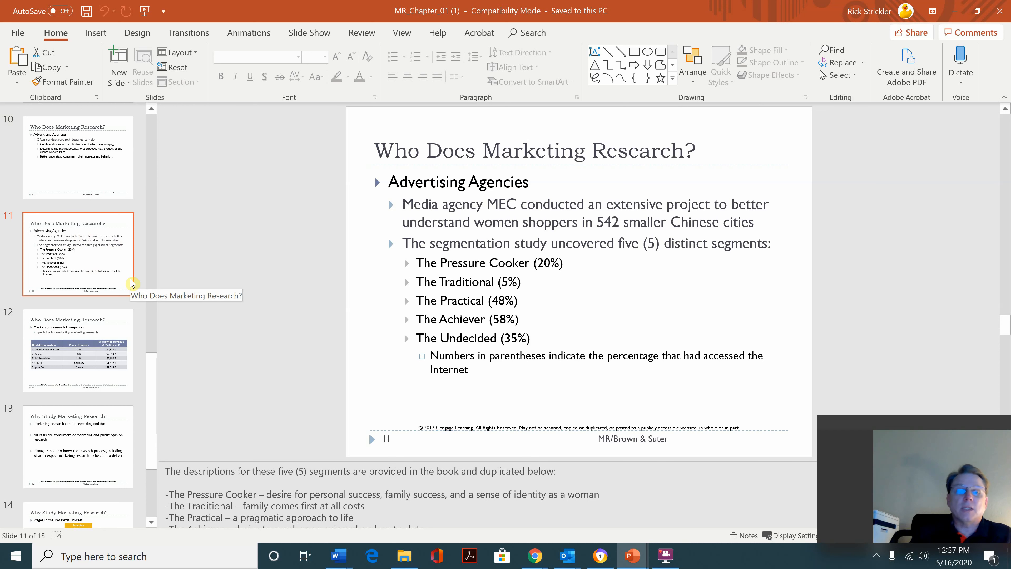
mouse_move(169, 351)
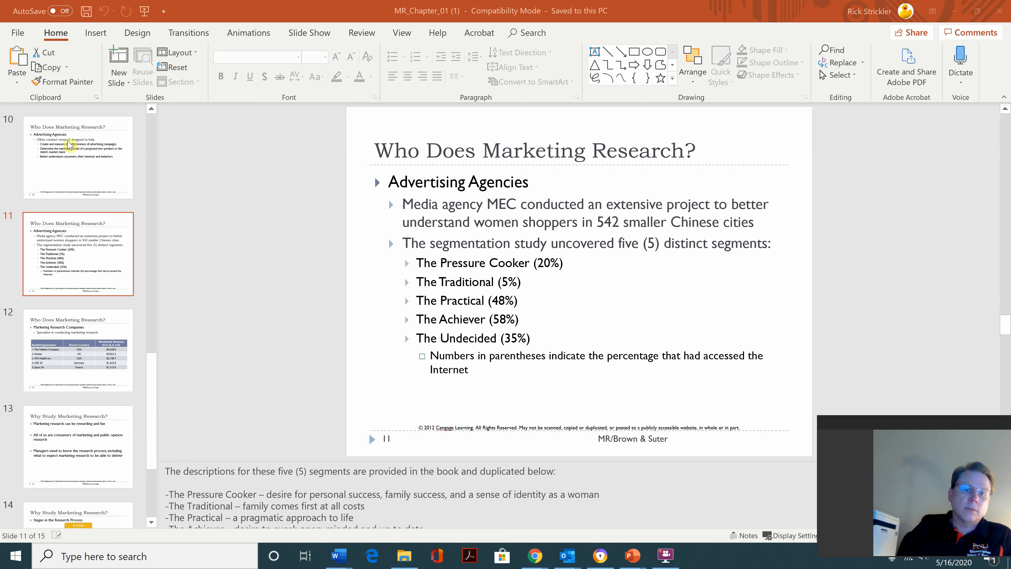
mouse_move(237, 440)
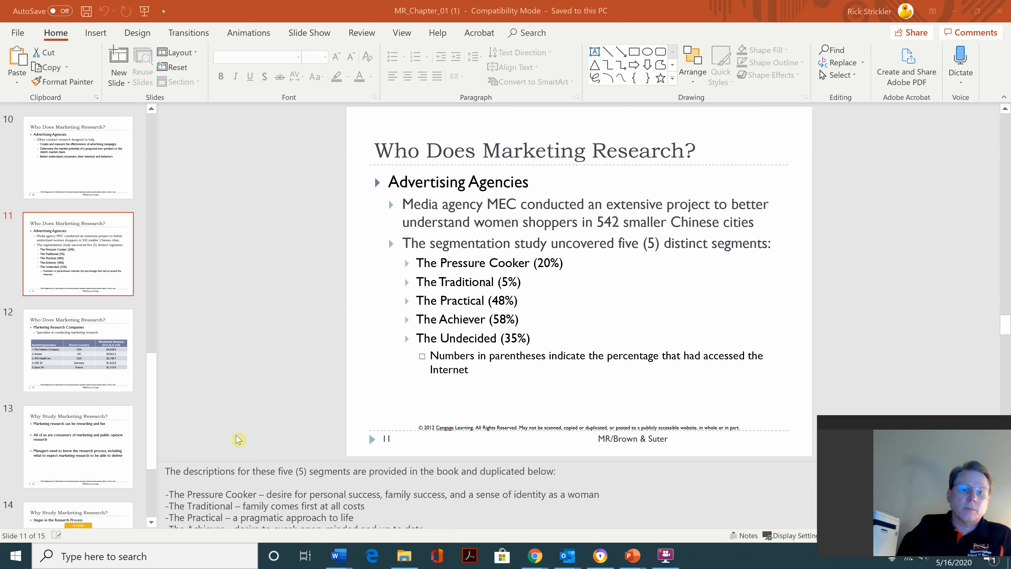
mouse_move(87, 360)
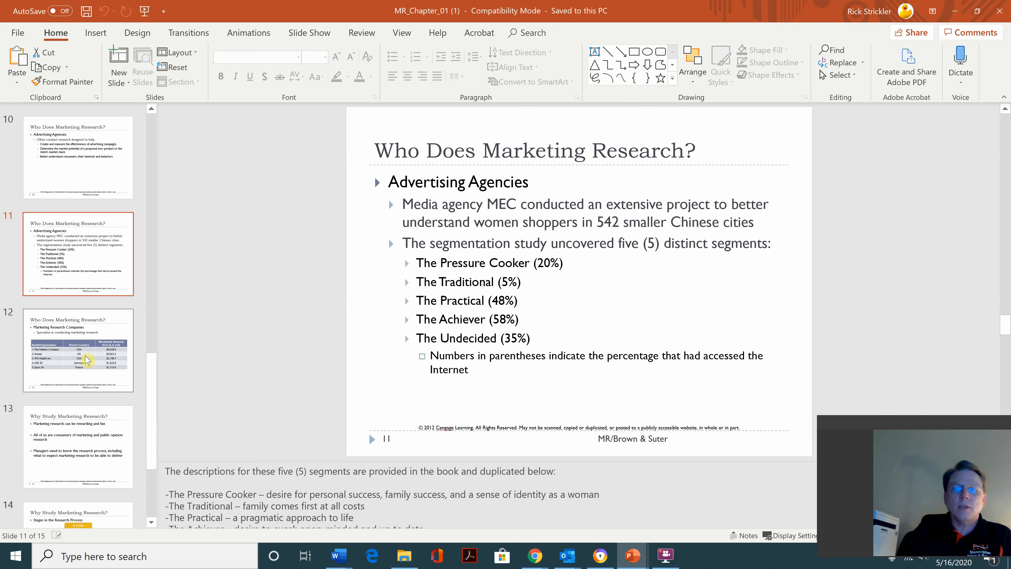
Step: Show slide 12 listing Nielsen, Kantar, IMS Health, GfK and Ipsos research companies
left_click(78, 351)
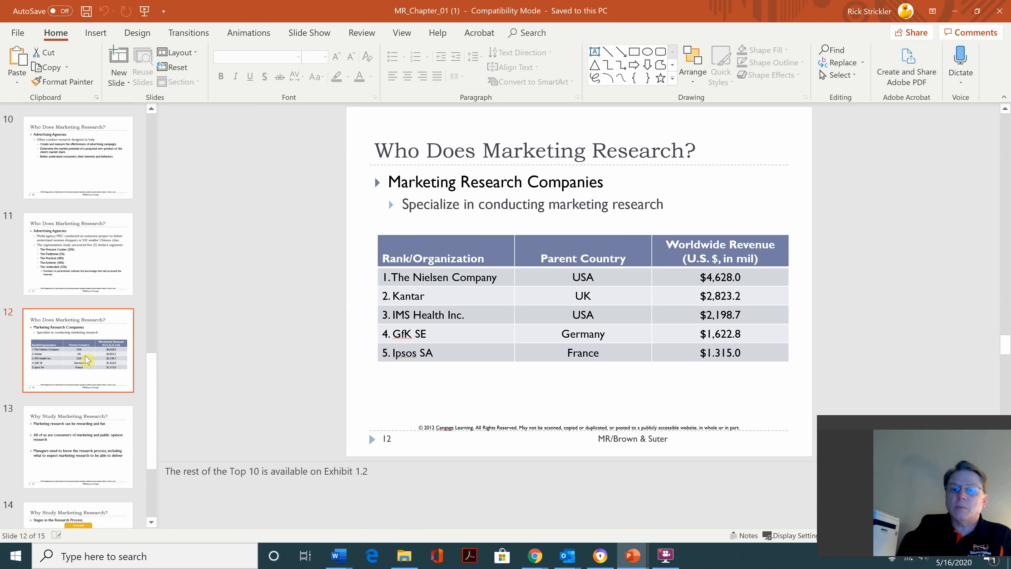
mouse_move(90, 371)
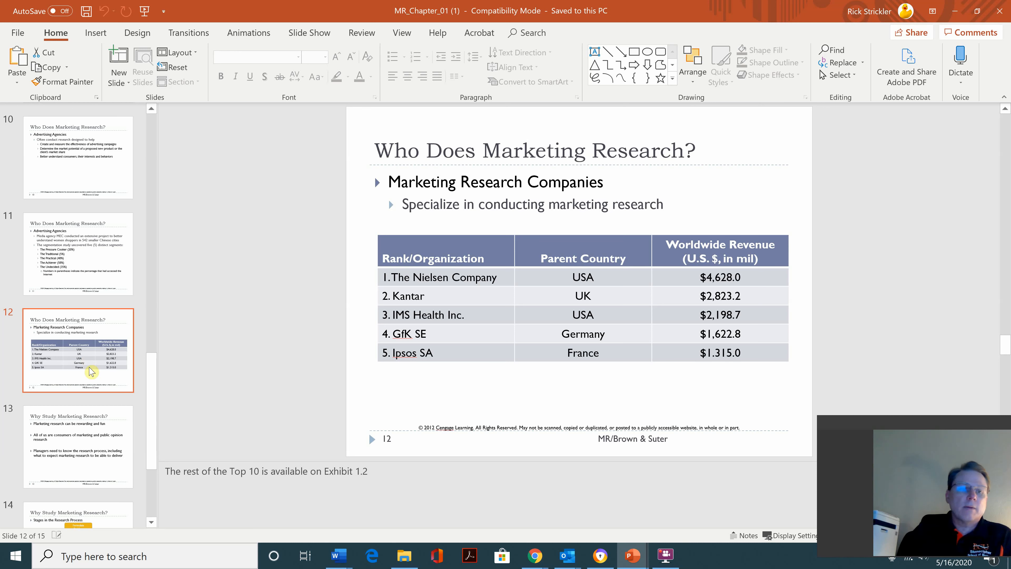
Step: Show slide 13, Why Study Marketing Research?, with its three reasons
left_click(77, 446)
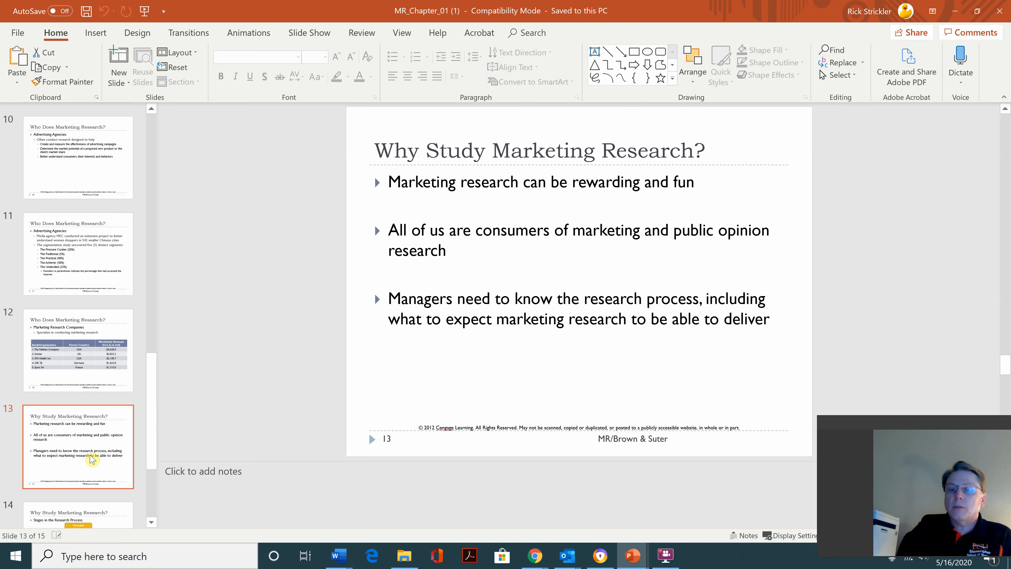
mouse_move(346, 452)
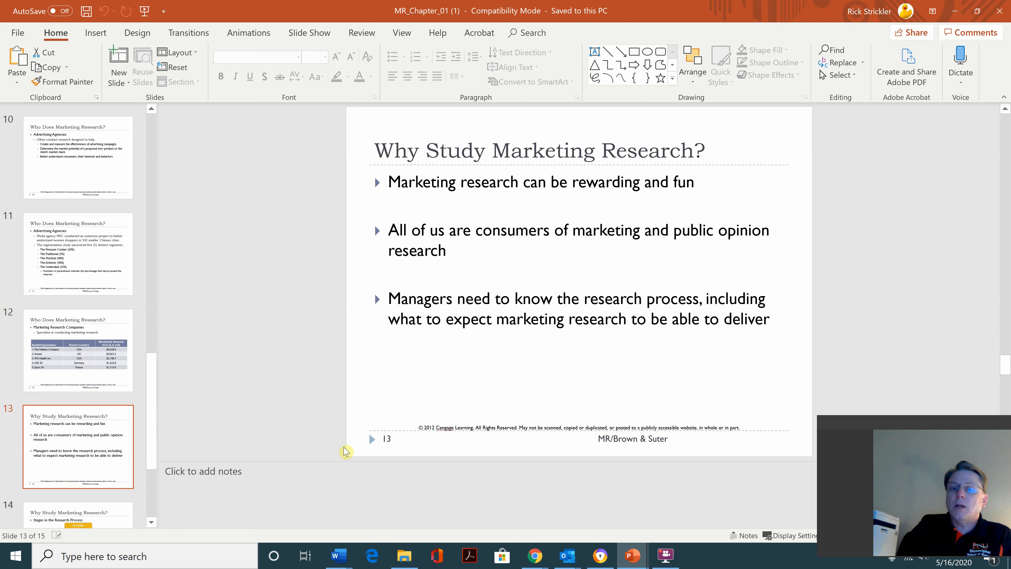
mouse_move(350, 425)
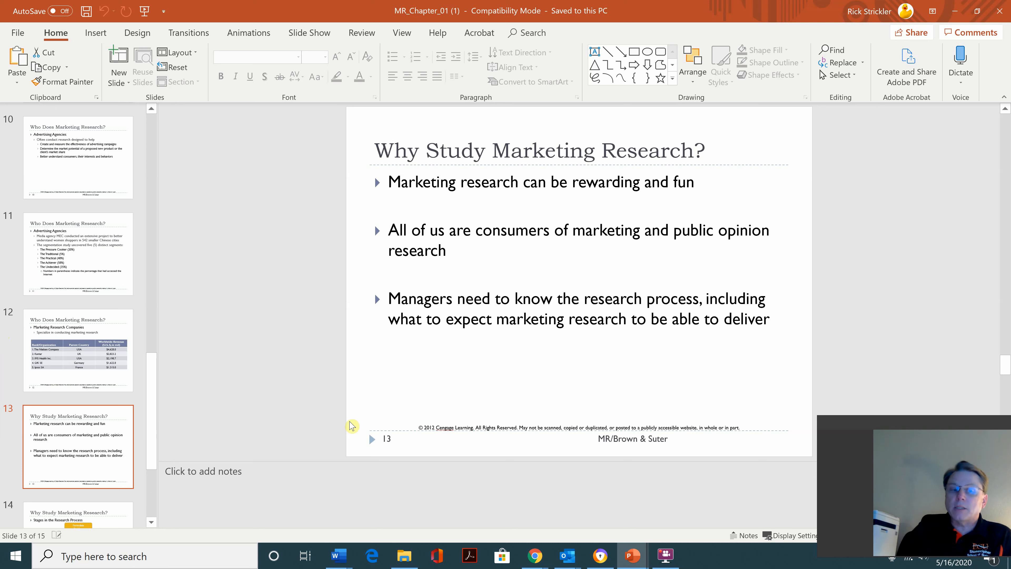
mouse_move(158, 459)
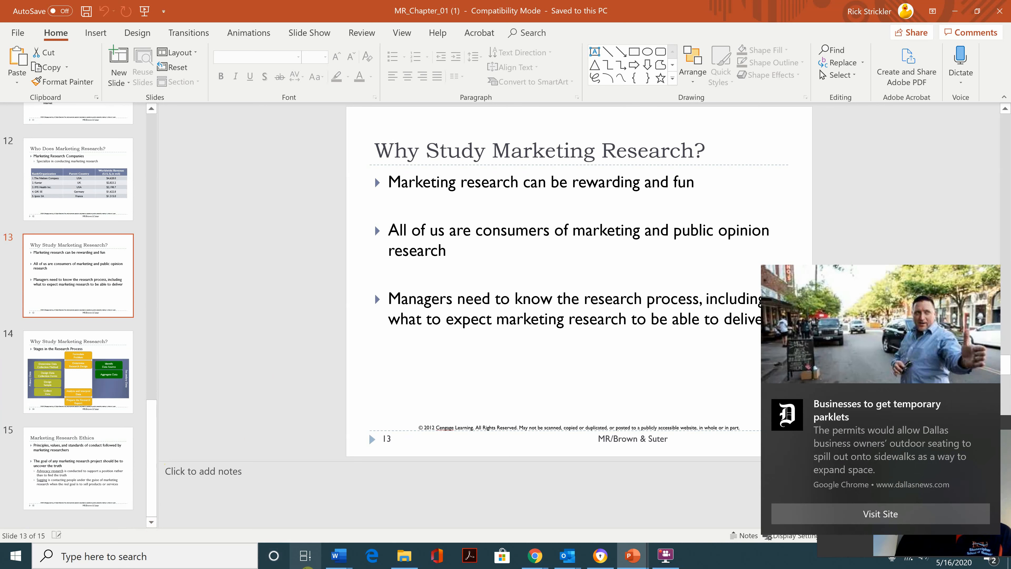
mouse_move(975, 531)
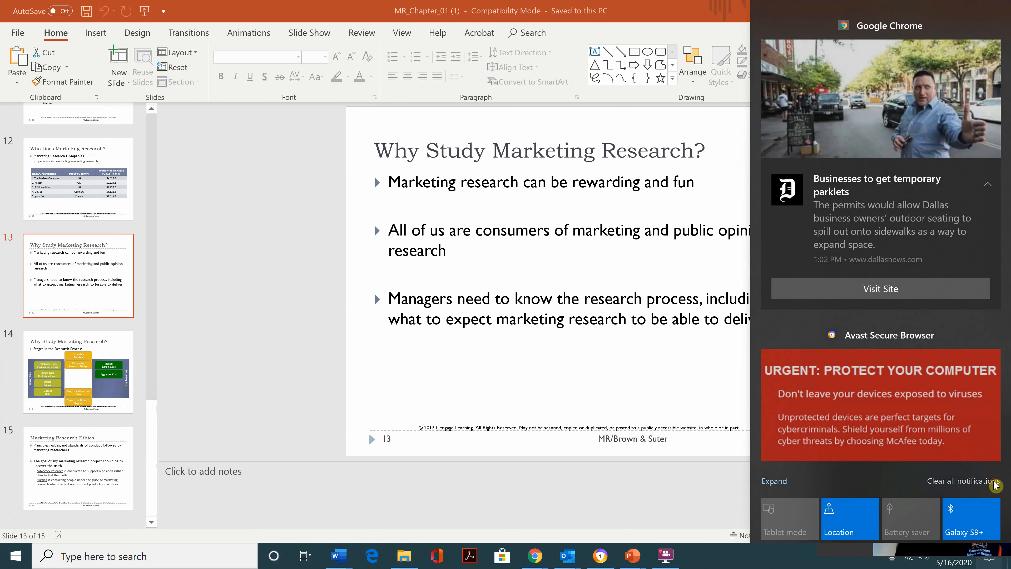
Step: Clear all Windows notifications so the news pop-up no longer covers slide 13
left_click(962, 480)
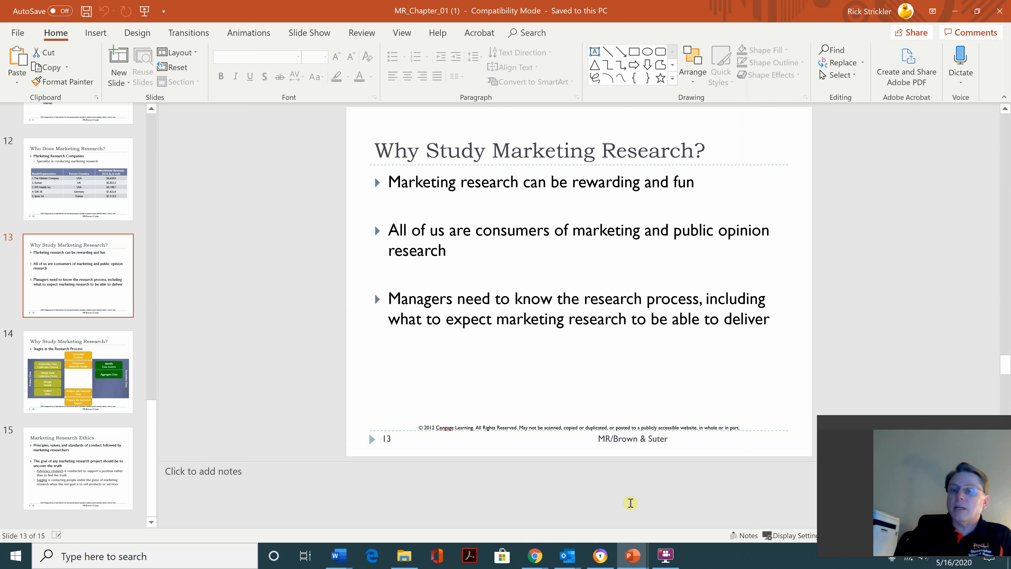
mouse_move(766, 556)
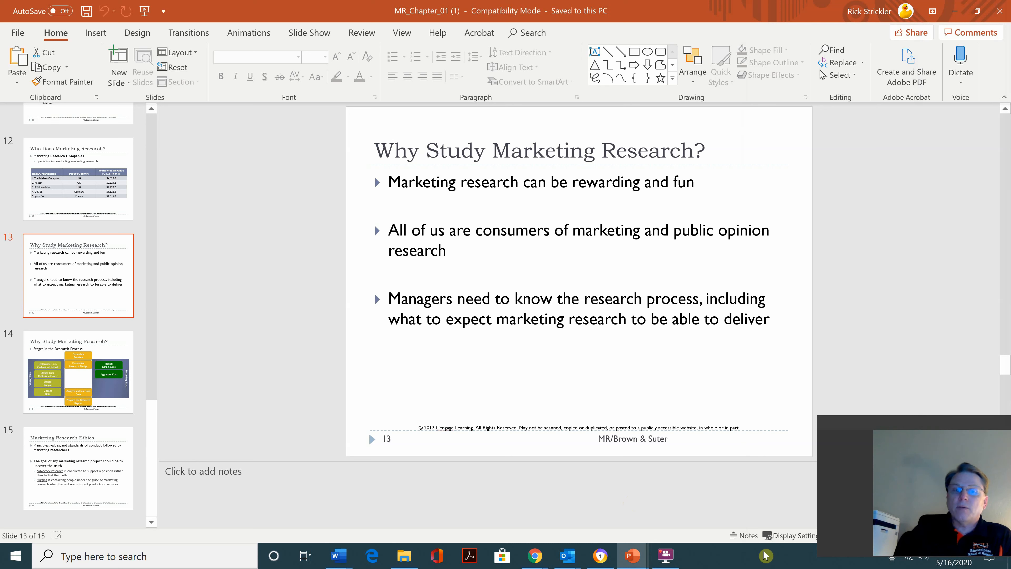
mouse_move(122, 368)
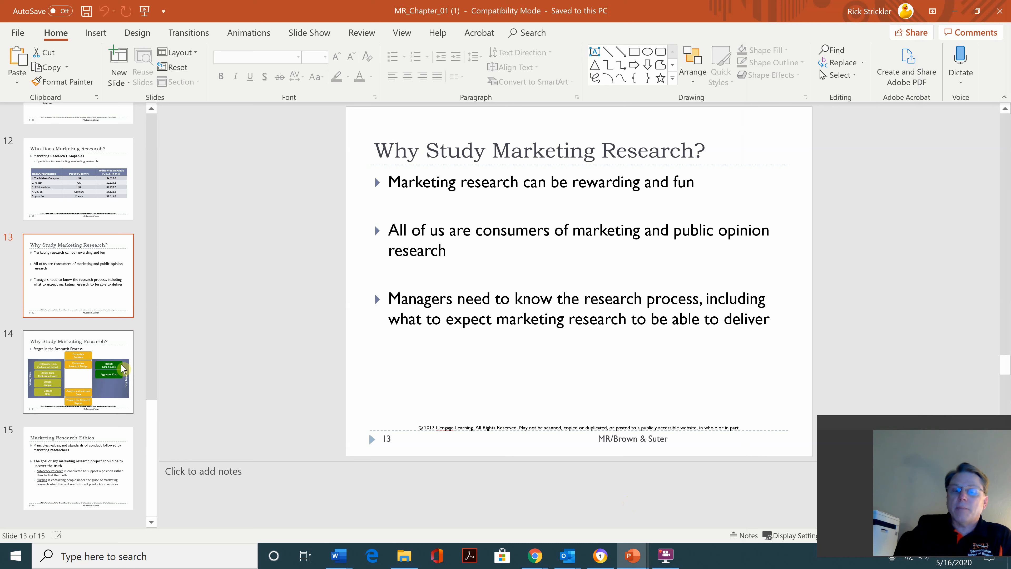
mouse_move(121, 368)
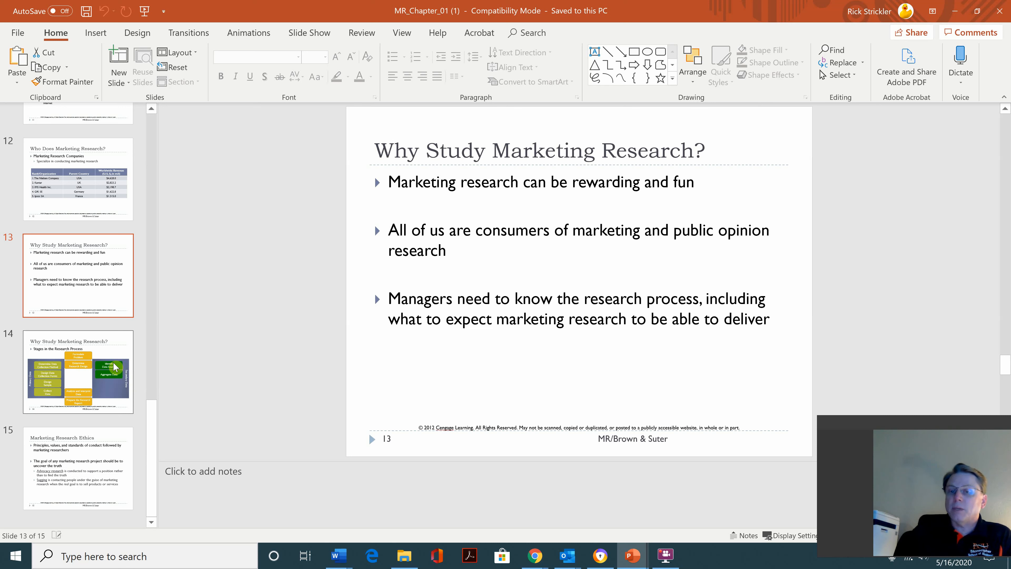
mouse_move(94, 370)
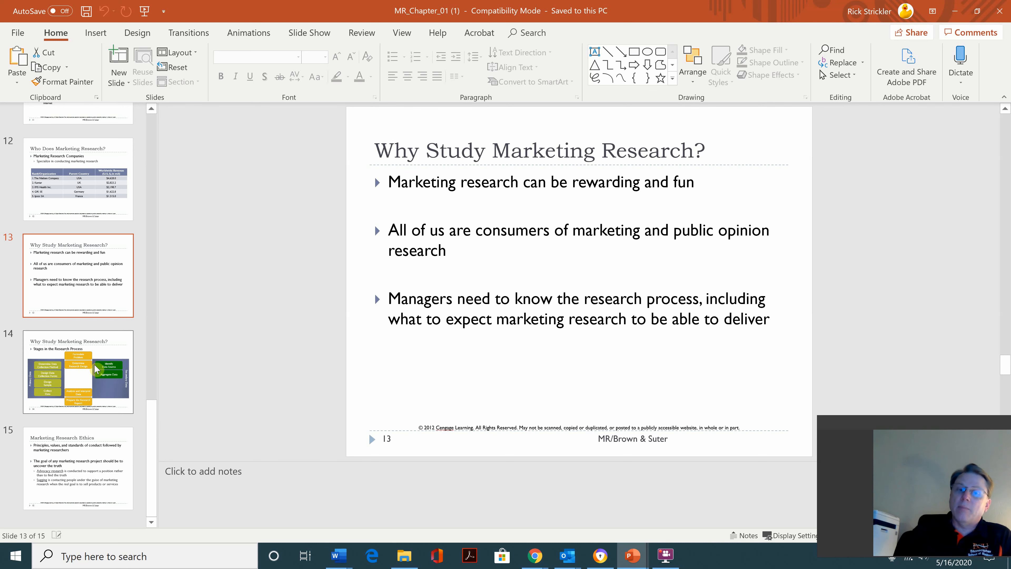
Step: Advance through slide 14's process stages to slide 15, Marketing Research Ethics
left_click(77, 370)
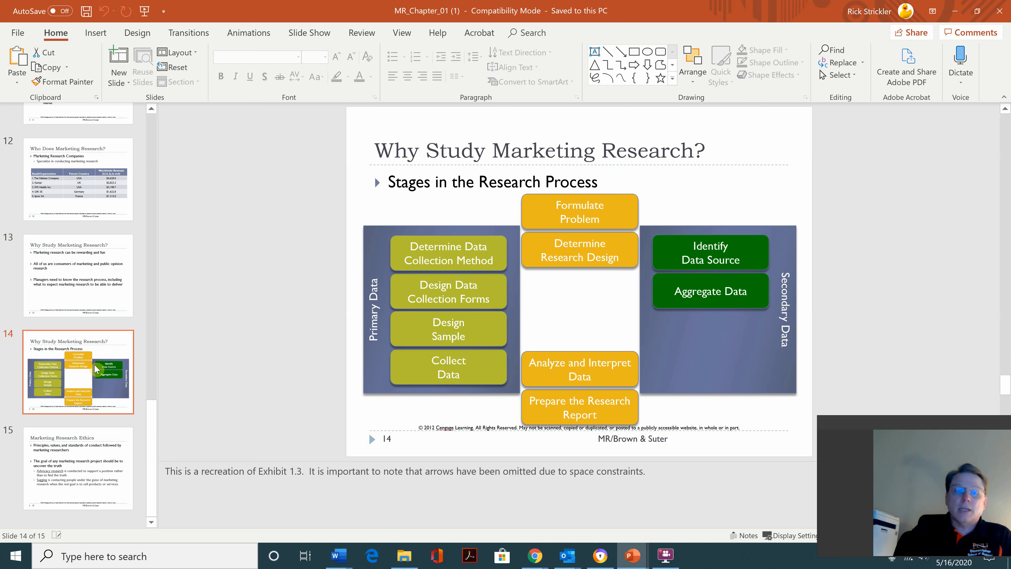
left_click(78, 469)
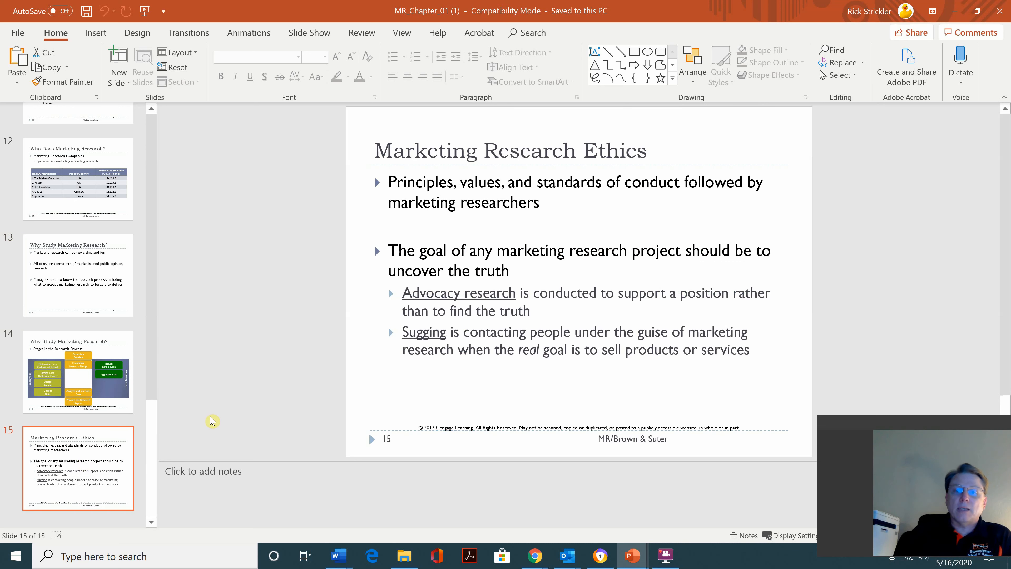